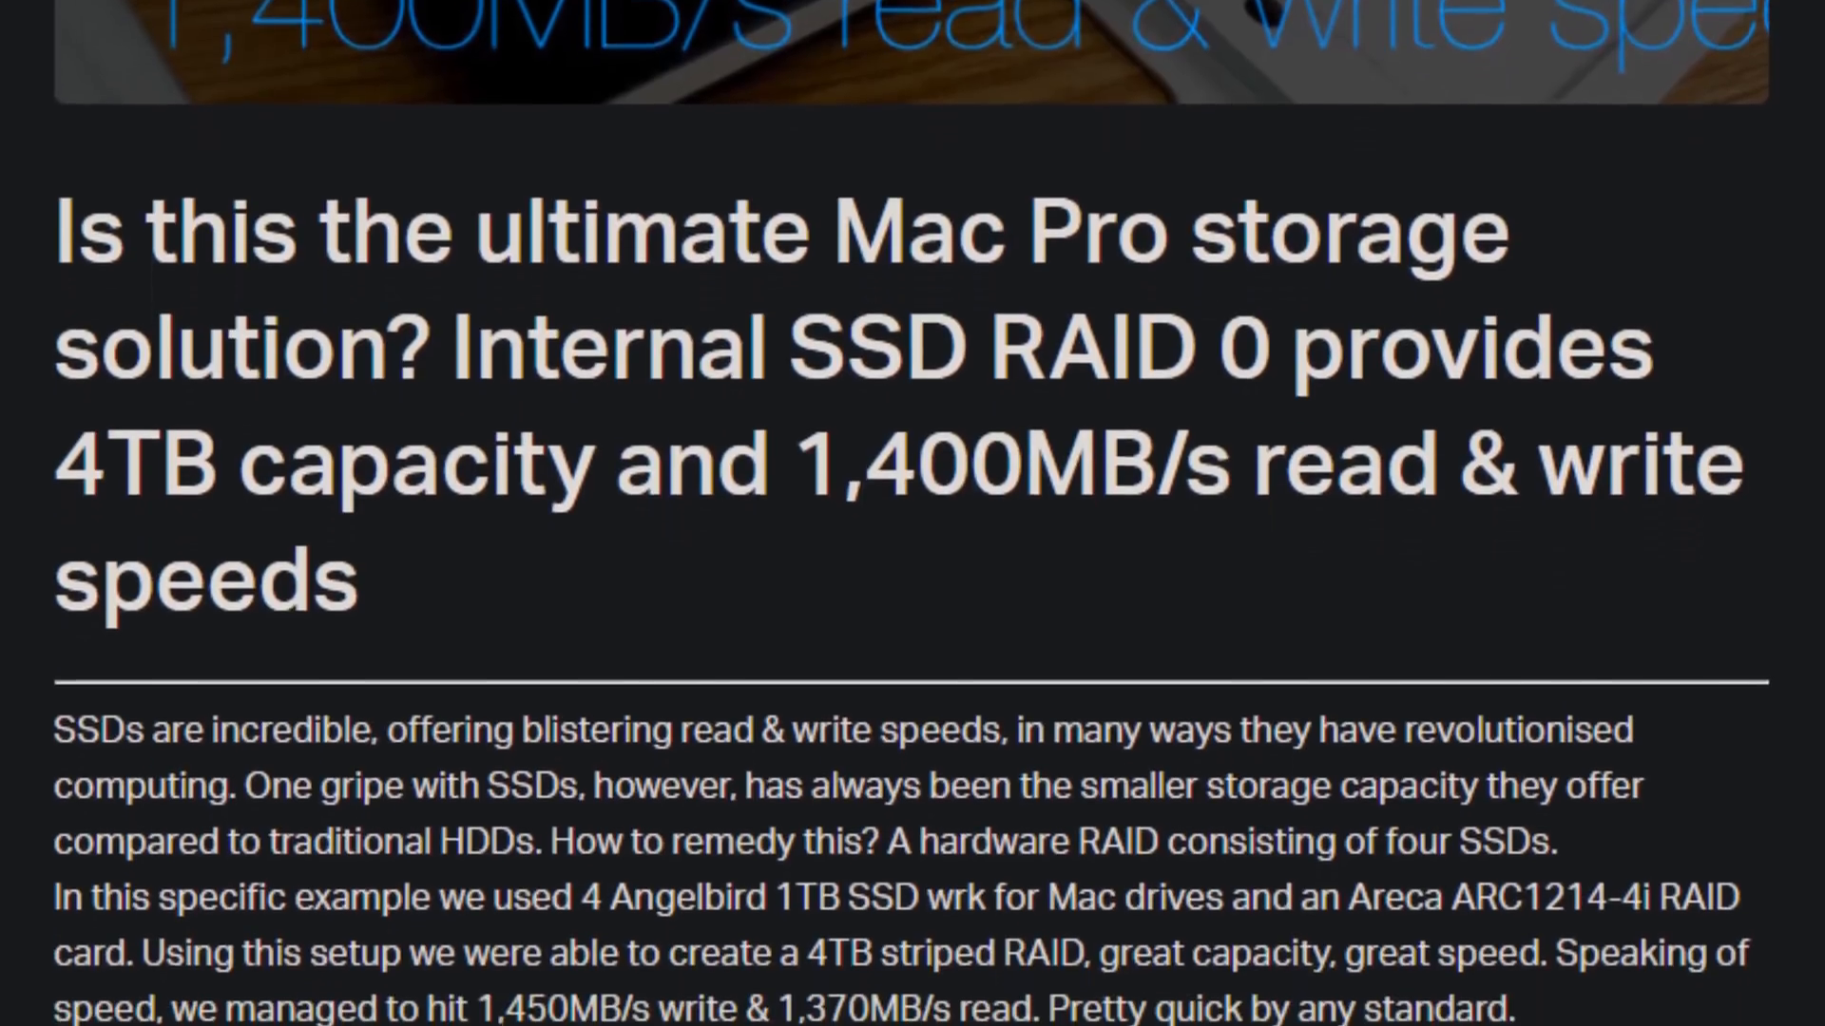
Open Advanced > CPU Storage Configuration and drop down the PCIEX16_2 slot's mode list (currently HYPER M.2 X16)
{"action": "scroll", "scroll_direction": "down", "scroll_amount": 3}
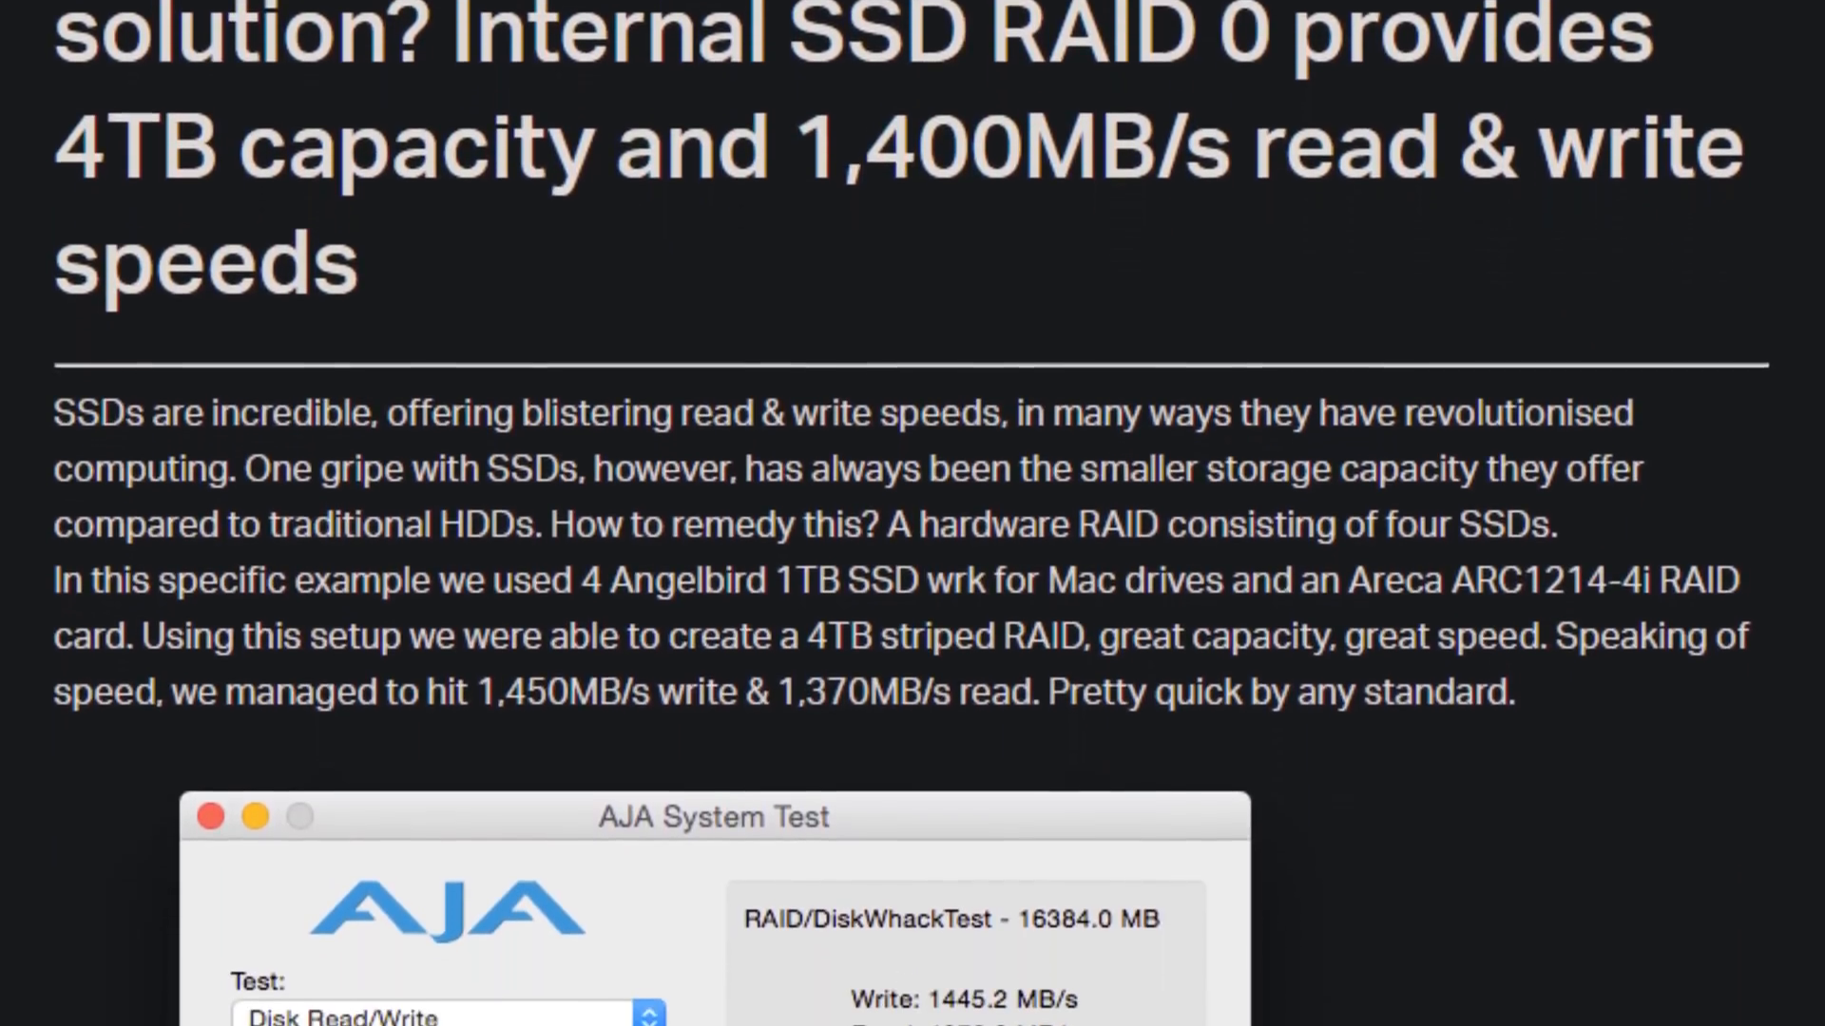
{"action": "scroll", "scroll_direction": "down", "scroll_amount": 3}
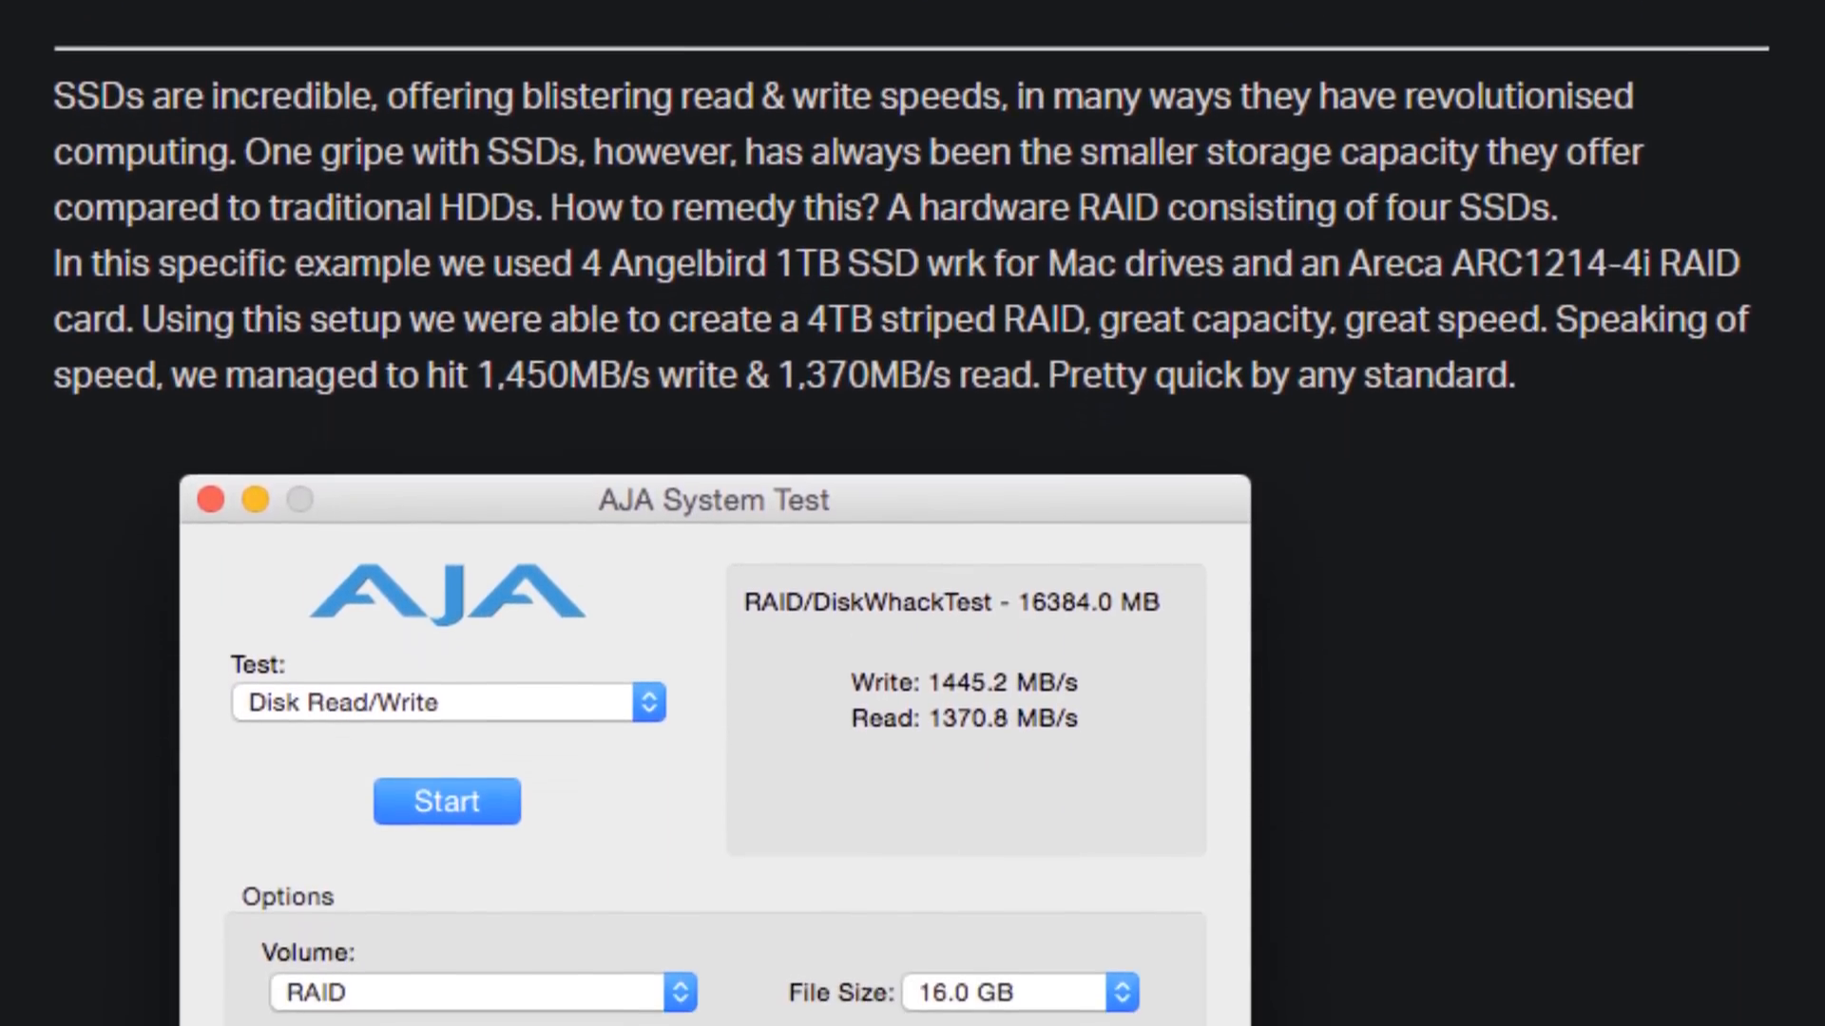
{"action": "scroll", "scroll_direction": "down", "scroll_amount": 3}
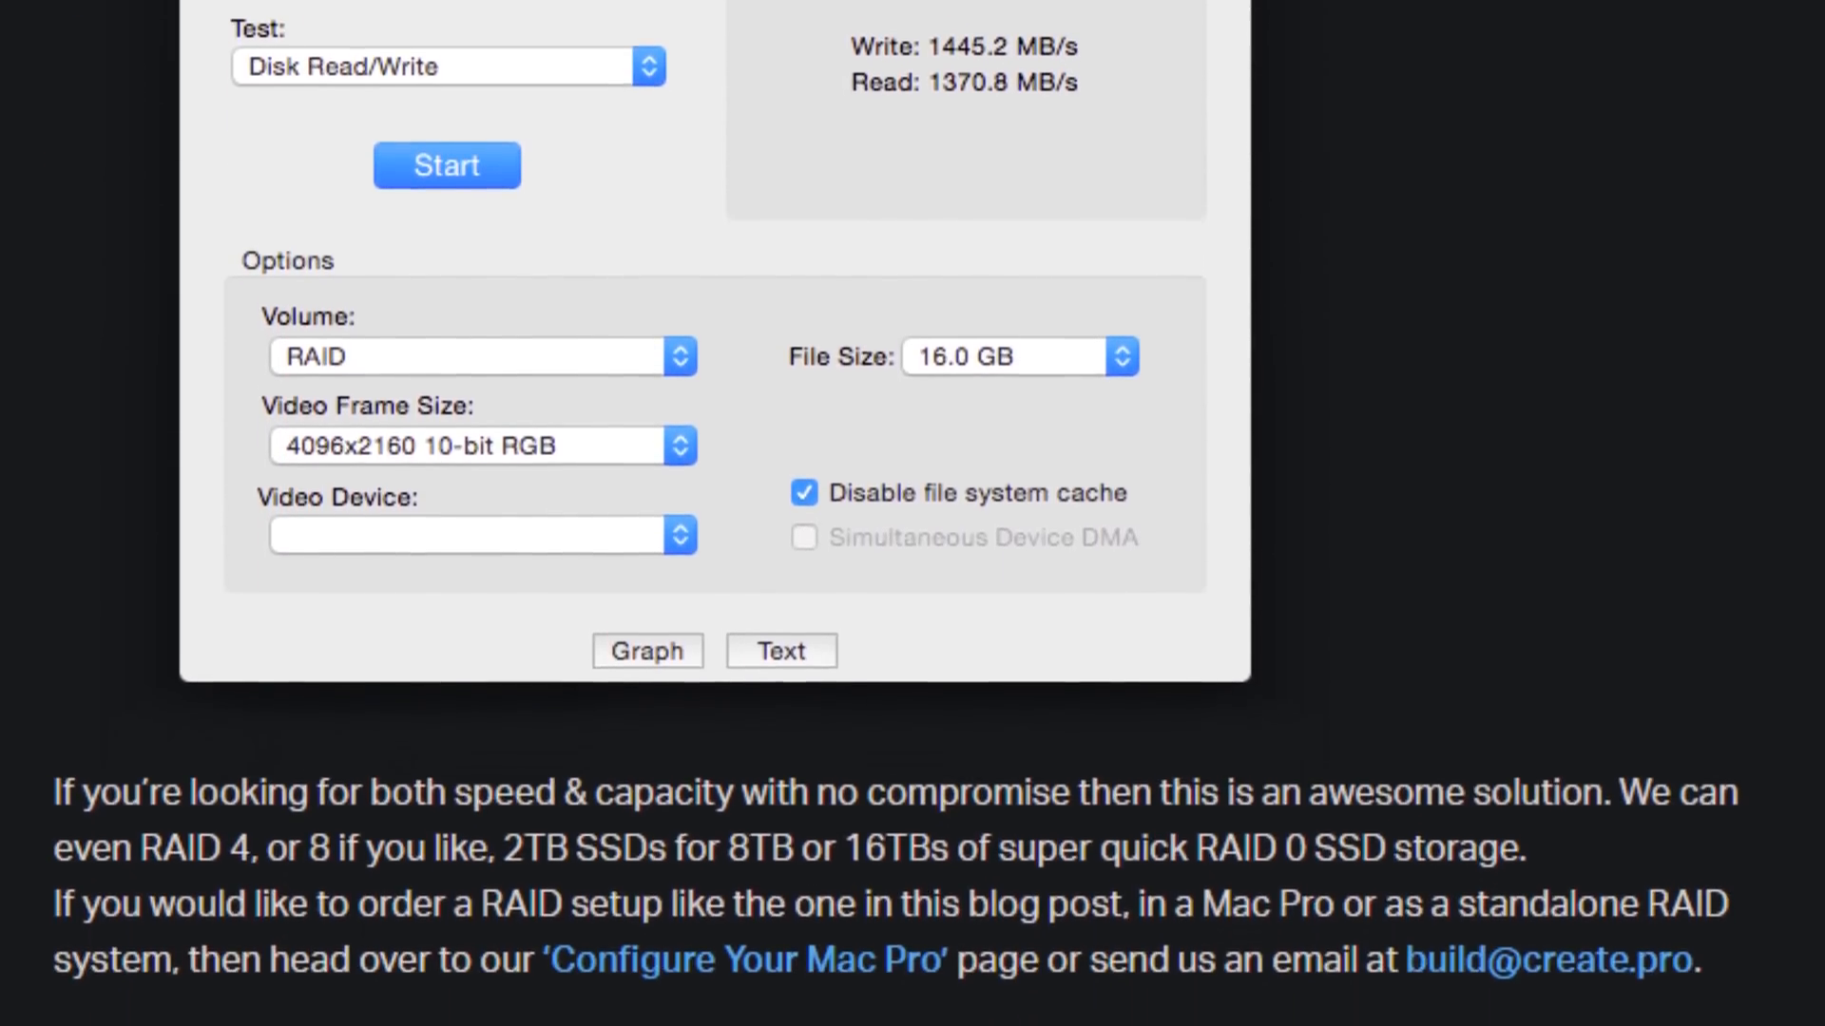
{"action": "scroll", "scroll_direction": "down", "scroll_amount": 3}
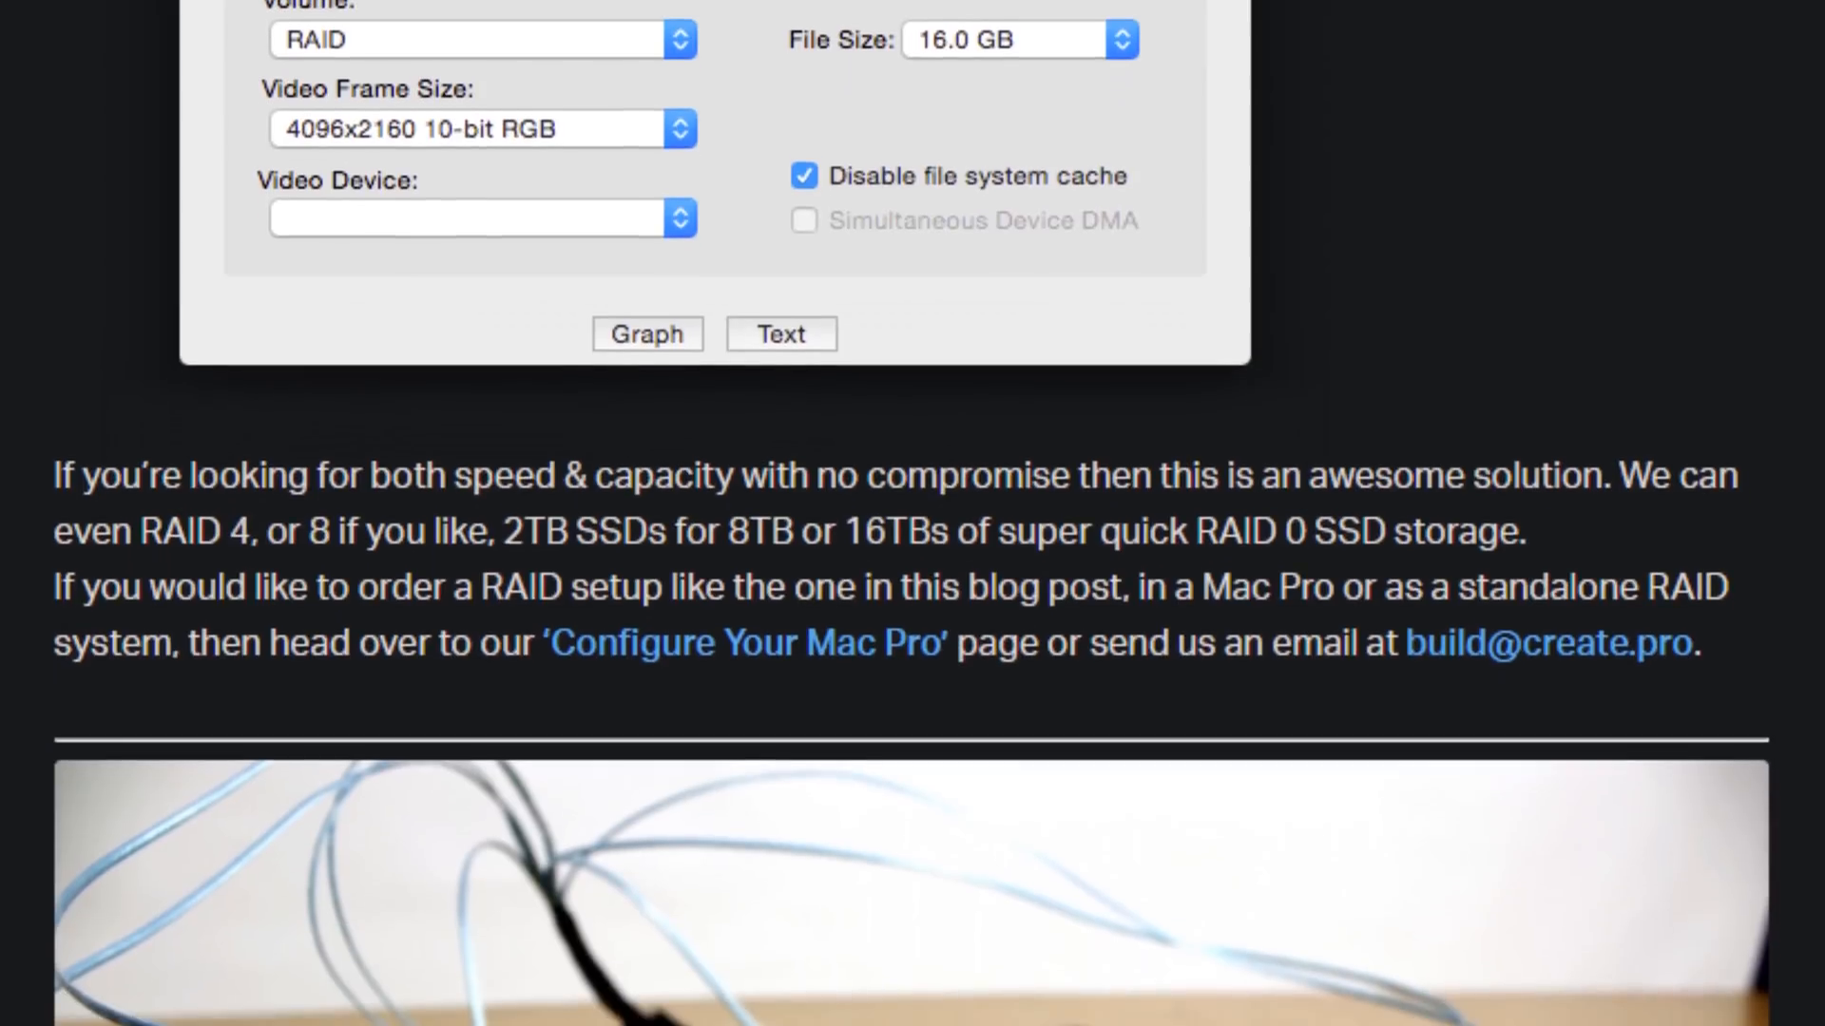
{"action": "scroll", "scroll_direction": "down", "scroll_amount": 3}
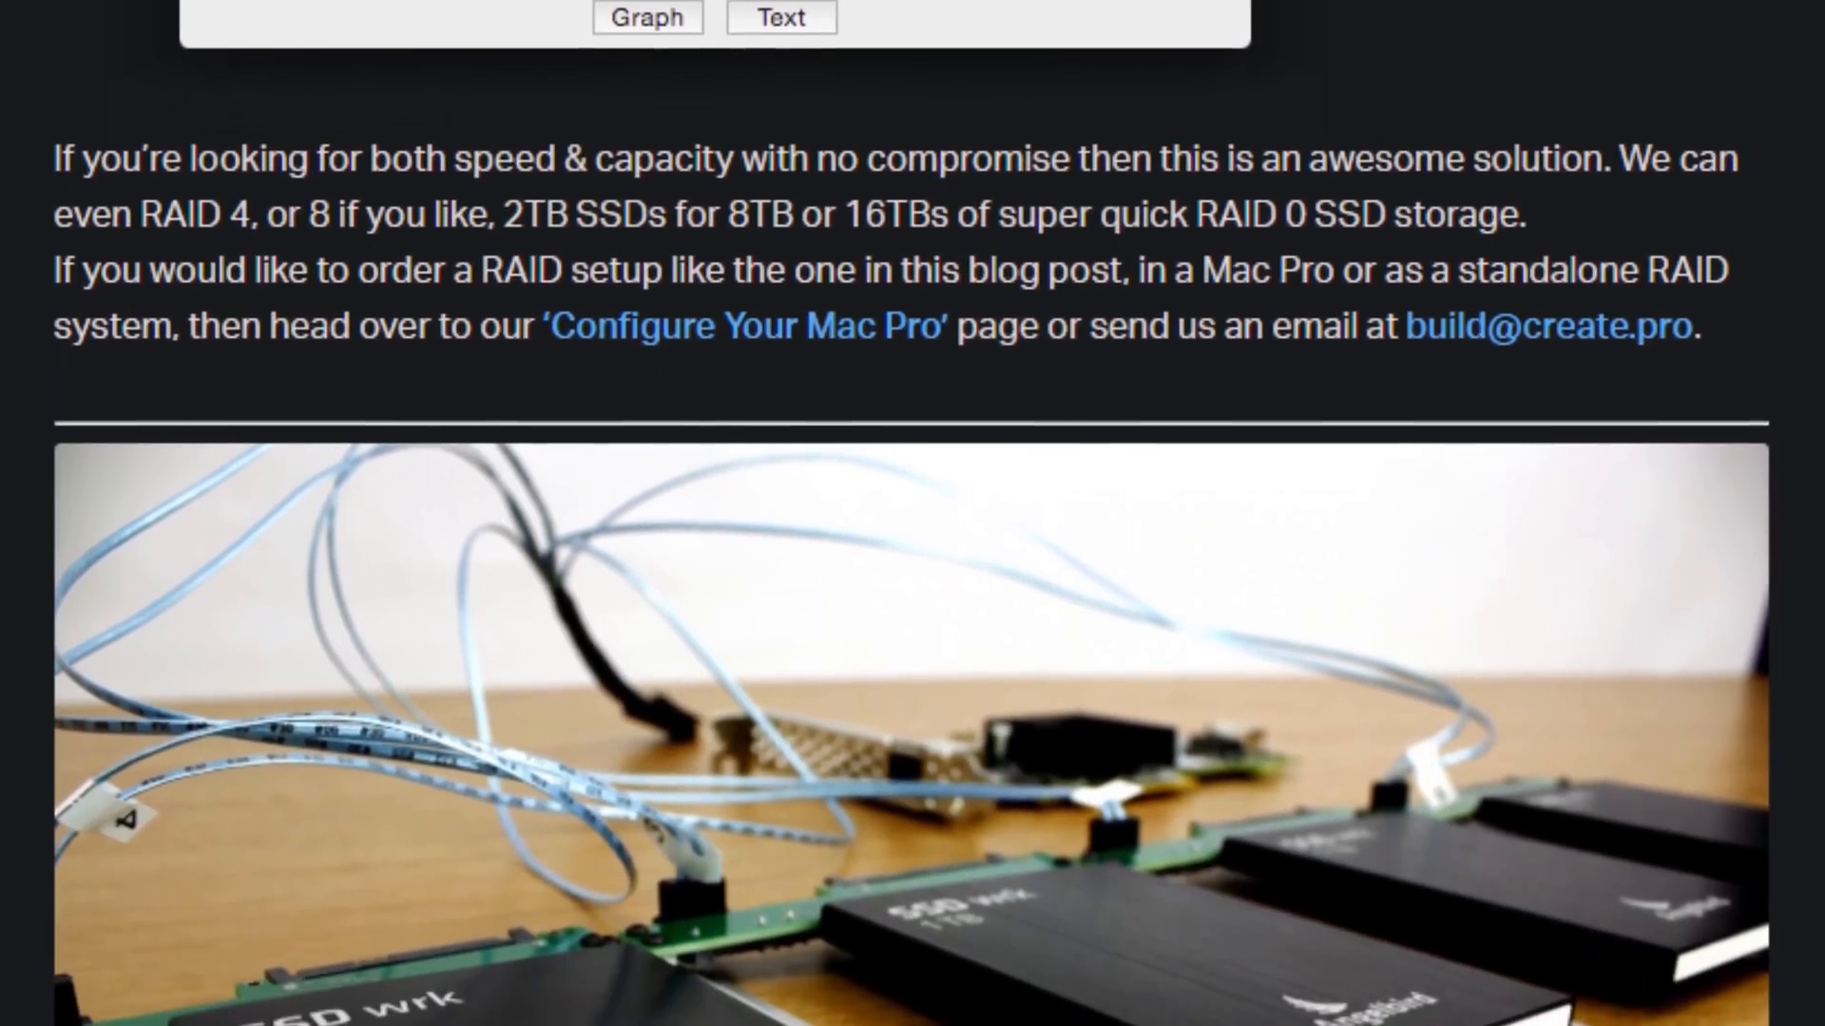
{"action": "scroll", "scroll_direction": "down", "scroll_amount": 3}
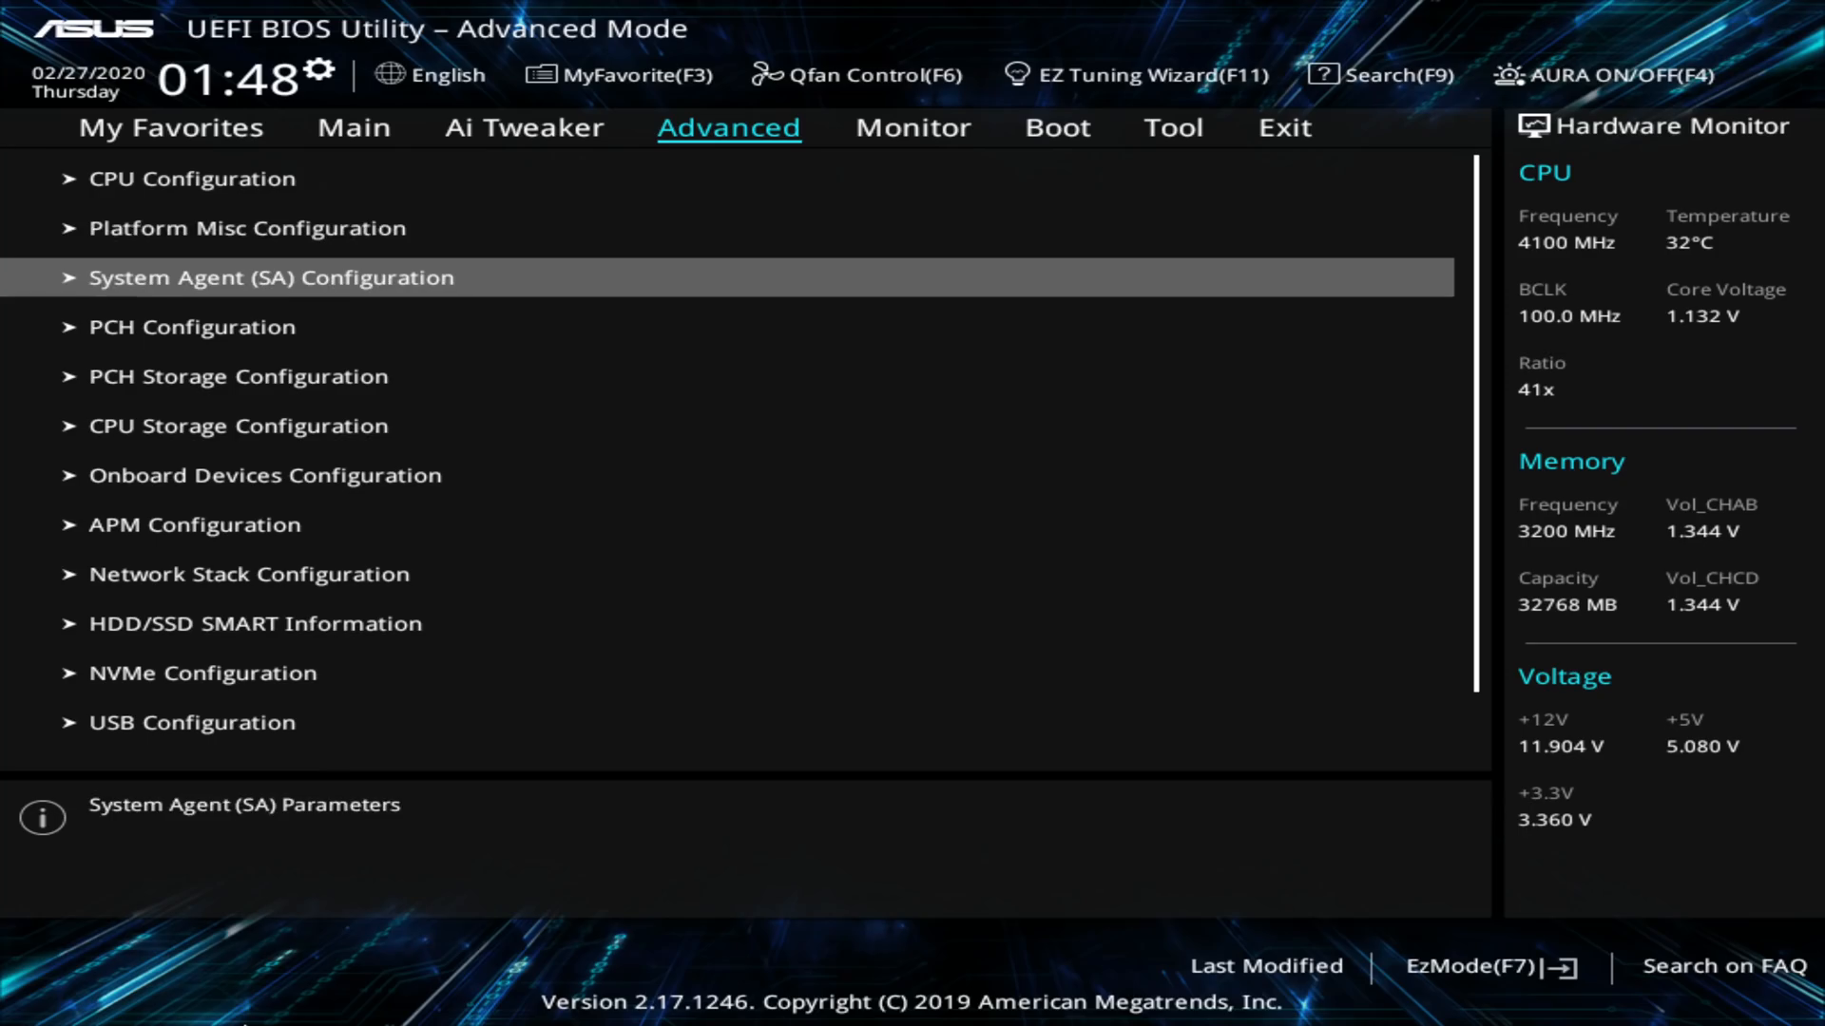
{"action": "left_click", "coordinate": [238, 423]}
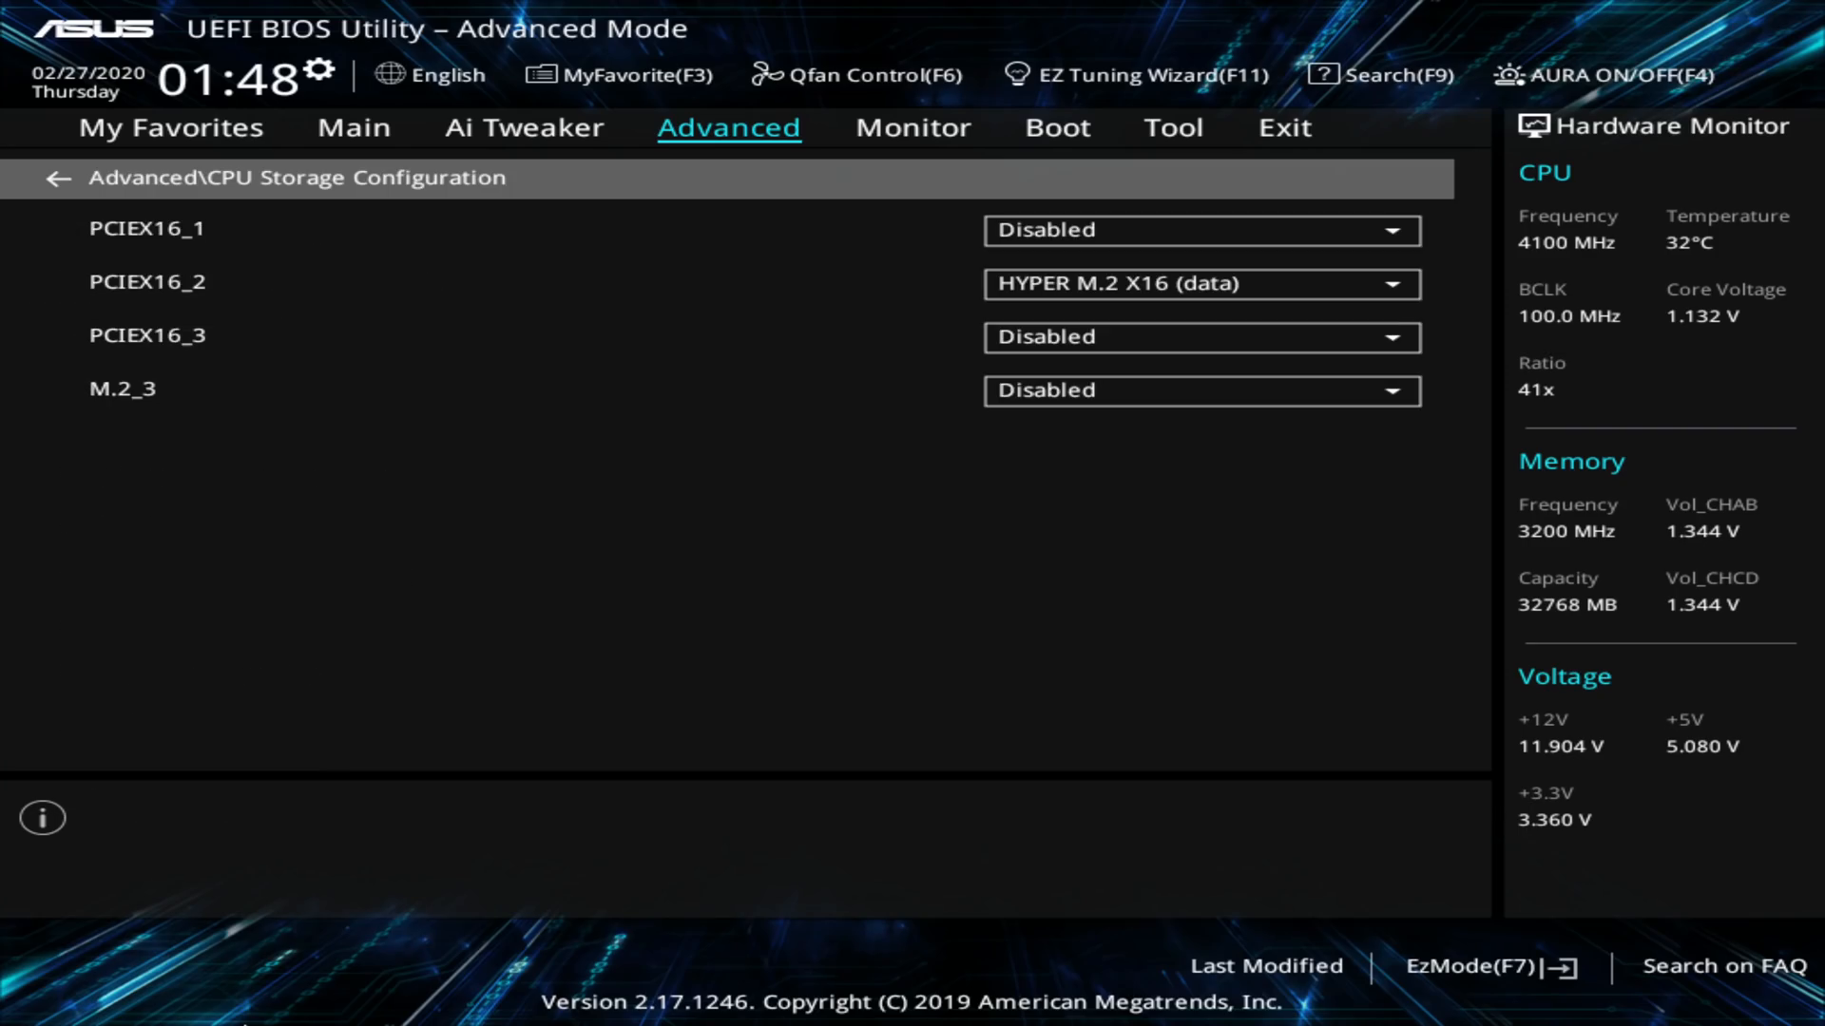
{"action": "left_click", "coordinate": [1201, 283]}
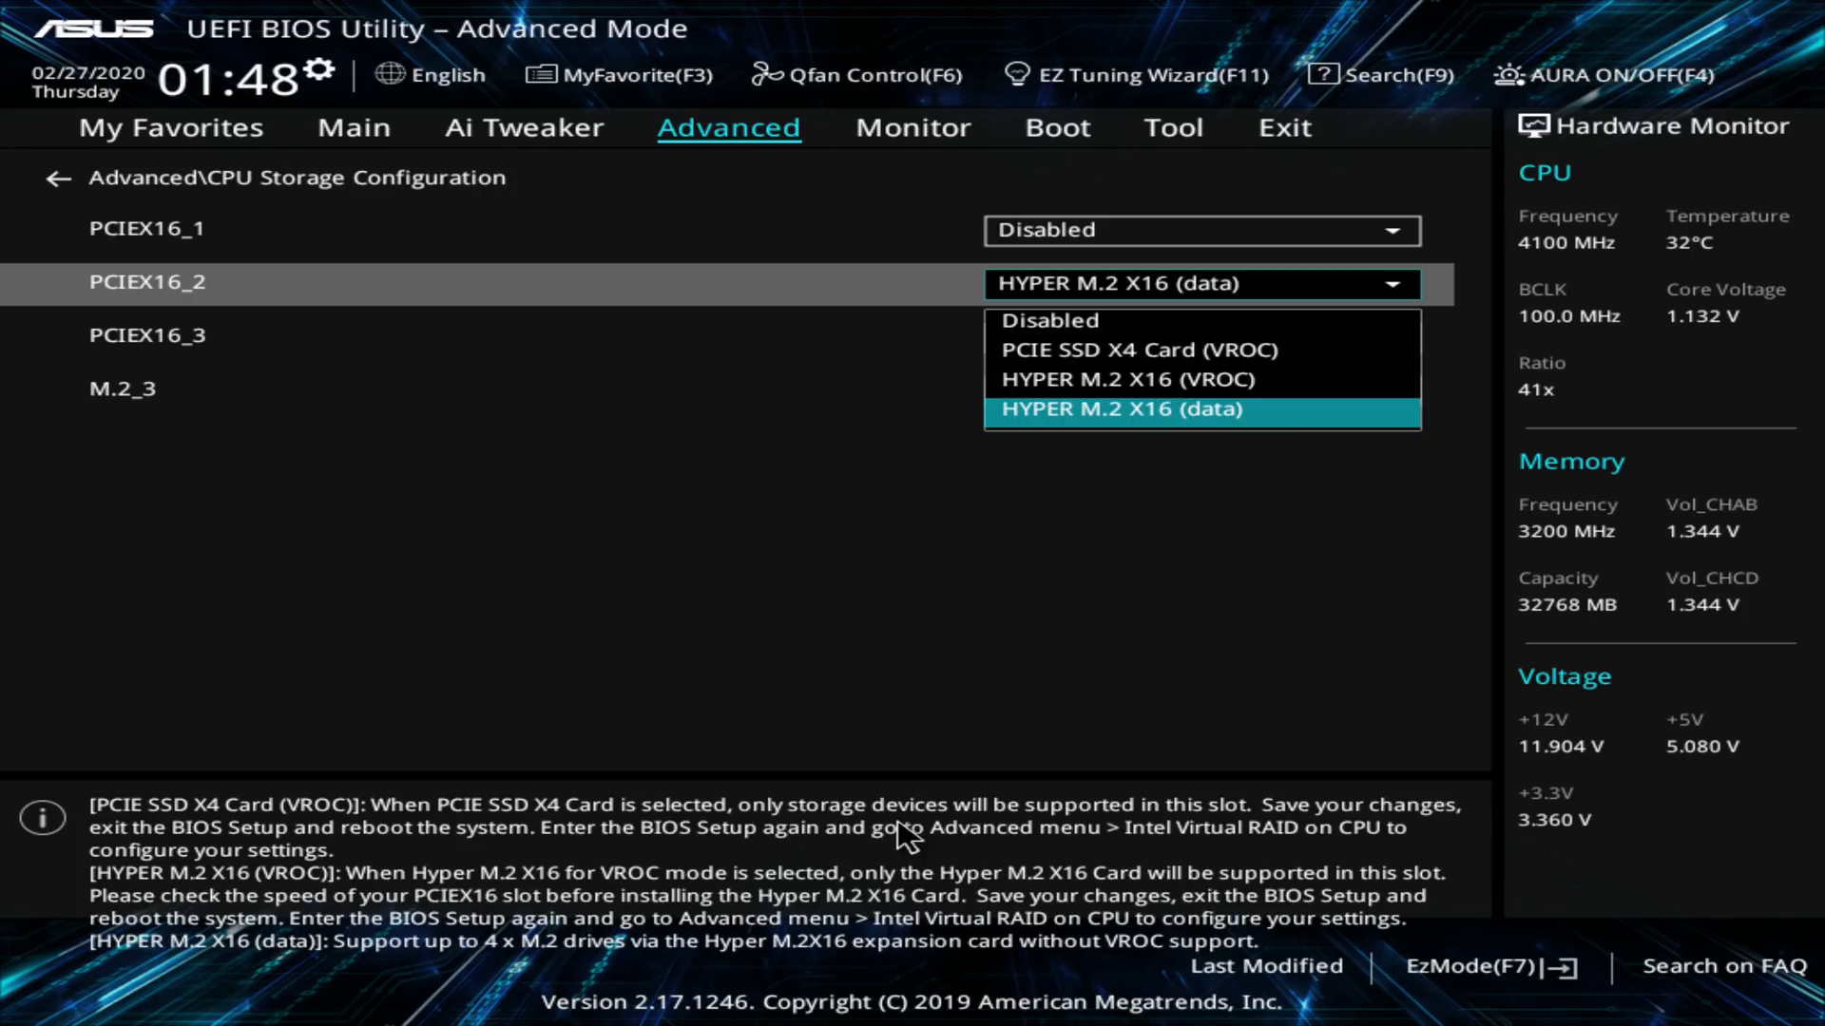
{"action": "mouse_move", "coordinate": [1212, 454]}
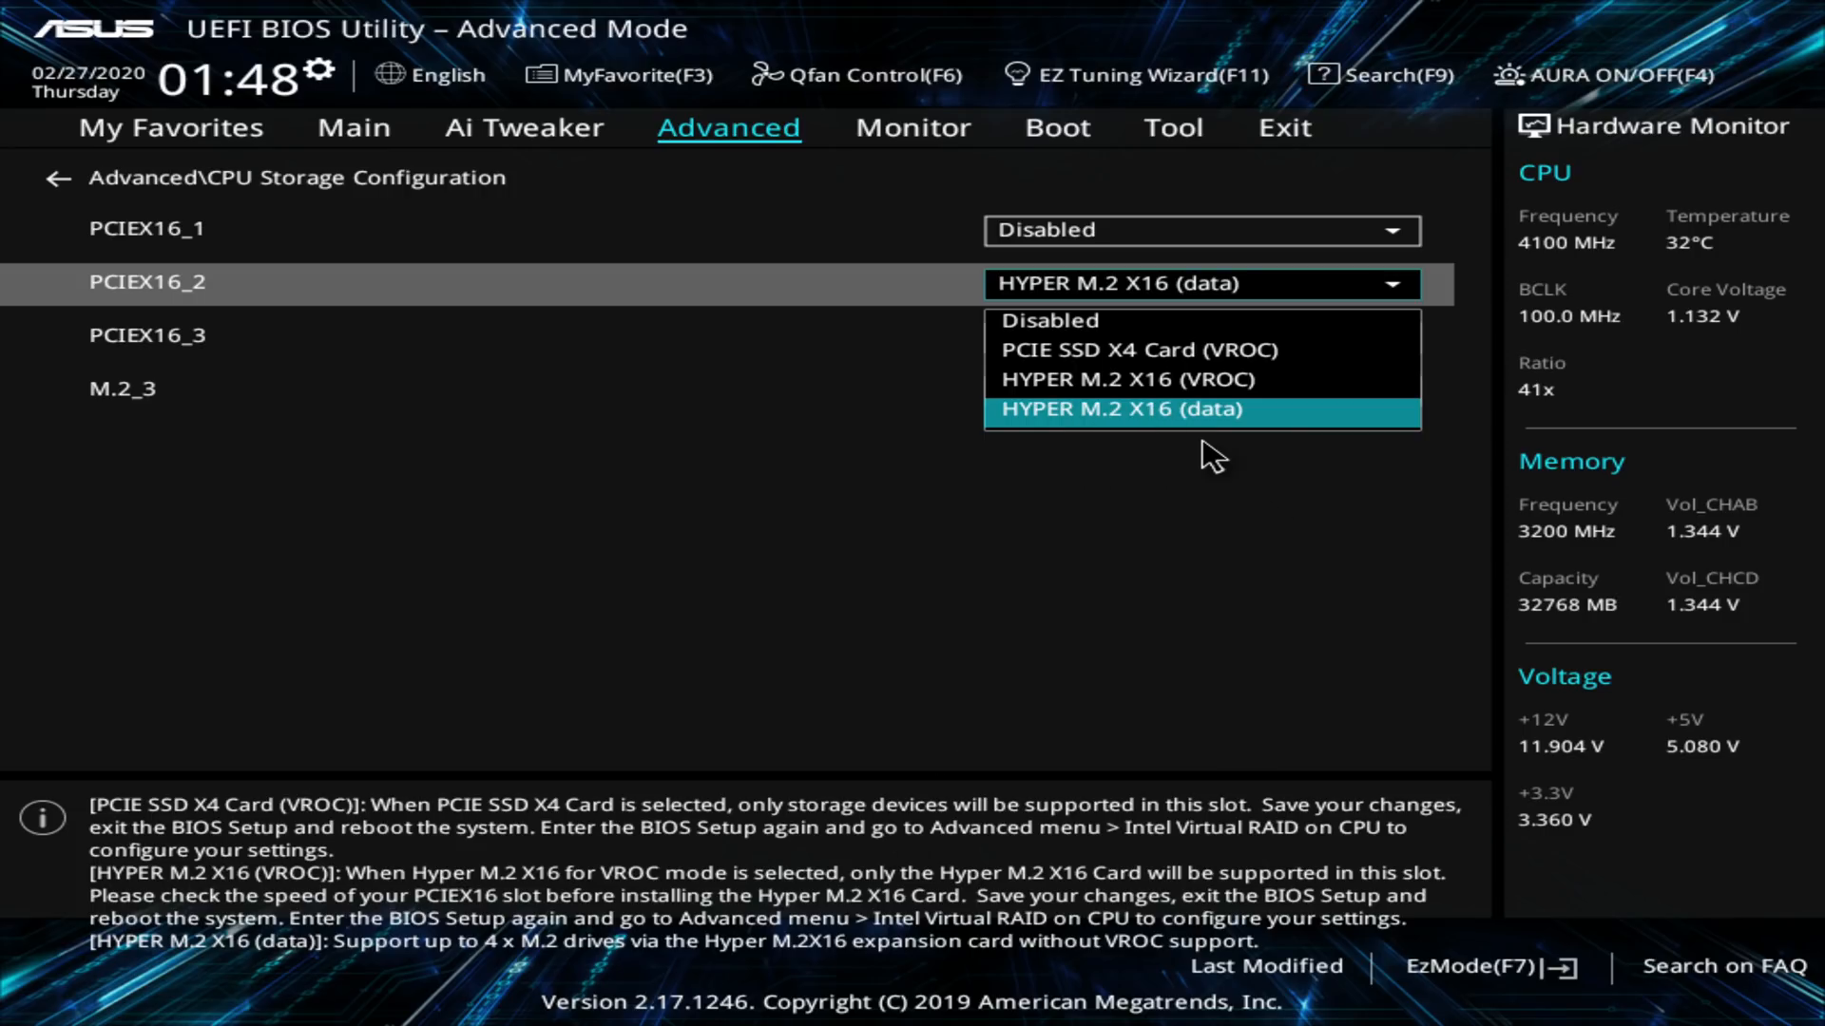
{"action": "mouse_move", "coordinate": [1228, 350]}
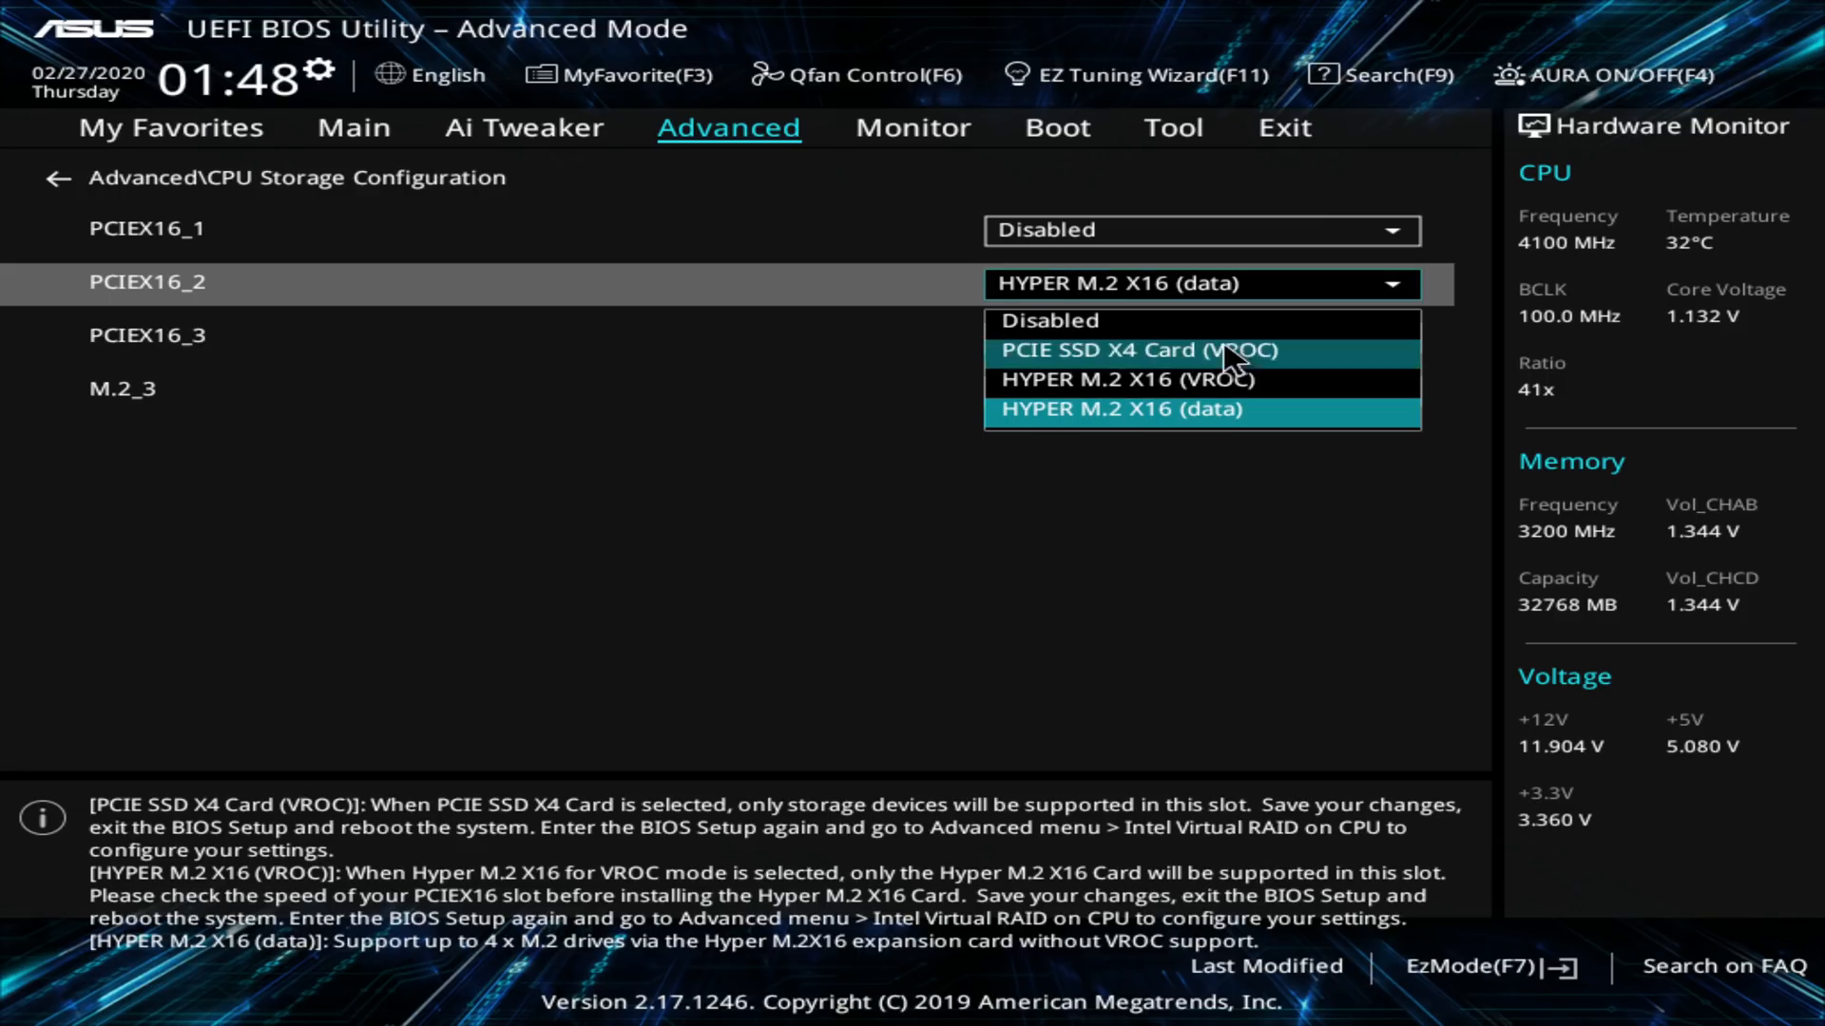
{"action": "mouse_move", "coordinate": [1394, 439]}
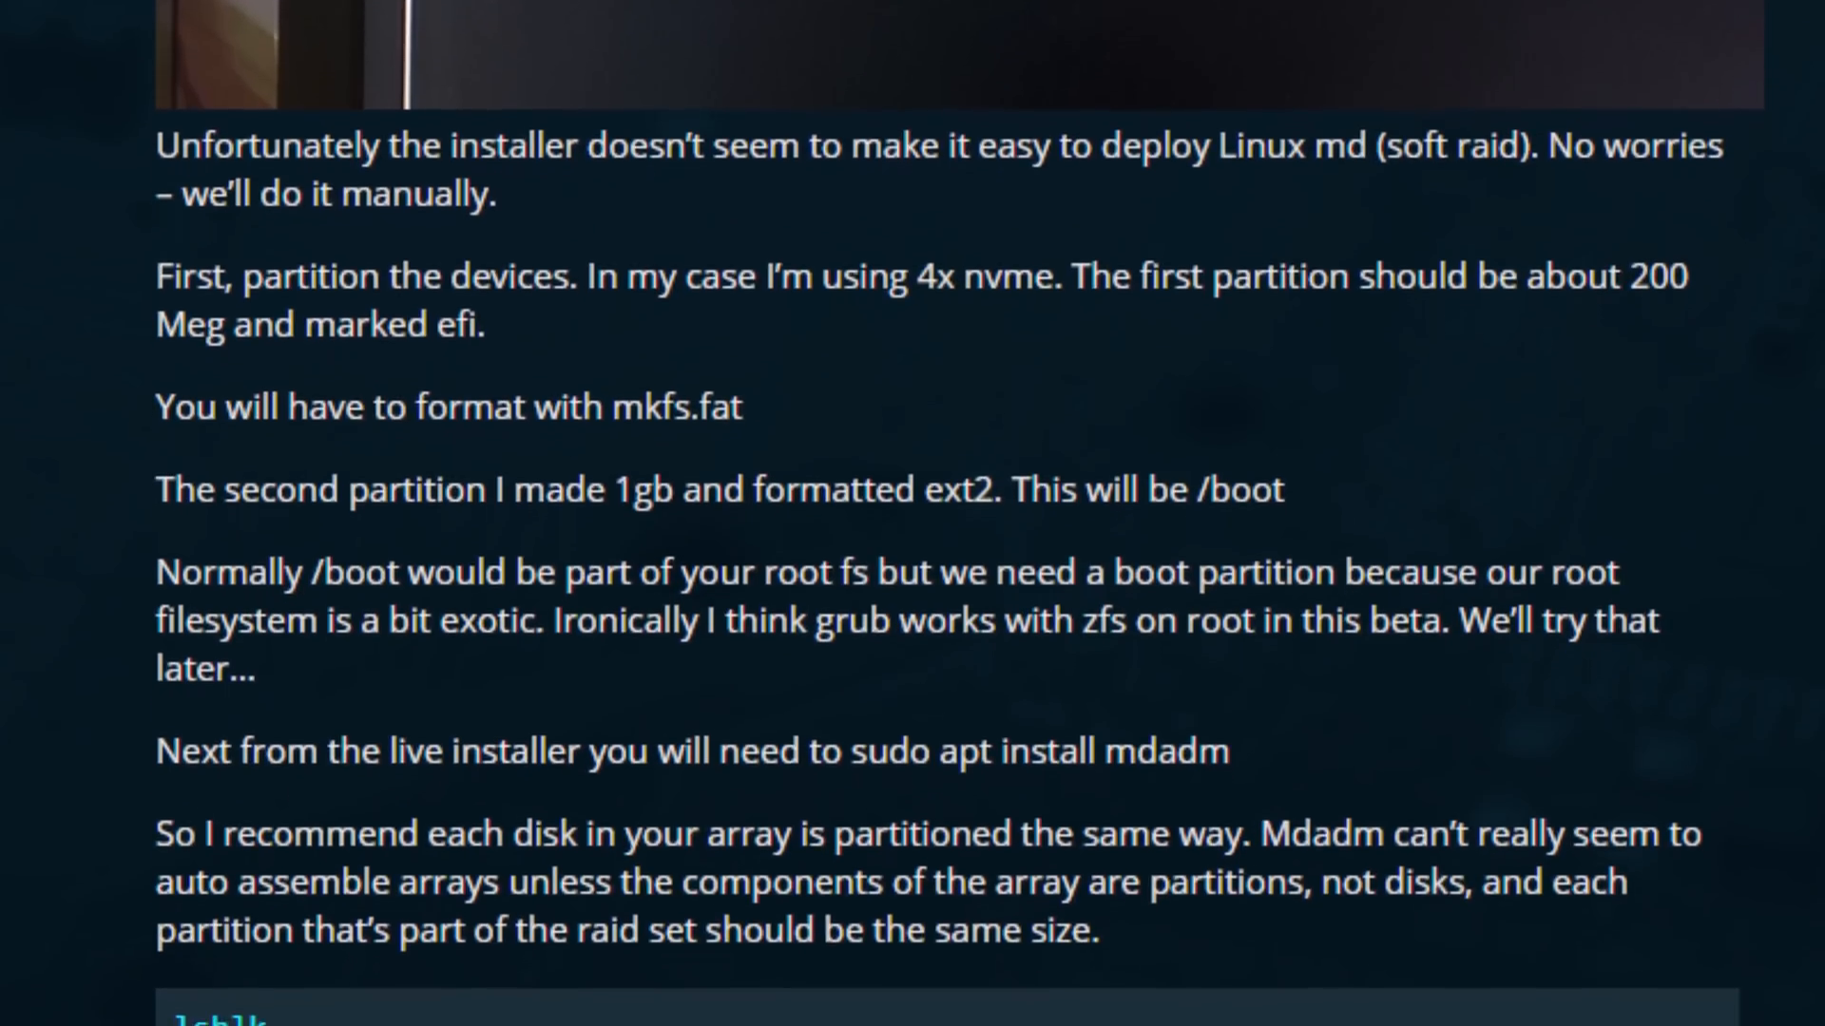
{"action": "scroll", "scroll_direction": "down", "scroll_amount": 3}
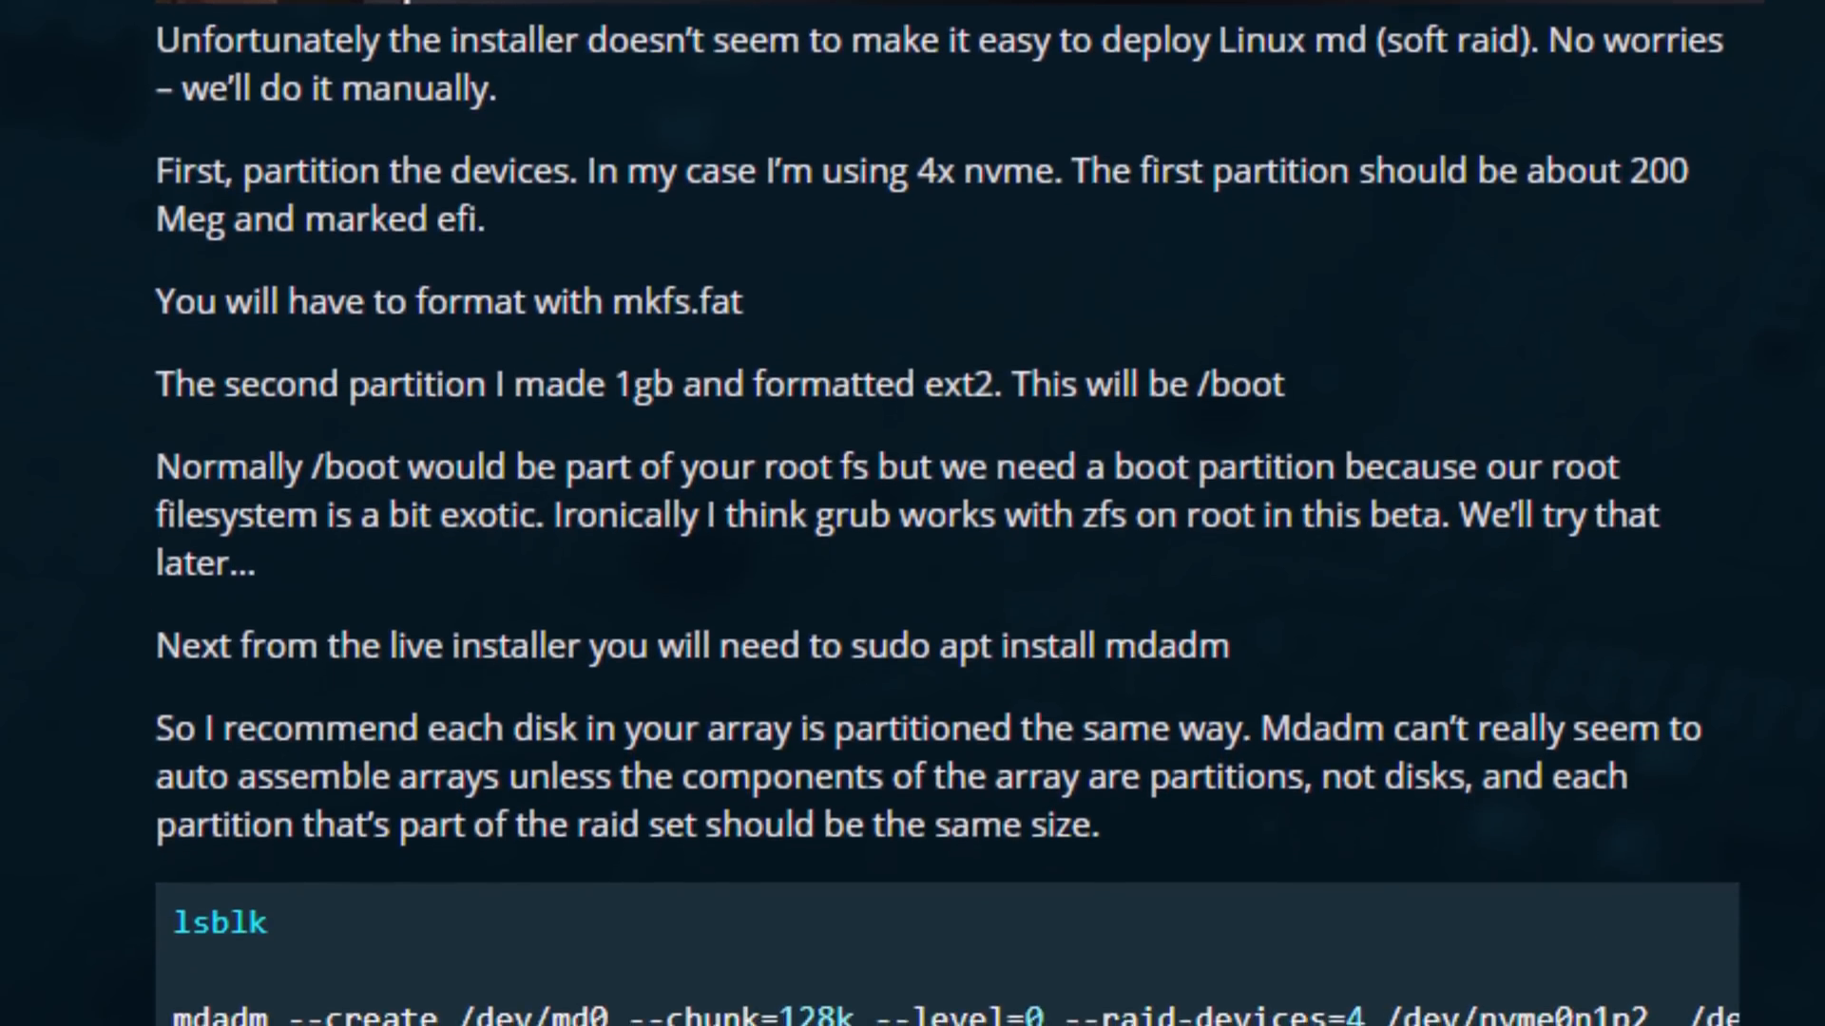
{"action": "scroll", "scroll_direction": "down", "scroll_amount": 3}
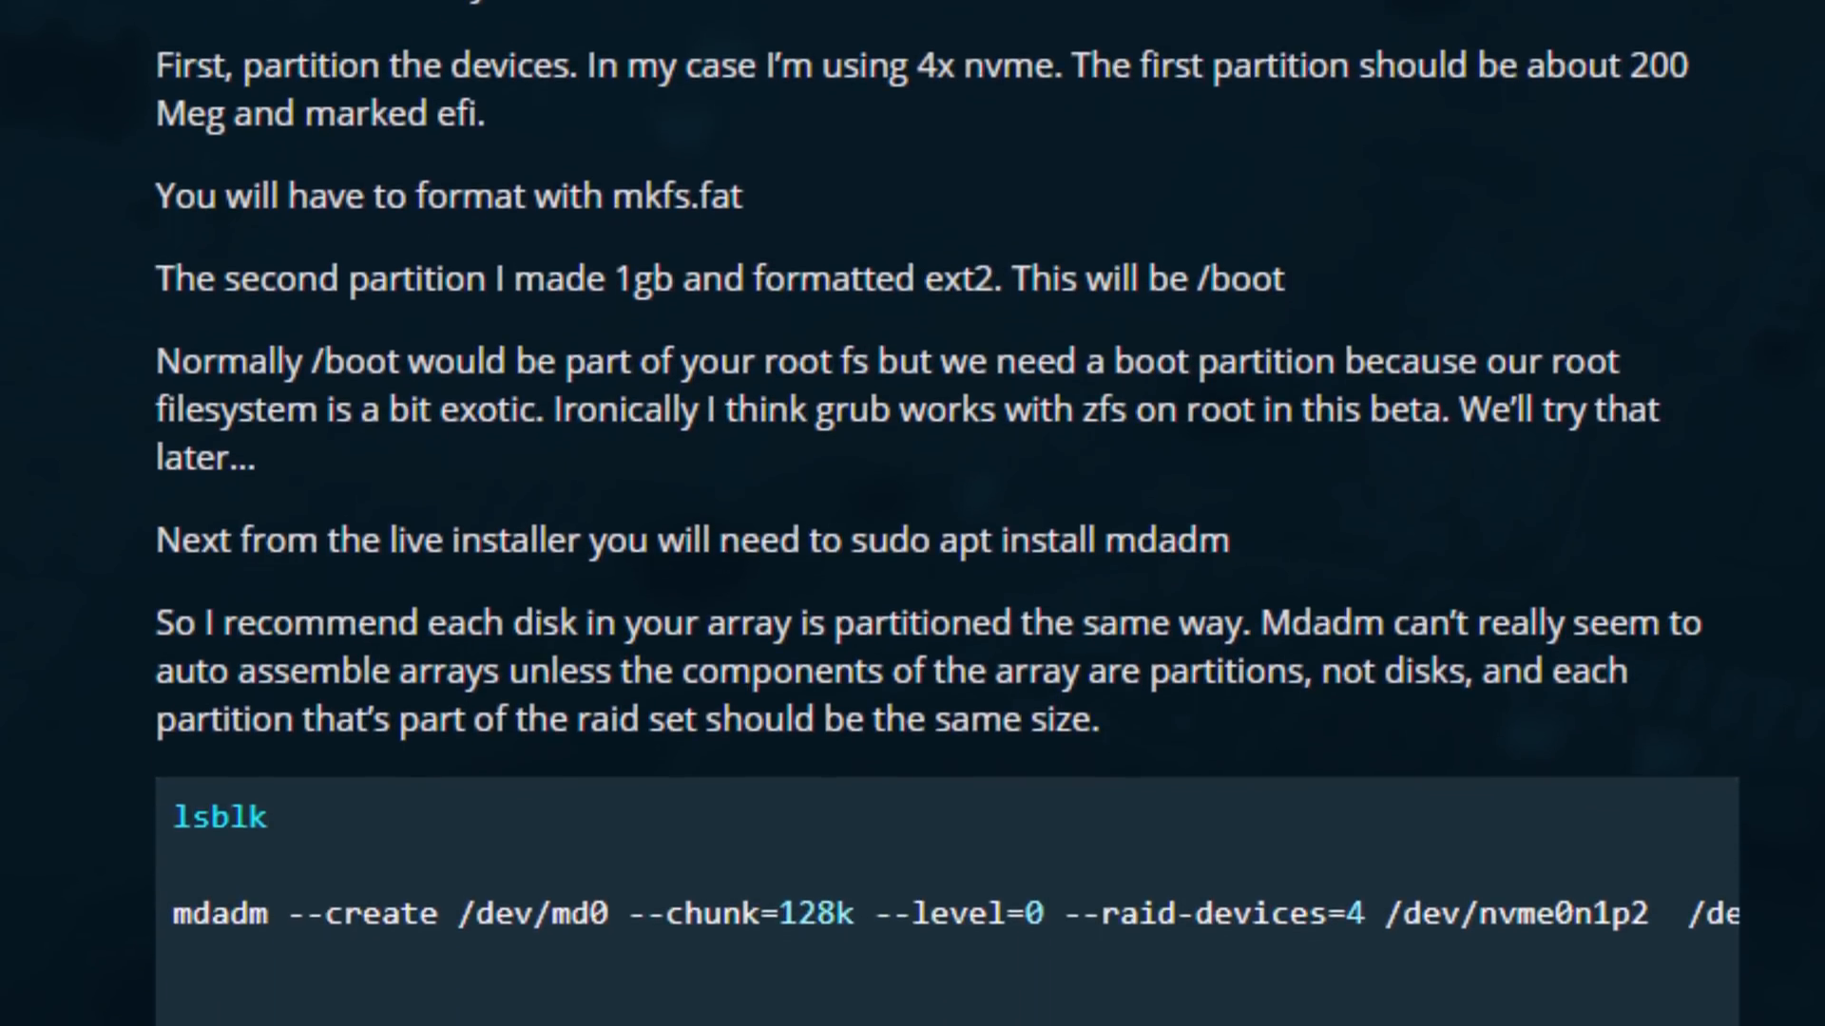
{"action": "scroll", "scroll_direction": "down", "scroll_amount": 3}
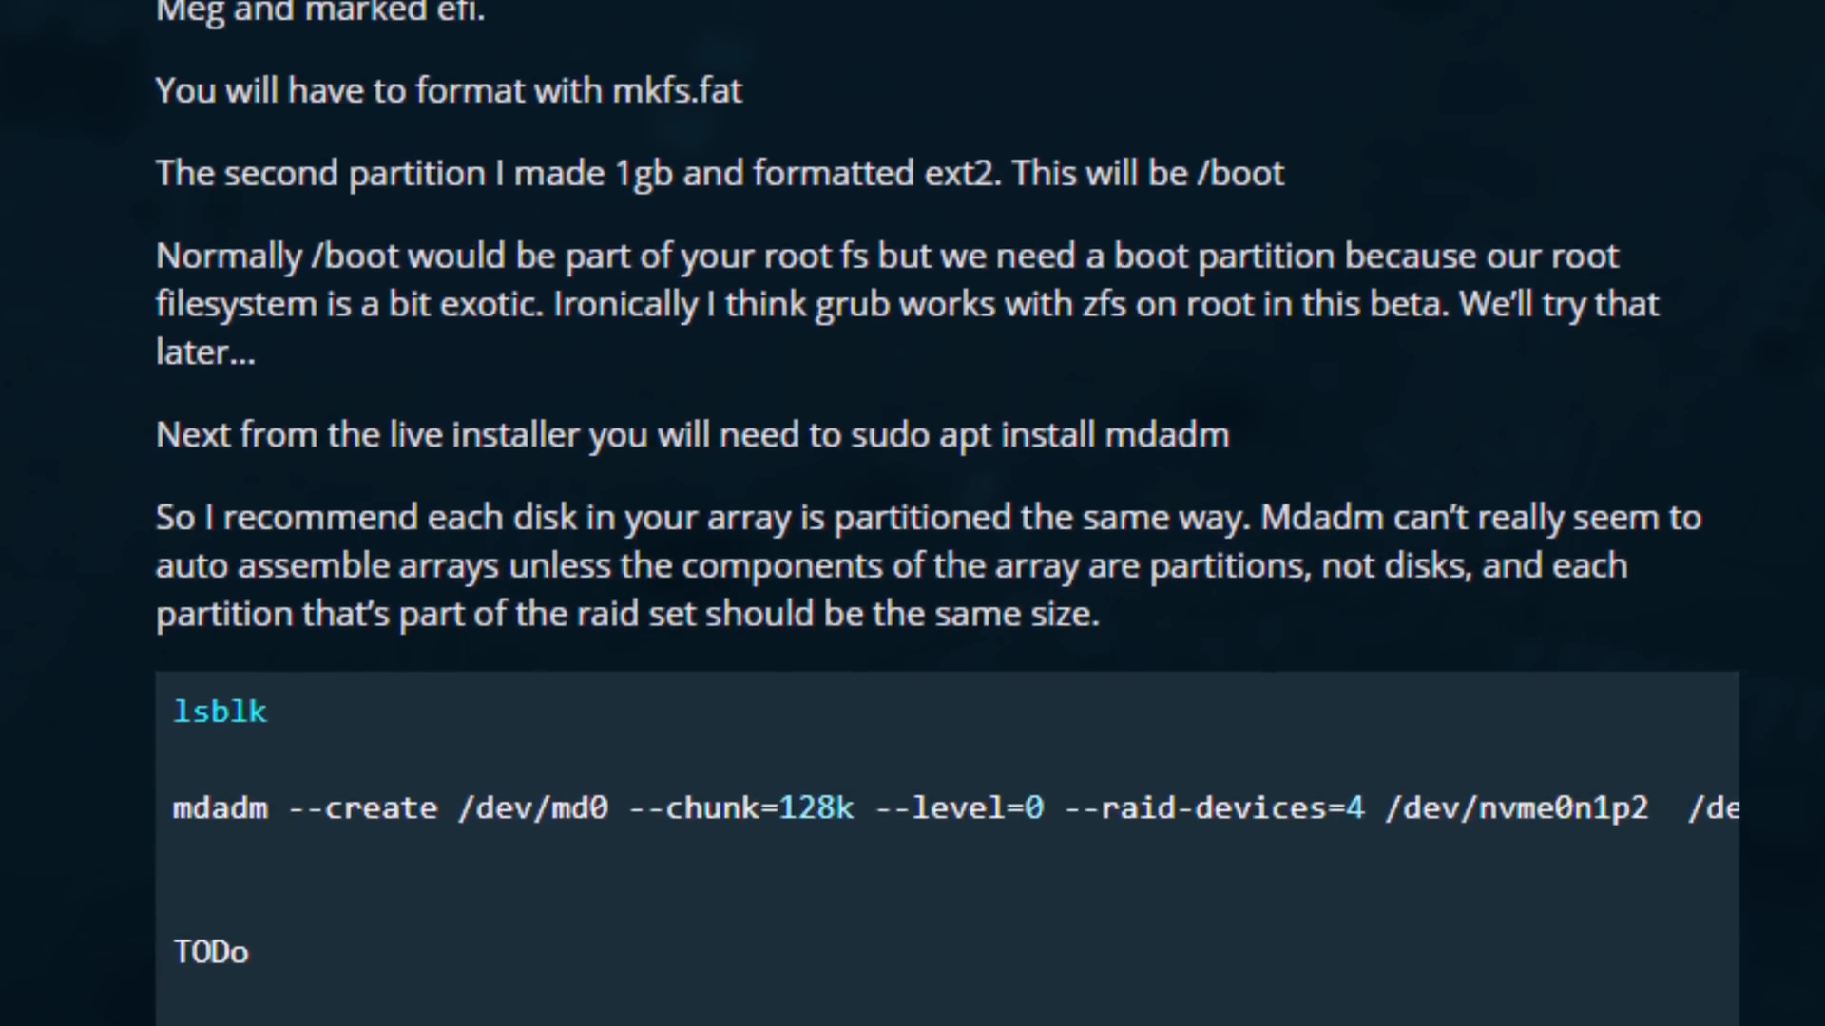
{"action": "scroll", "scroll_direction": "down", "scroll_amount": 3}
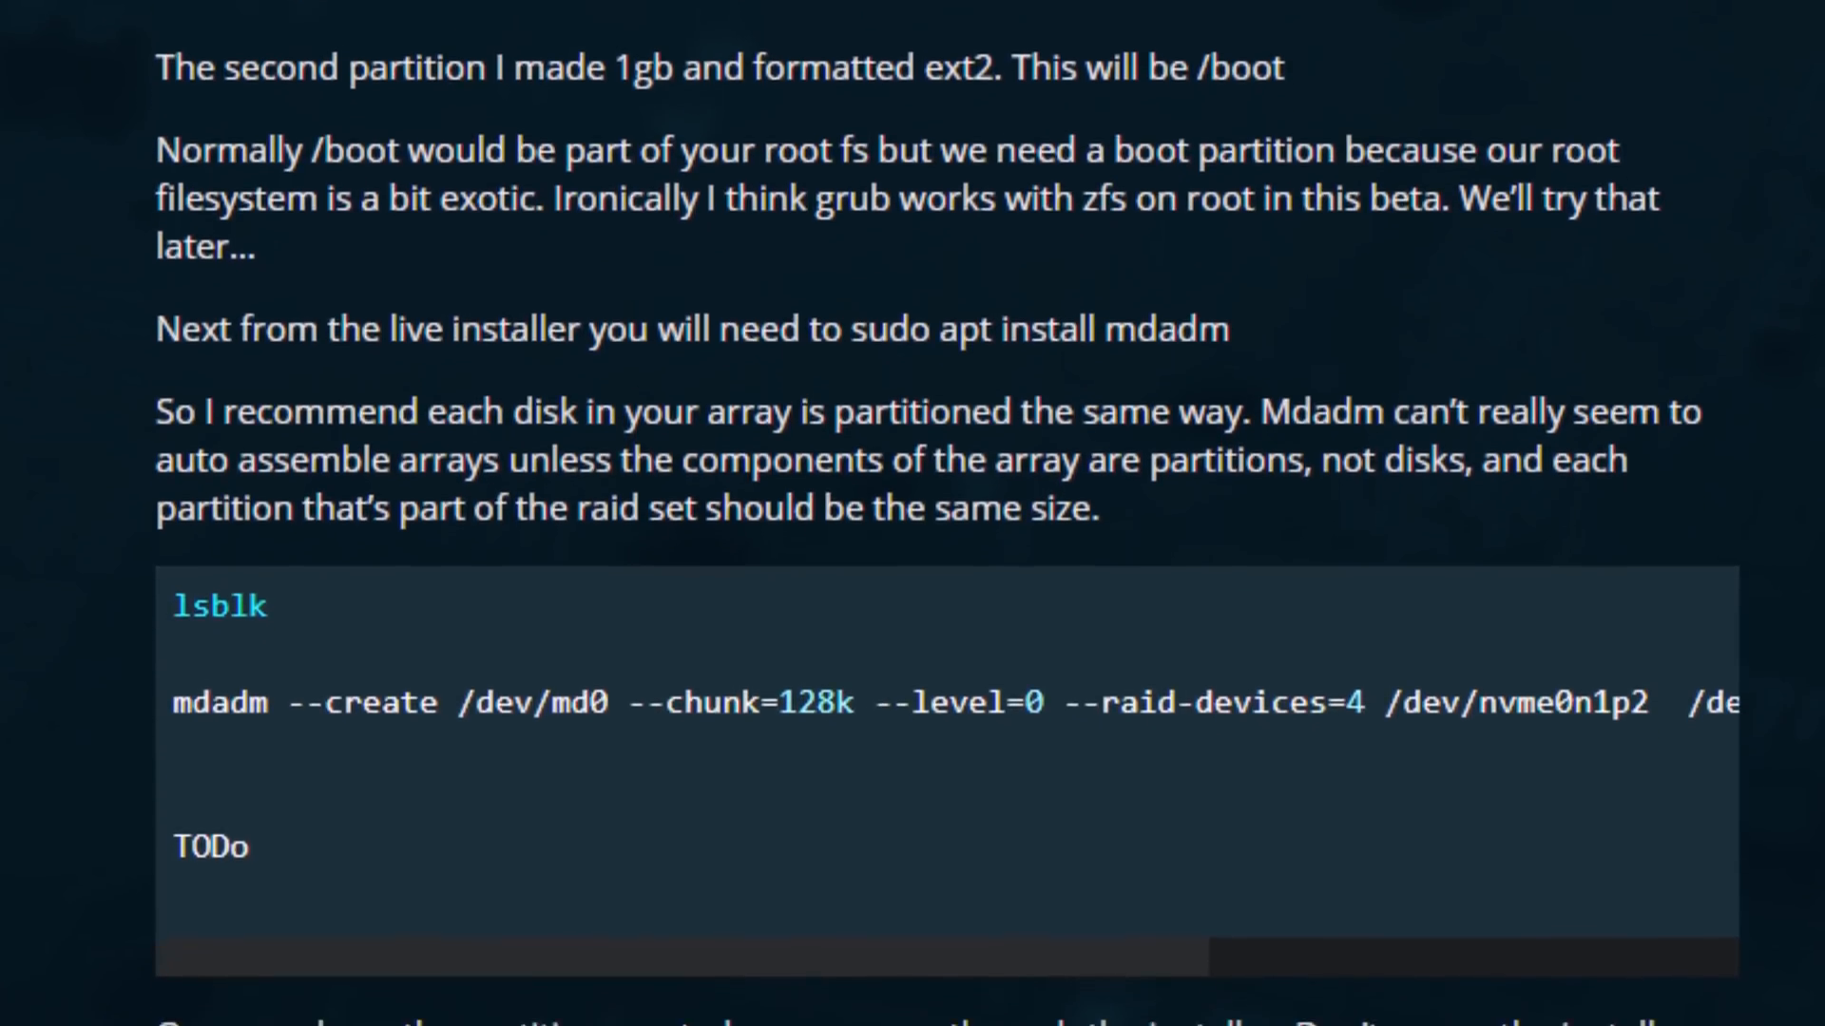
{"action": "scroll", "scroll_direction": "down", "scroll_amount": 3}
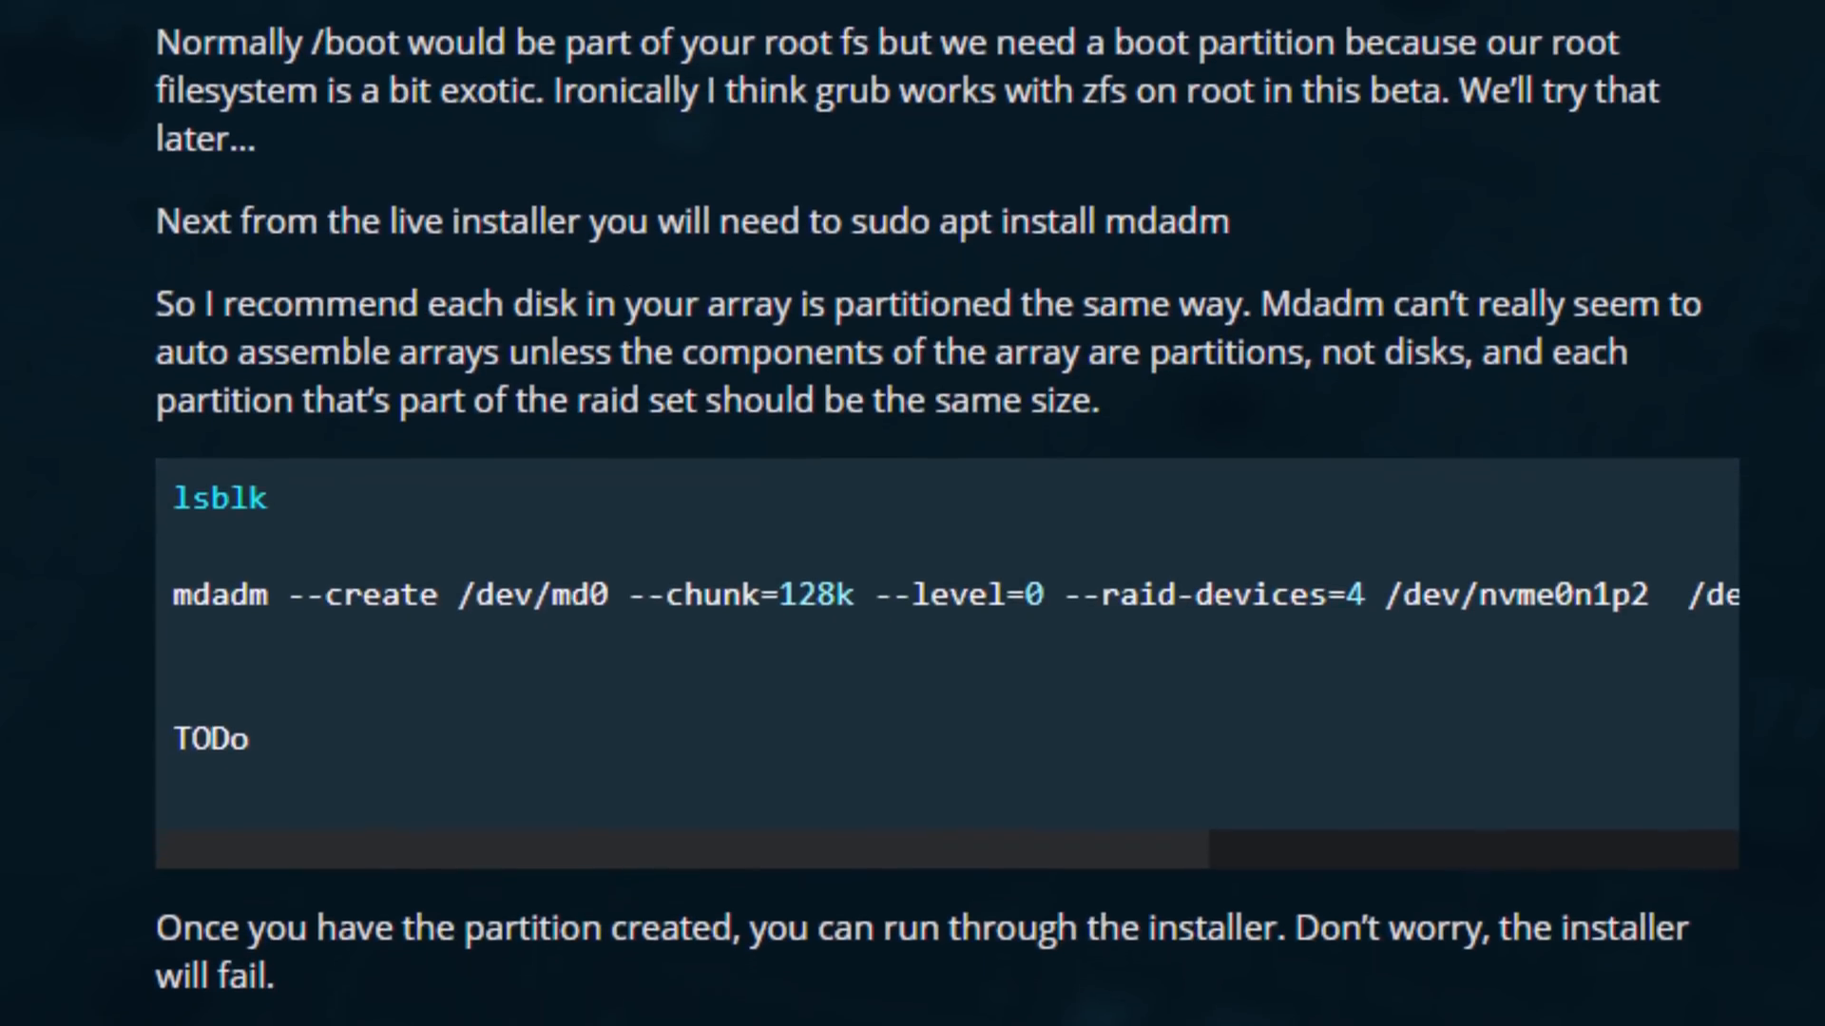
{"action": "scroll", "scroll_direction": "down", "scroll_amount": 3}
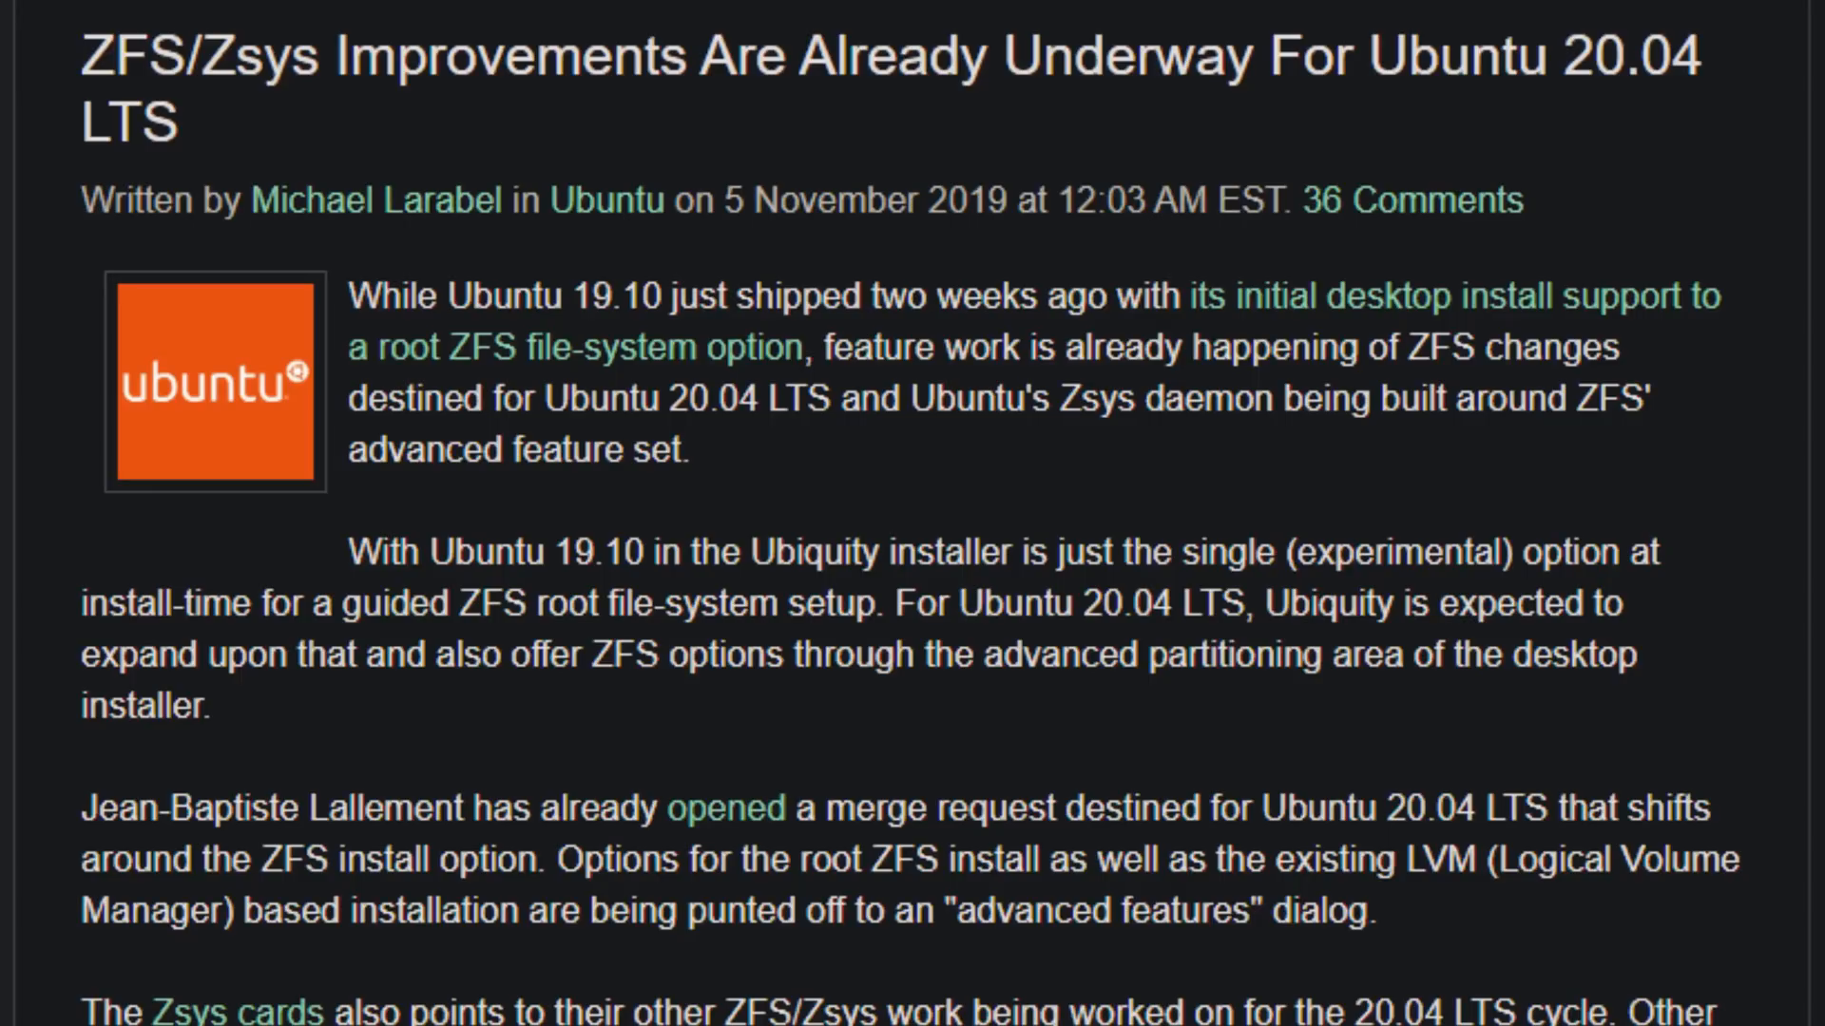
Scroll through the '10 reasons Sun's ZFS is great' article's feature list
{"action": "scroll", "scroll_direction": "down", "scroll_amount": 3}
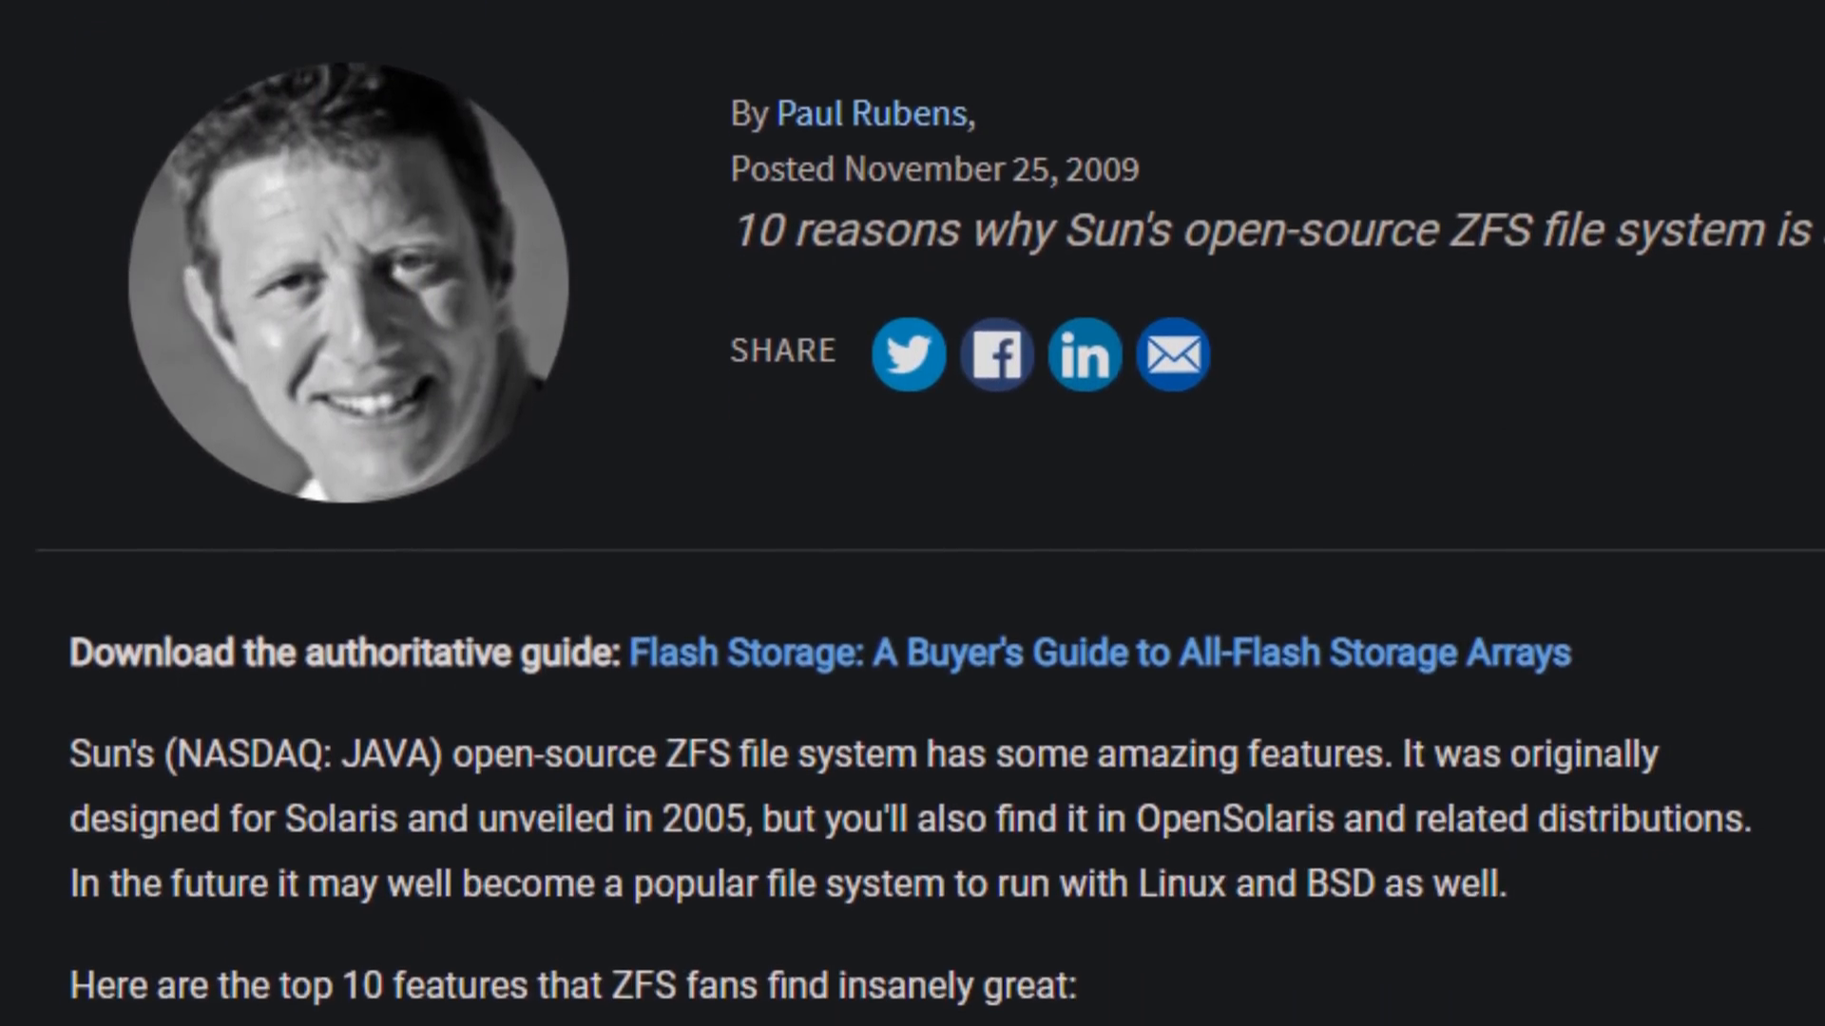
{"action": "scroll", "scroll_direction": "down", "scroll_amount": 3}
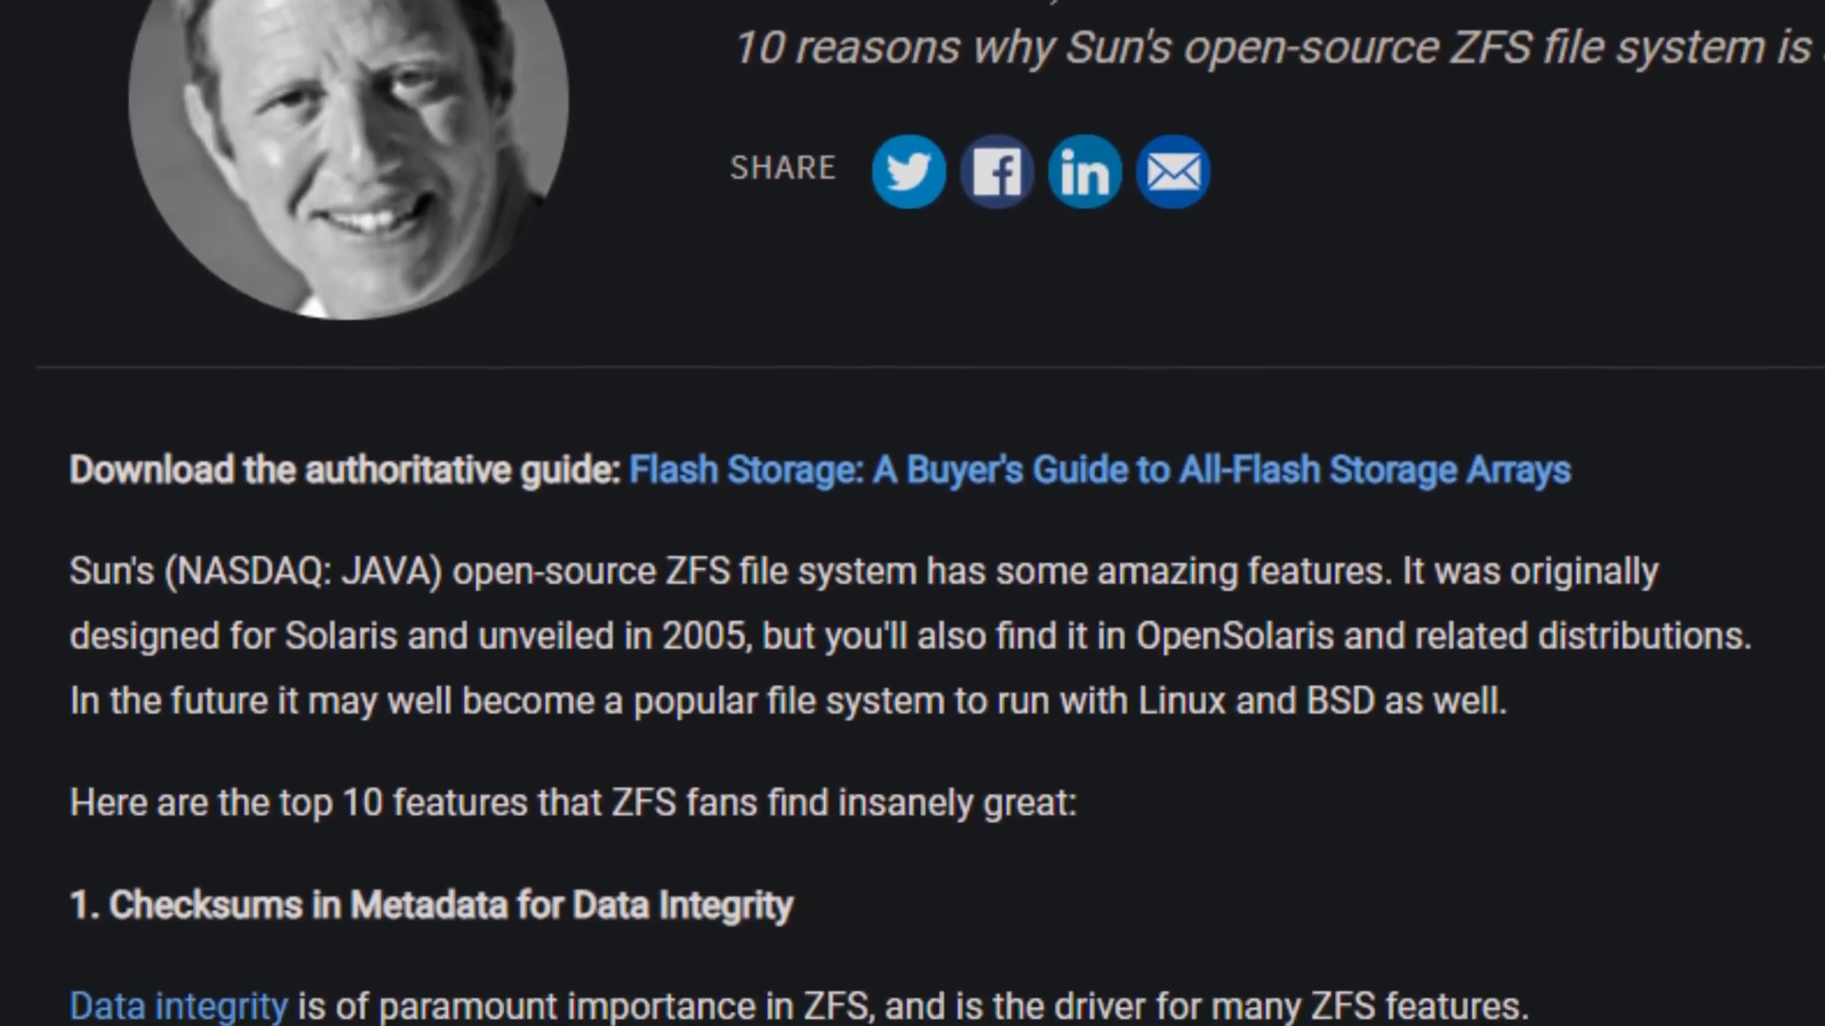
{"action": "scroll", "scroll_direction": "down", "scroll_amount": 3}
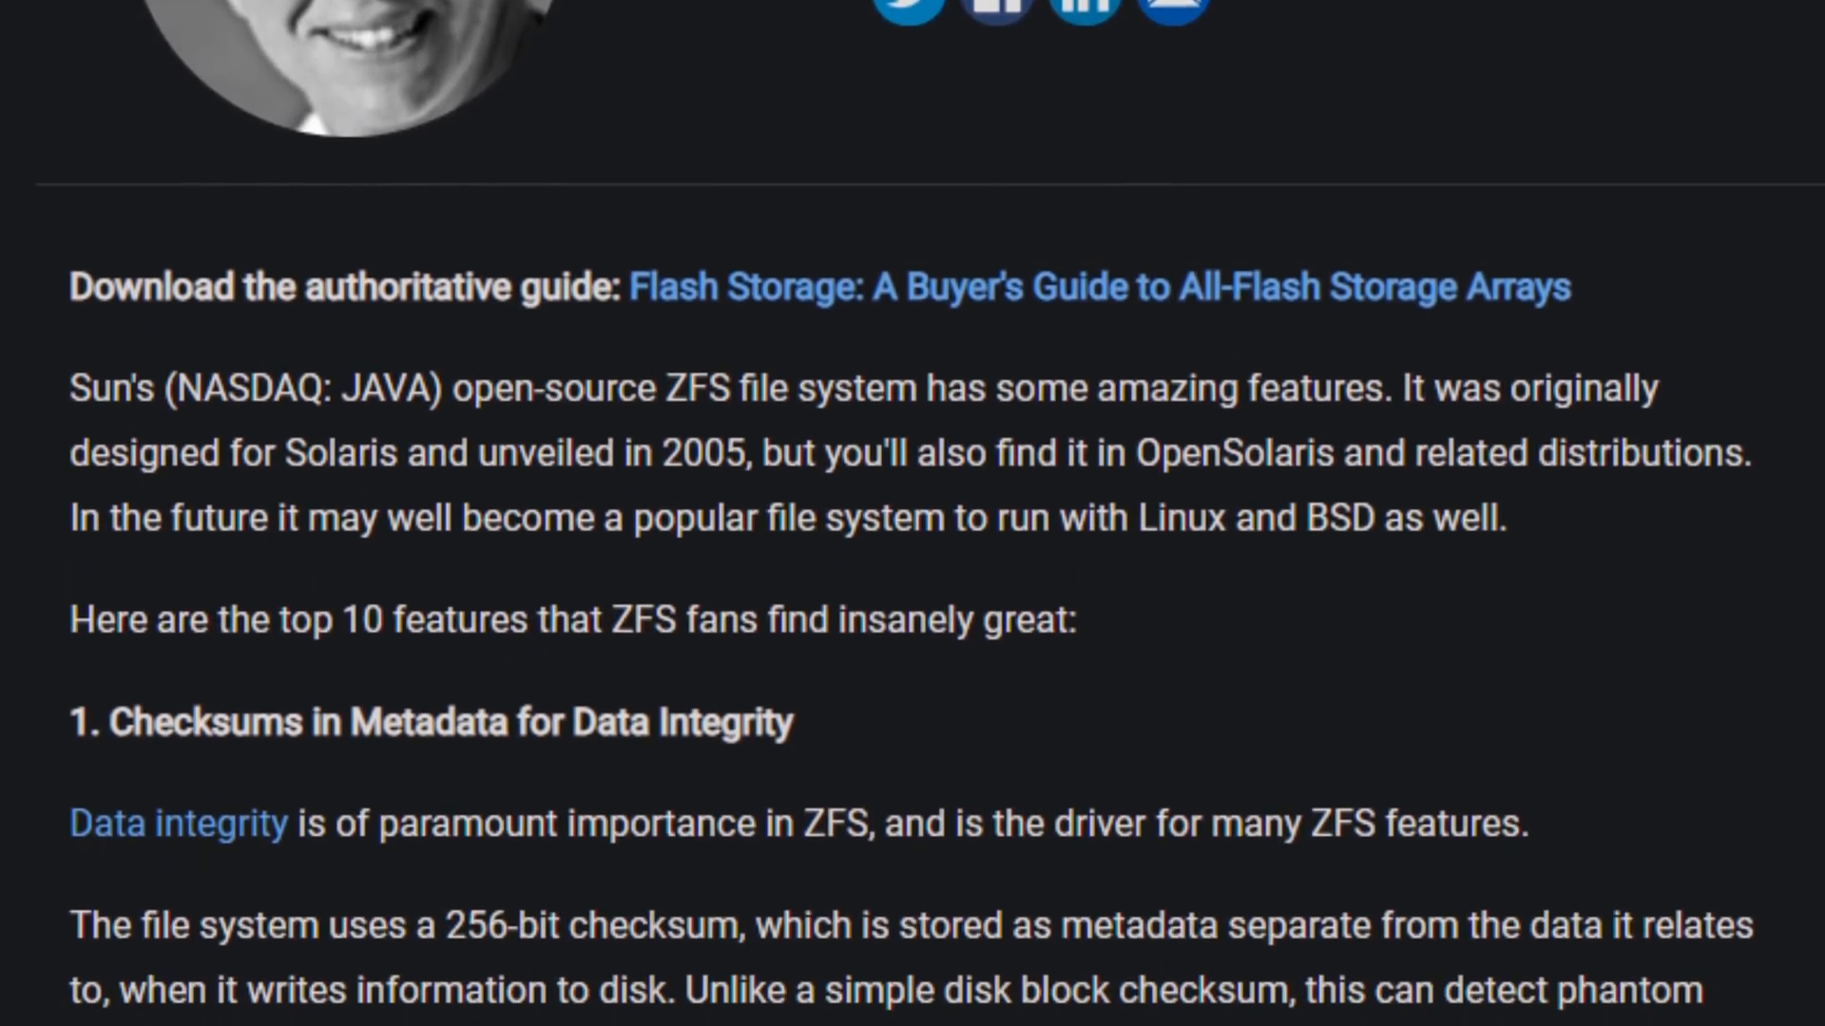
{"action": "scroll", "scroll_direction": "down", "scroll_amount": 3}
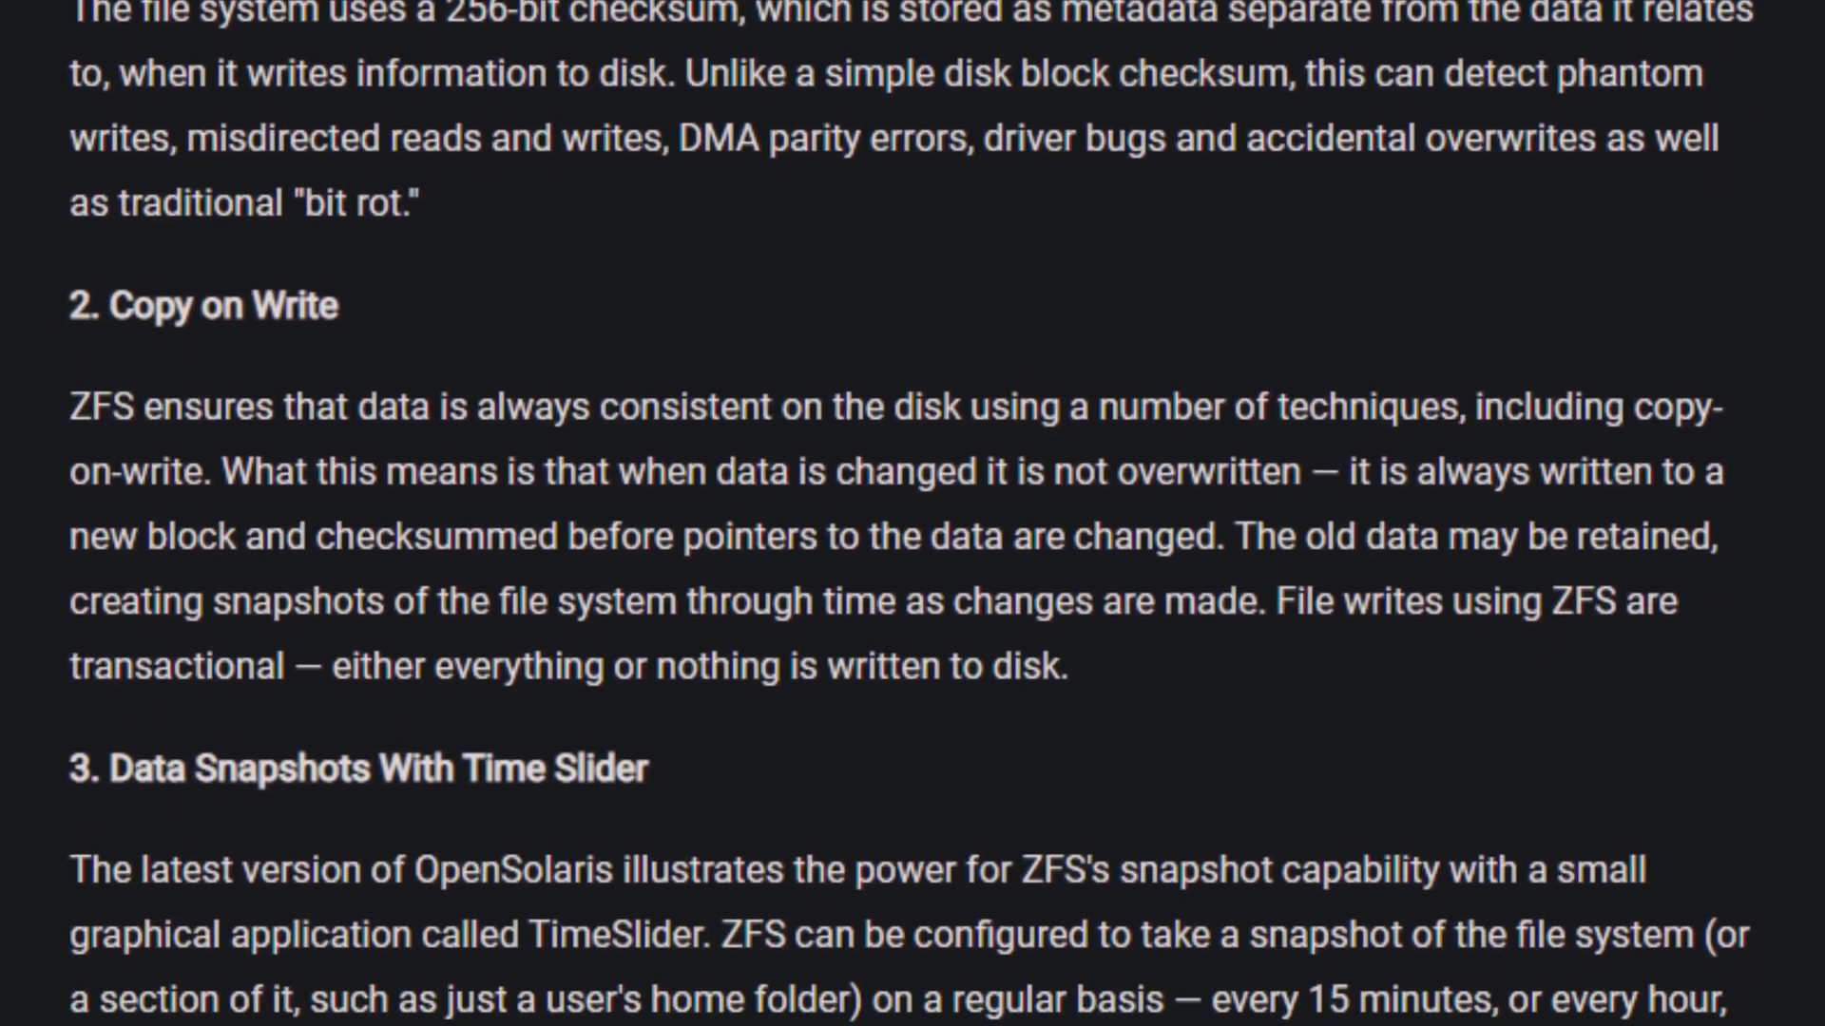
{"action": "scroll", "scroll_direction": "down", "scroll_amount": 3}
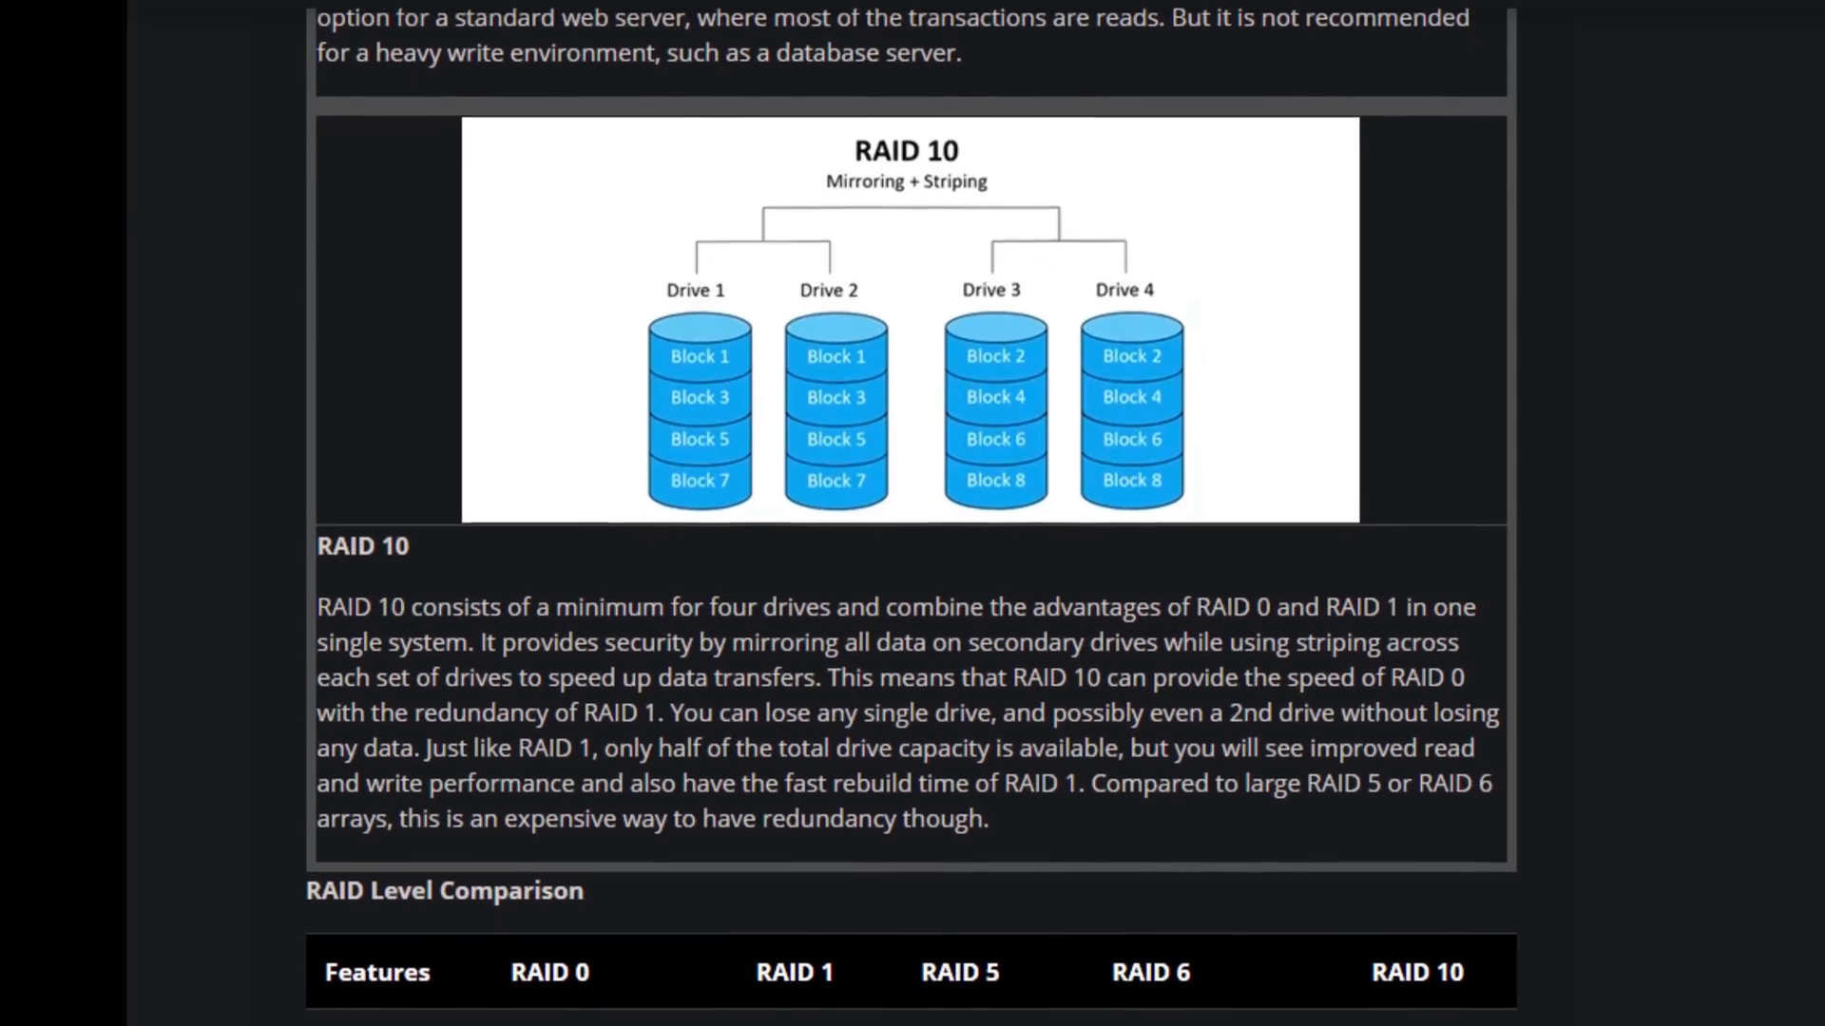
Scroll past the RAID 10 section to the RAID Level Comparison table
{"action": "scroll", "scroll_direction": "down", "scroll_amount": 3}
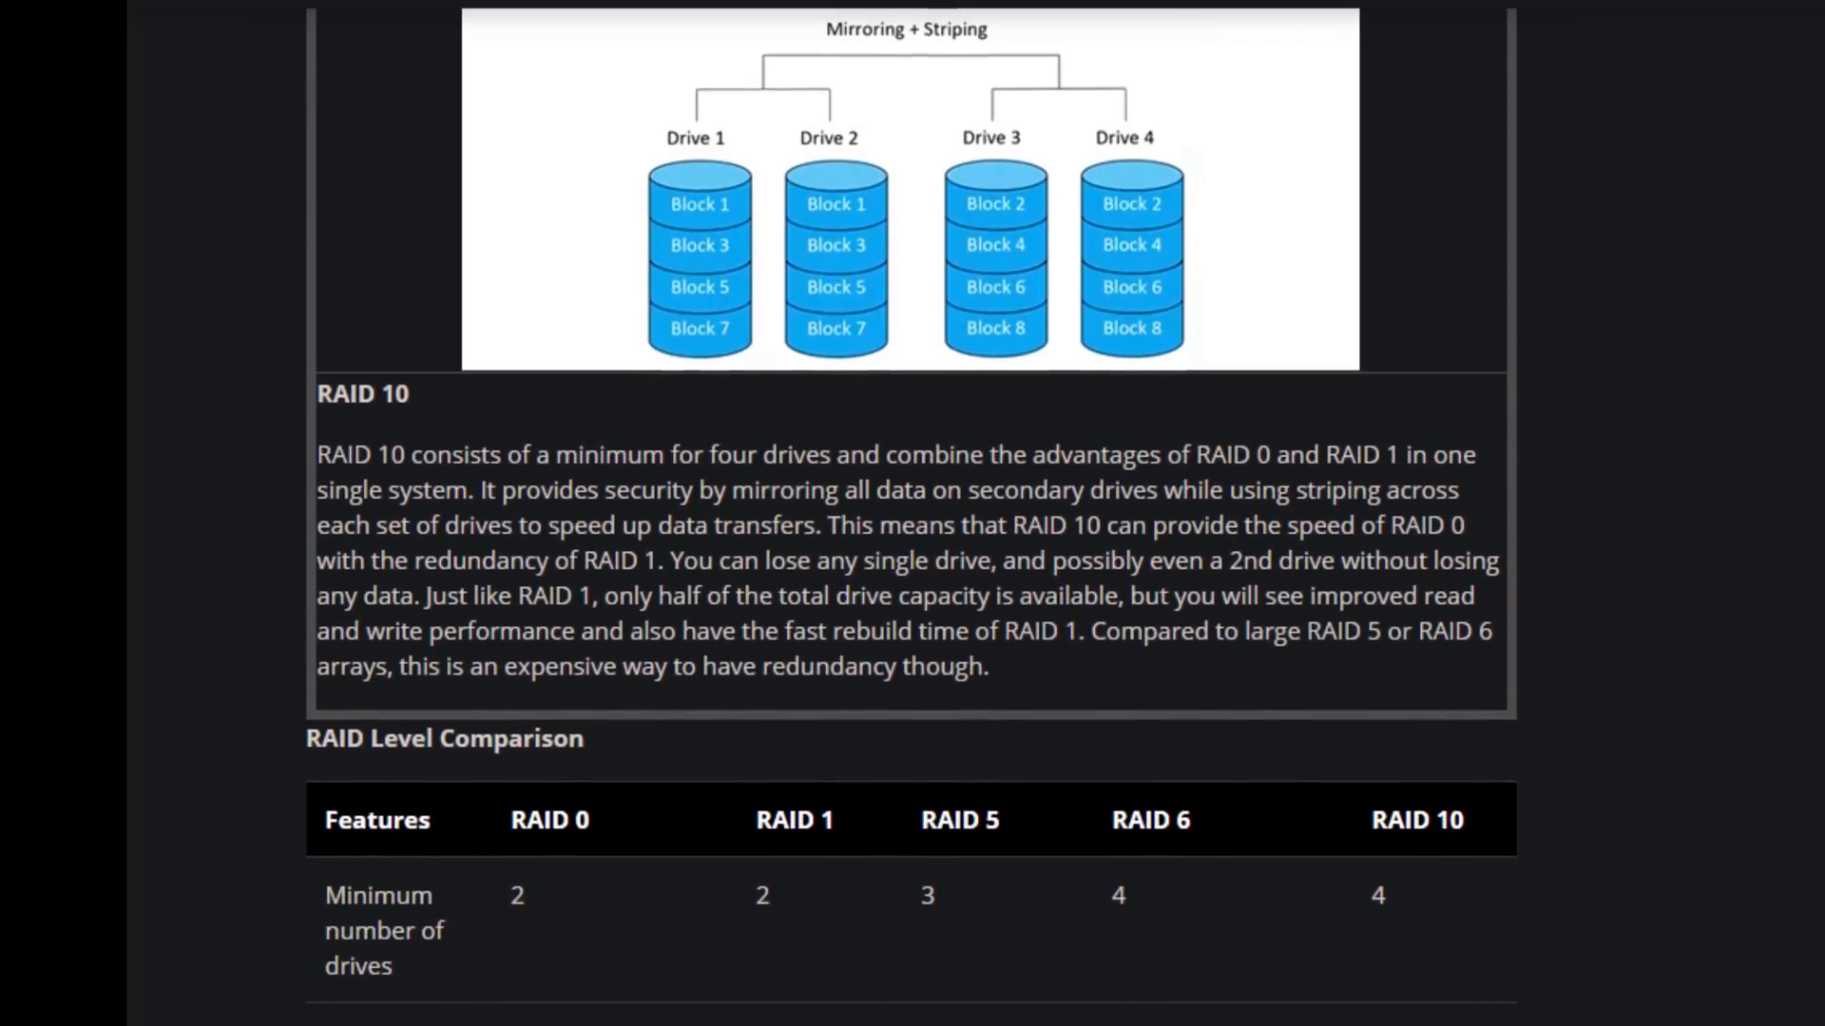
{"action": "scroll", "scroll_direction": "down", "scroll_amount": 3}
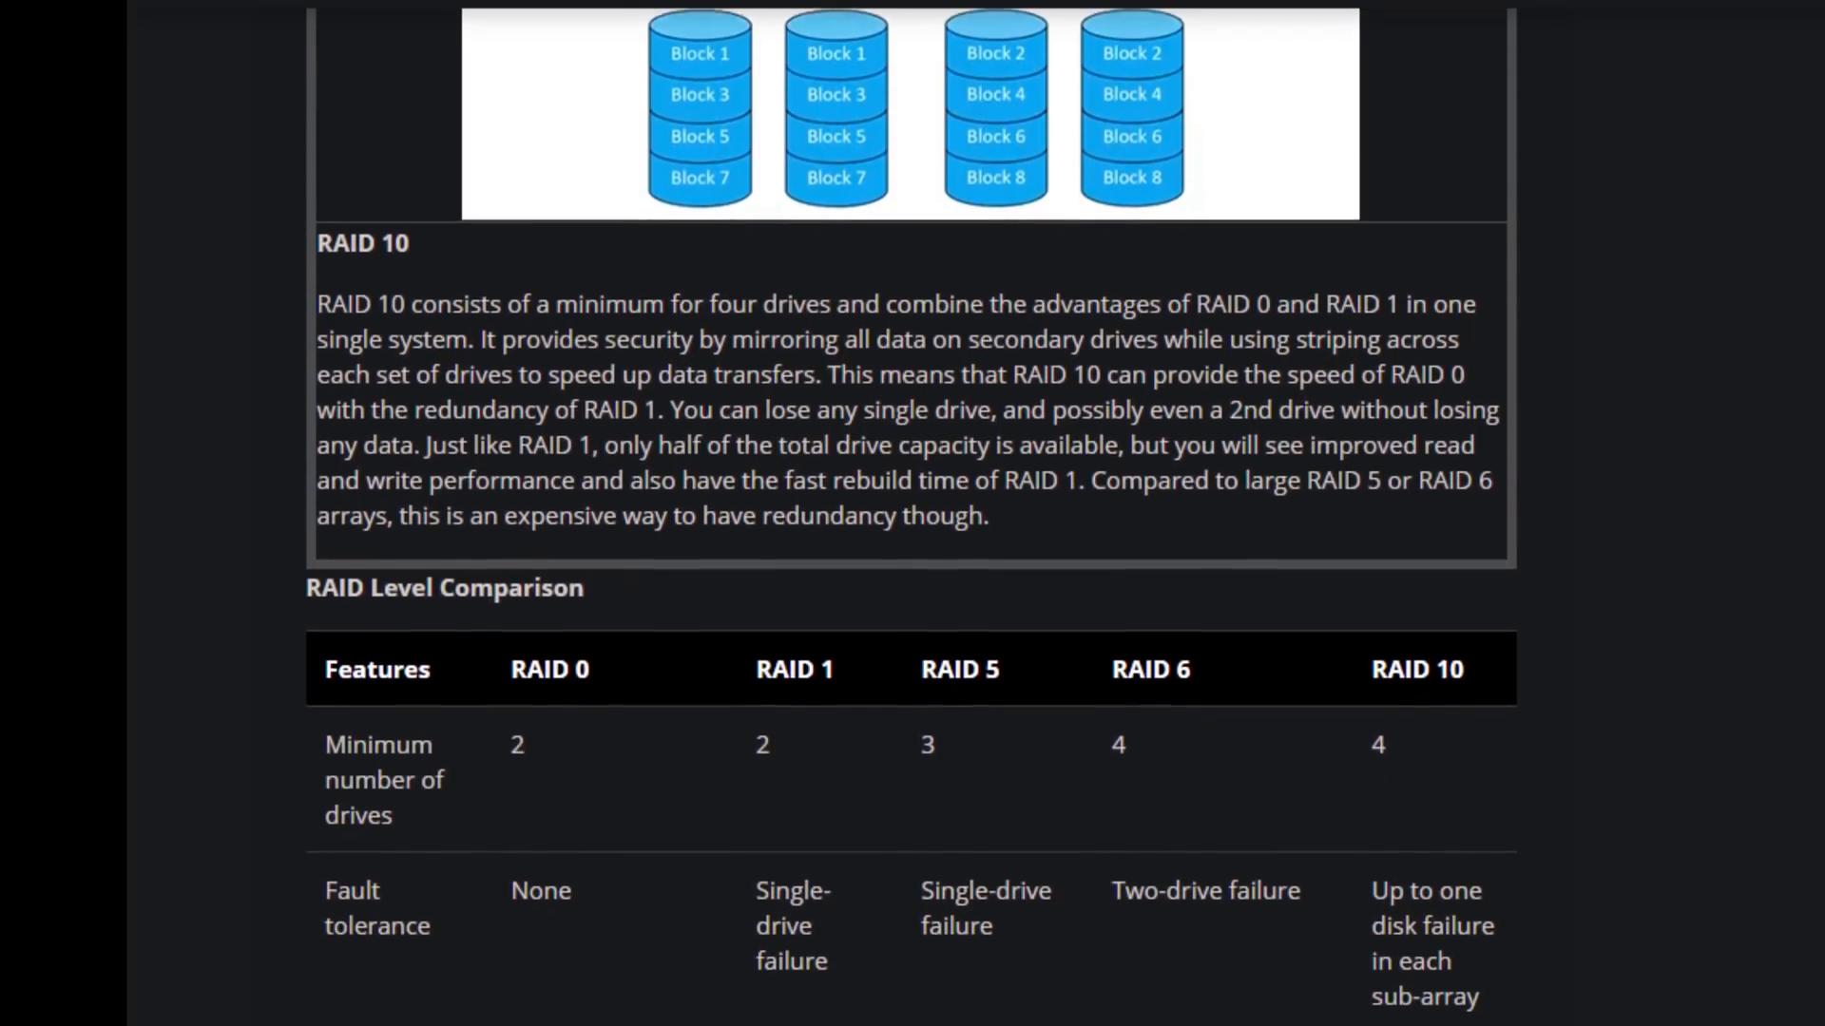
{"action": "scroll", "scroll_direction": "down", "scroll_amount": 3}
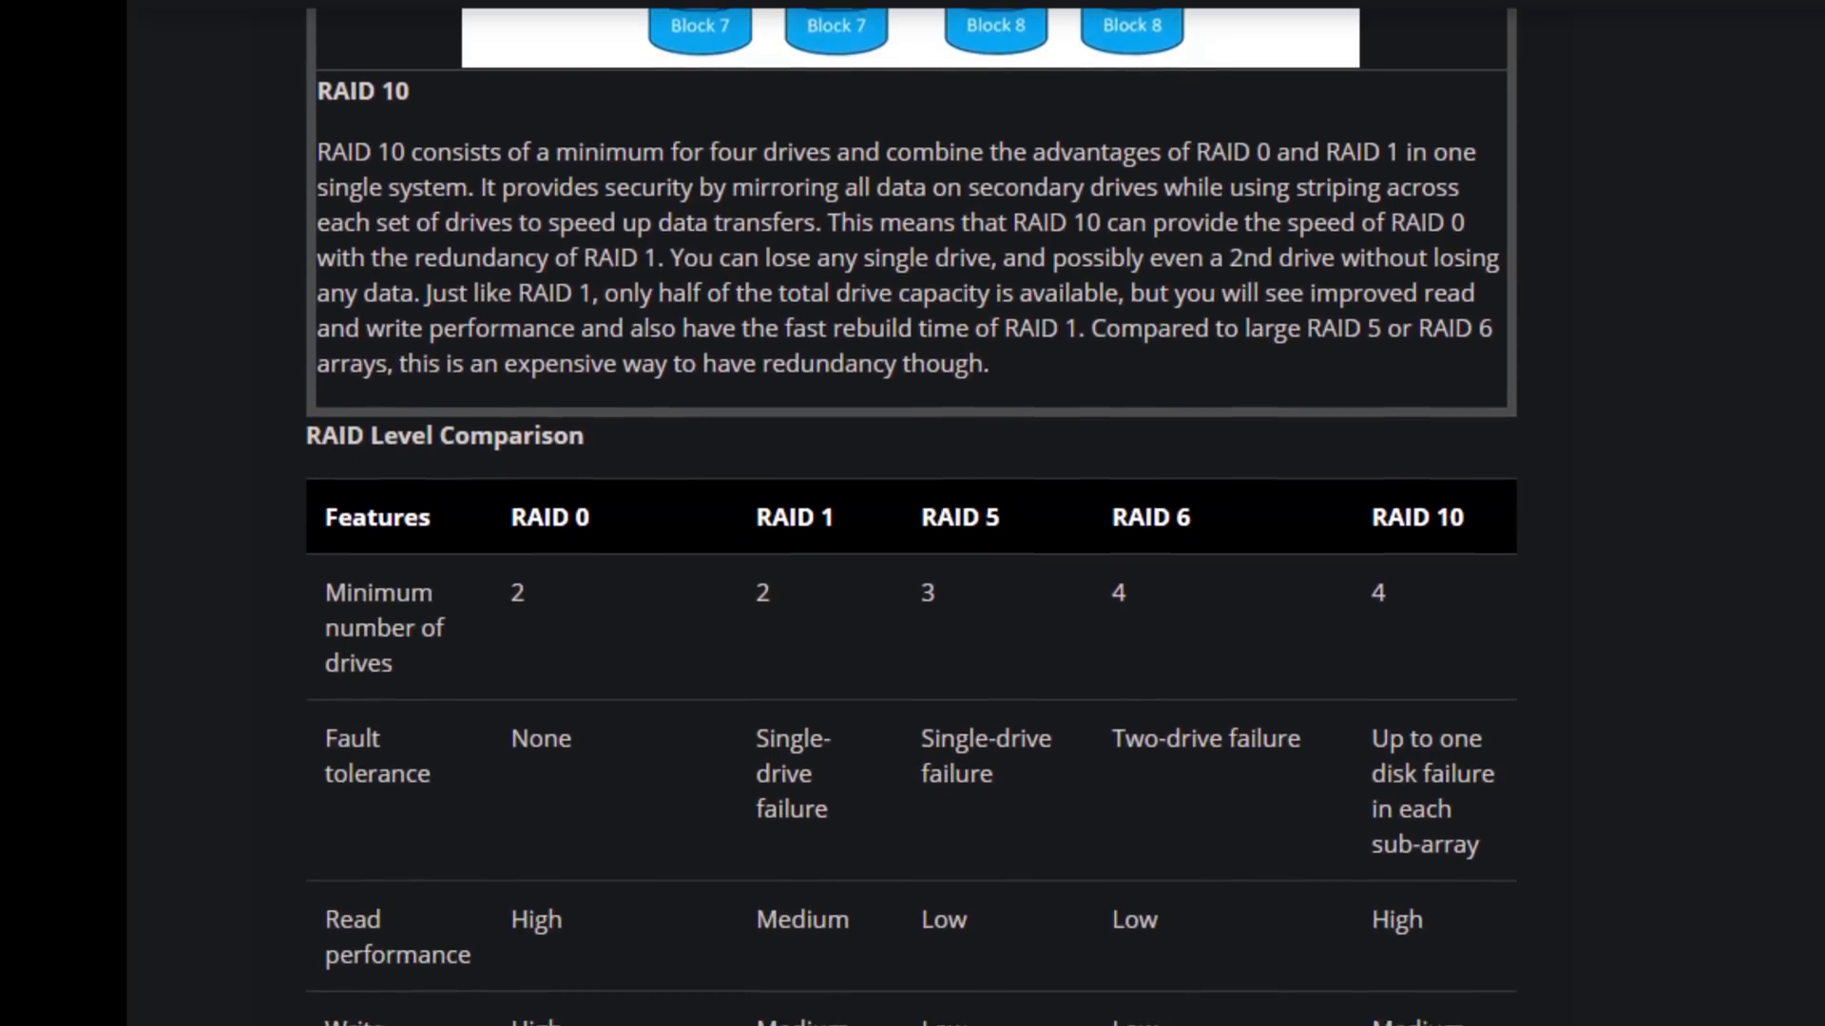
{"action": "scroll", "scroll_direction": "down", "scroll_amount": 3}
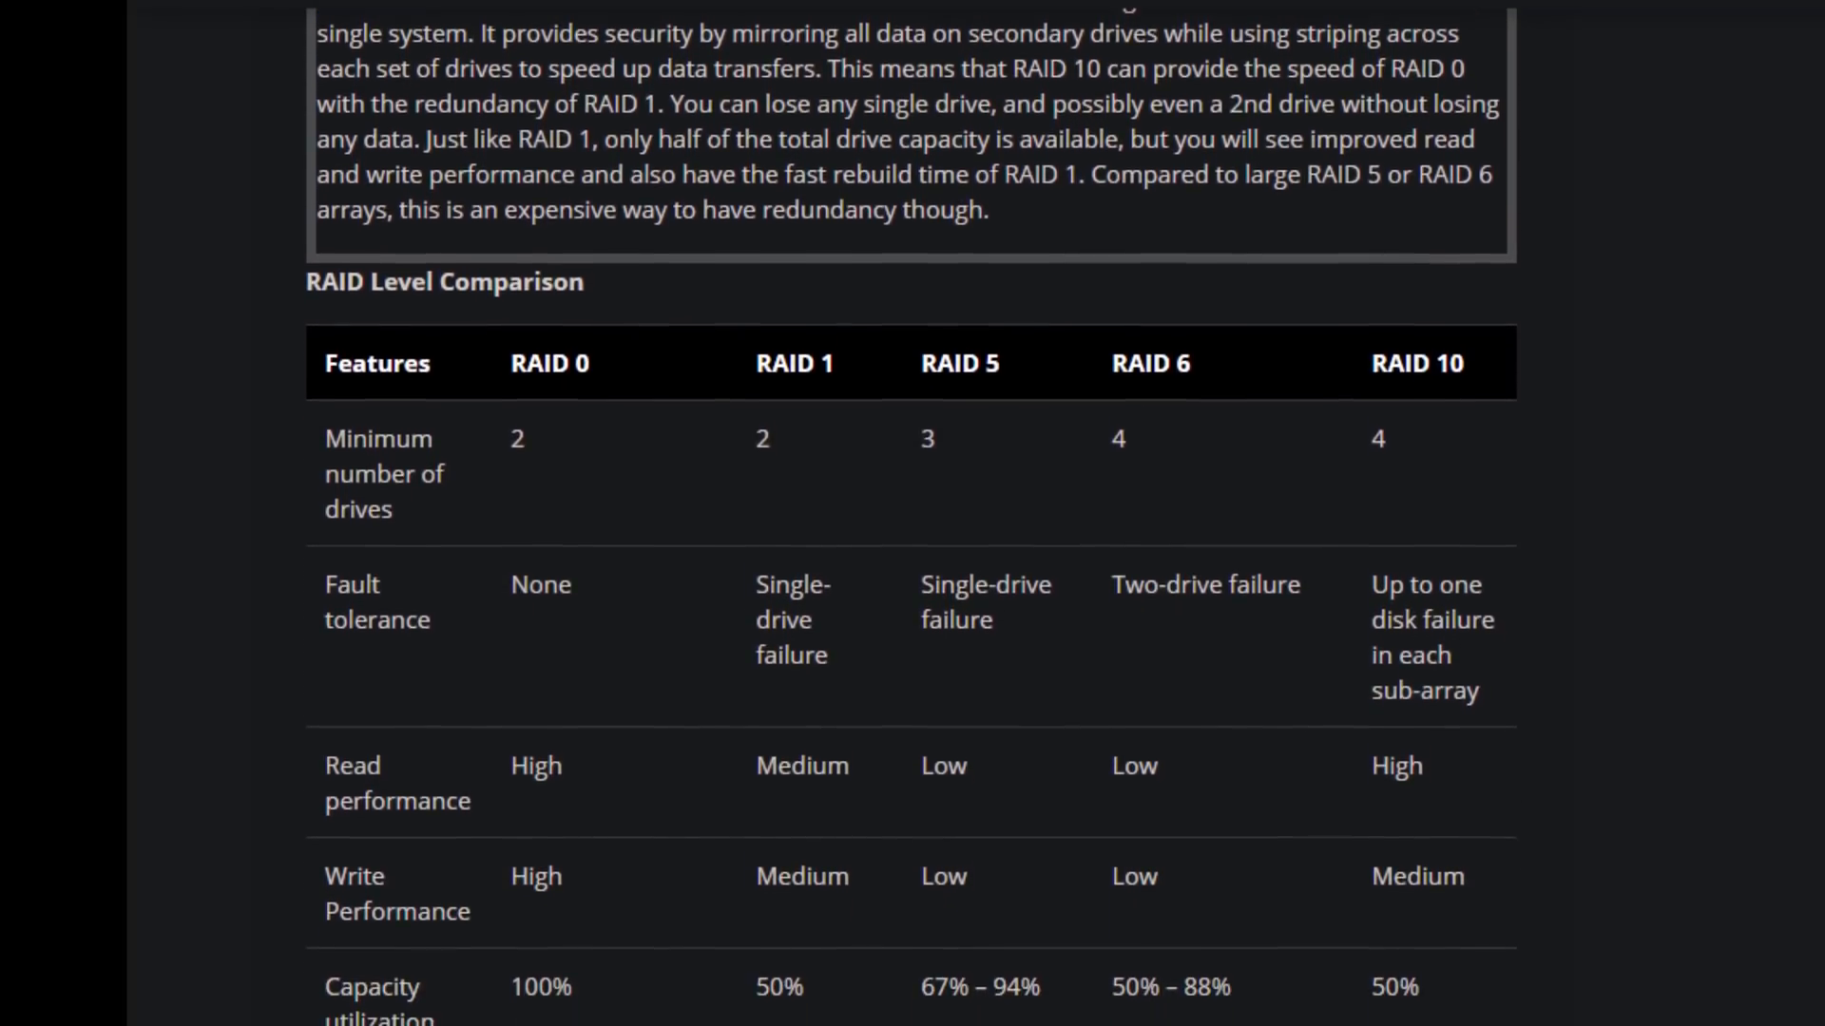
{"action": "scroll", "scroll_direction": "down", "scroll_amount": 3}
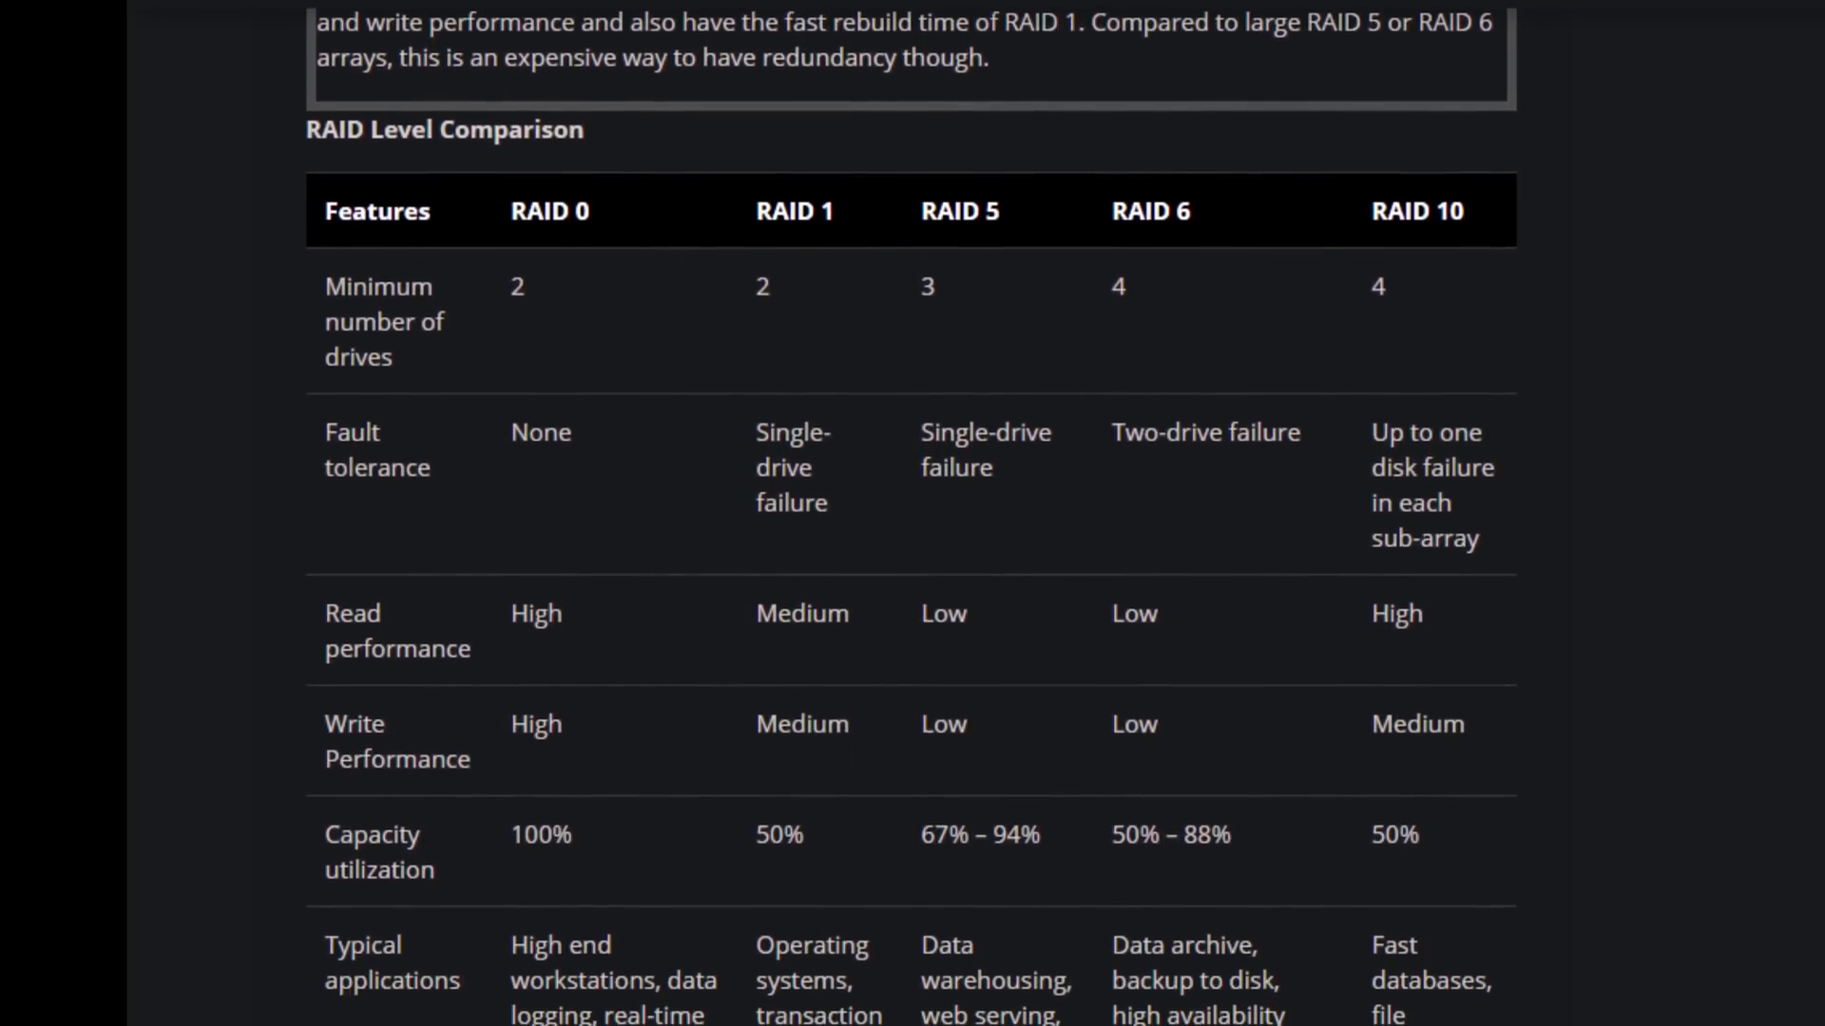
{"action": "scroll", "scroll_direction": "down", "scroll_amount": 3}
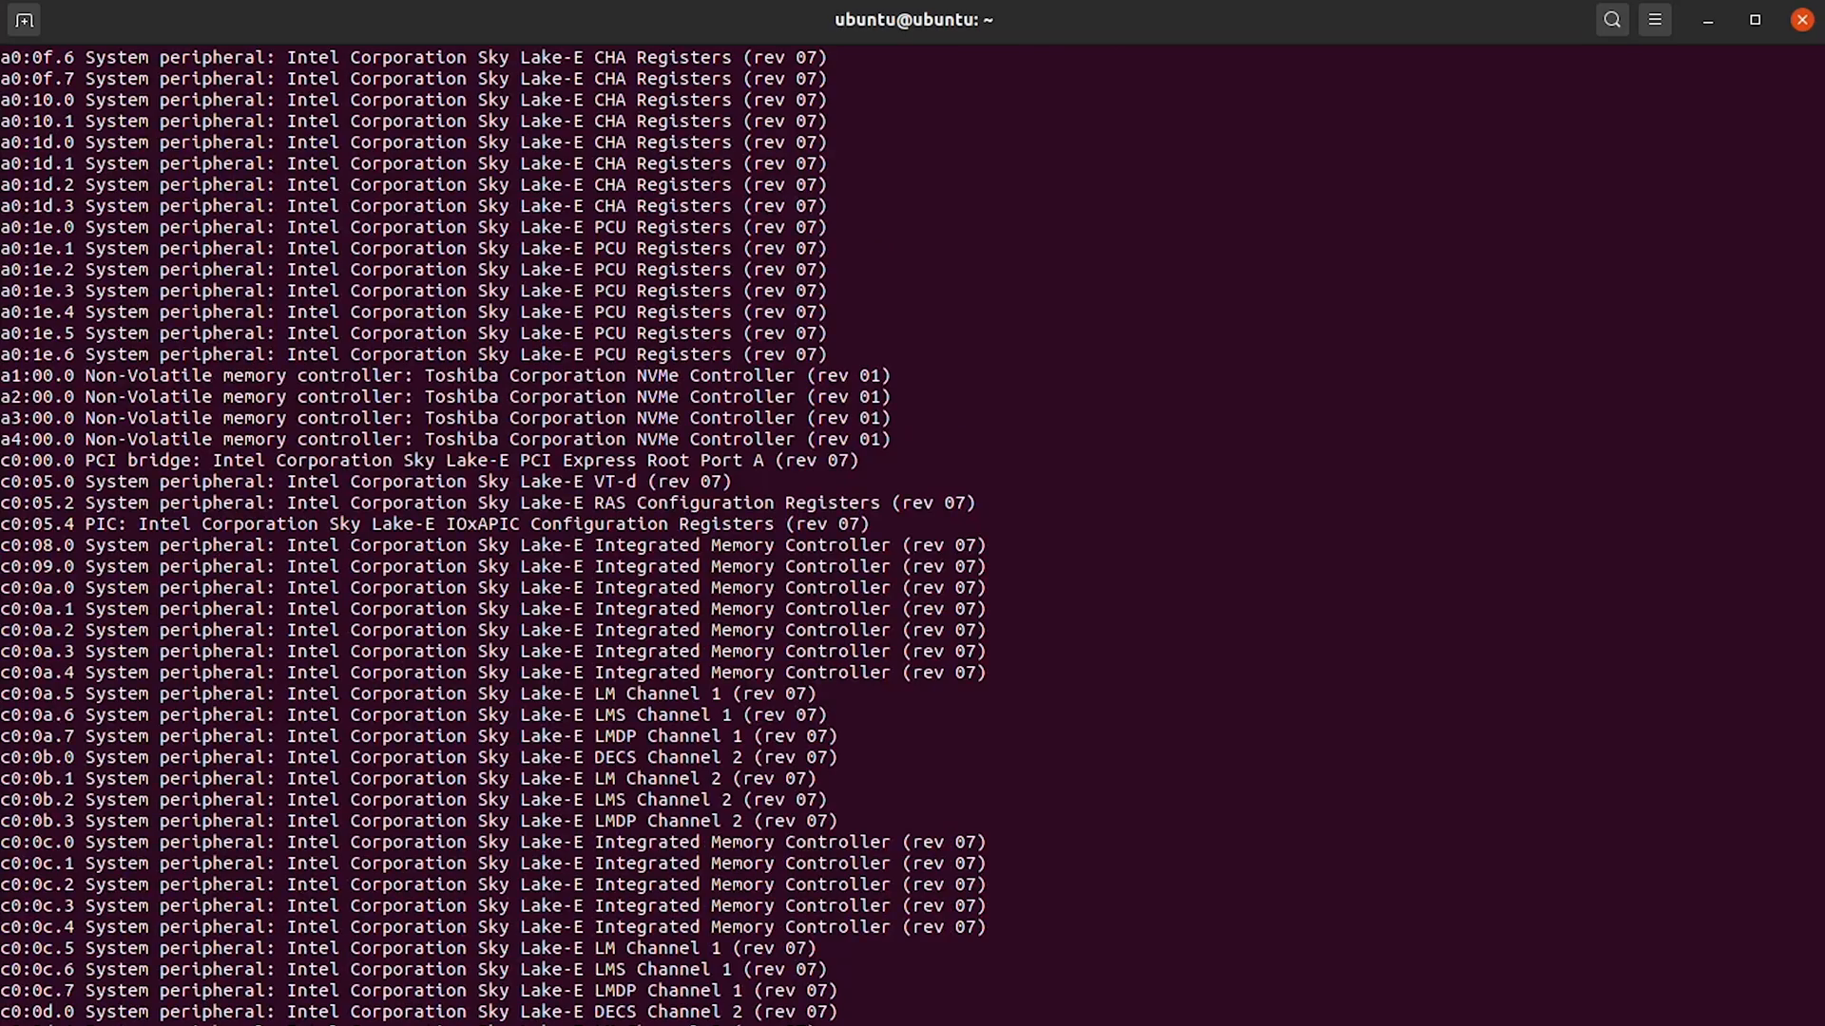
After installing mdadm and assembling /dev/md0, verify /proc/mdstat shows an active raid0 of four NVMe partitions
{"action": "scroll", "scroll_direction": "down", "scroll_amount": 3}
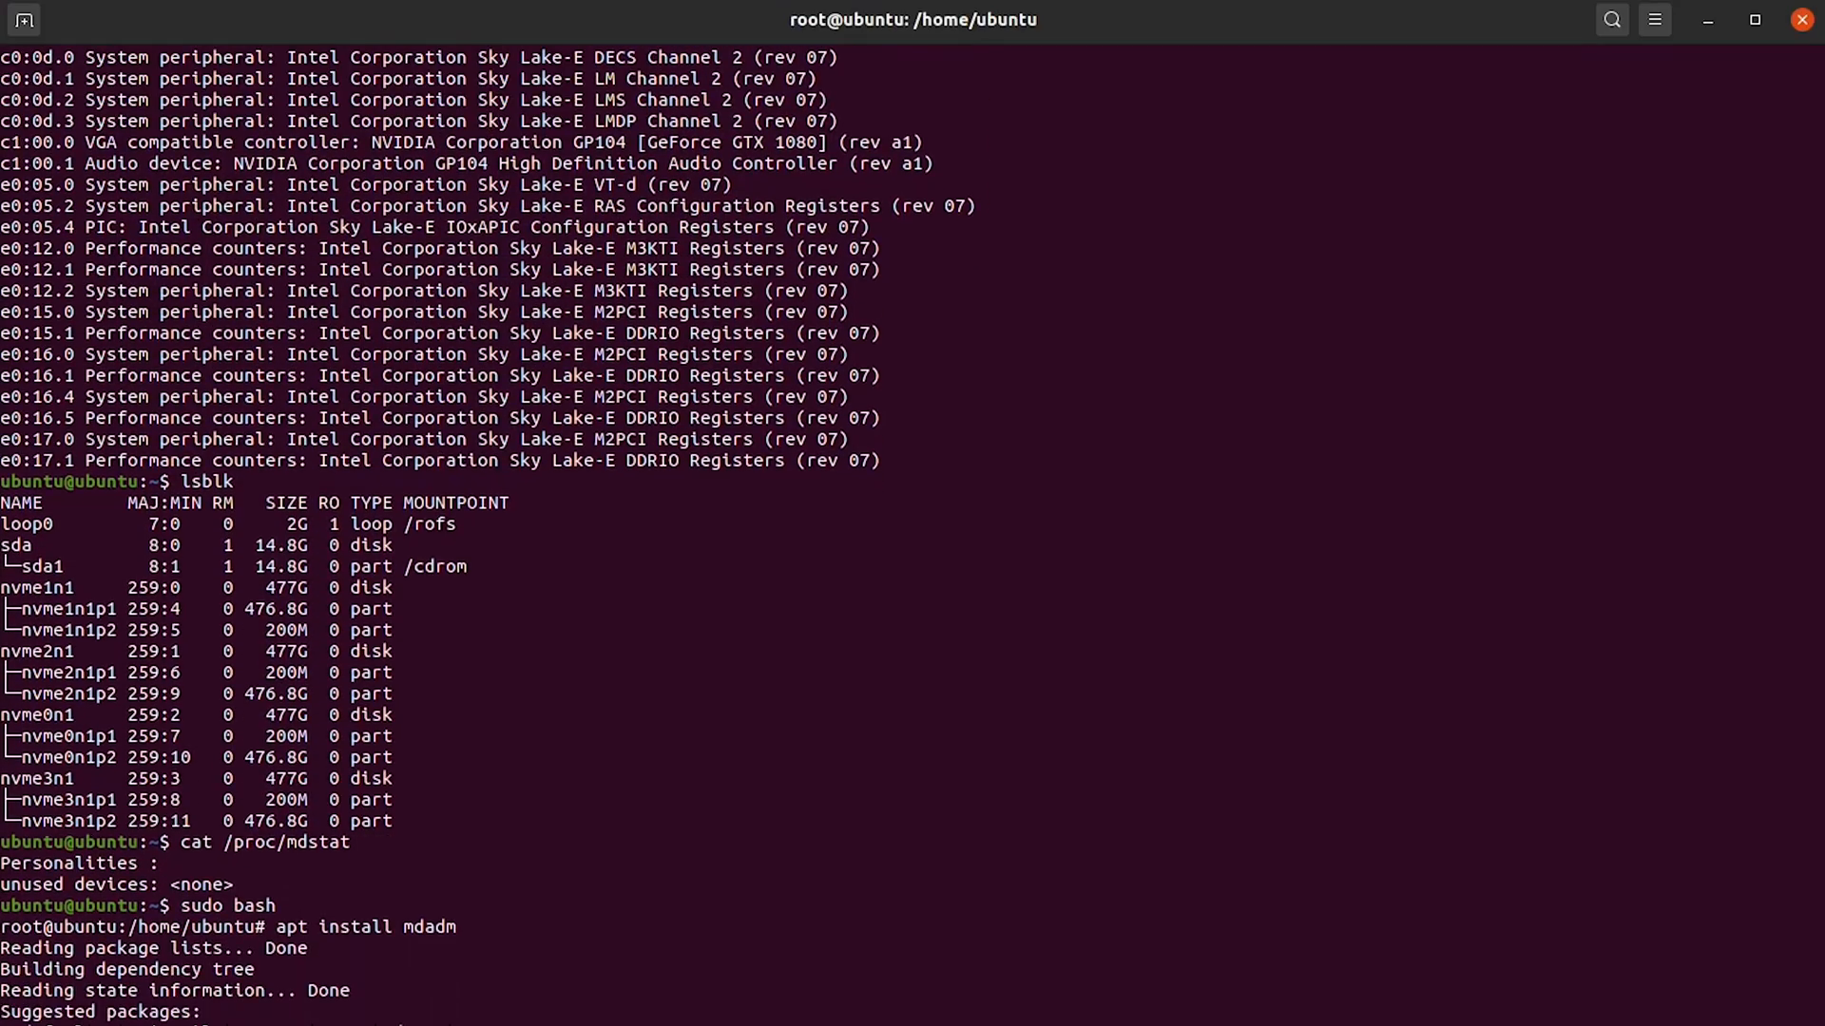
{"action": "scroll", "scroll_direction": "down", "scroll_amount": 3}
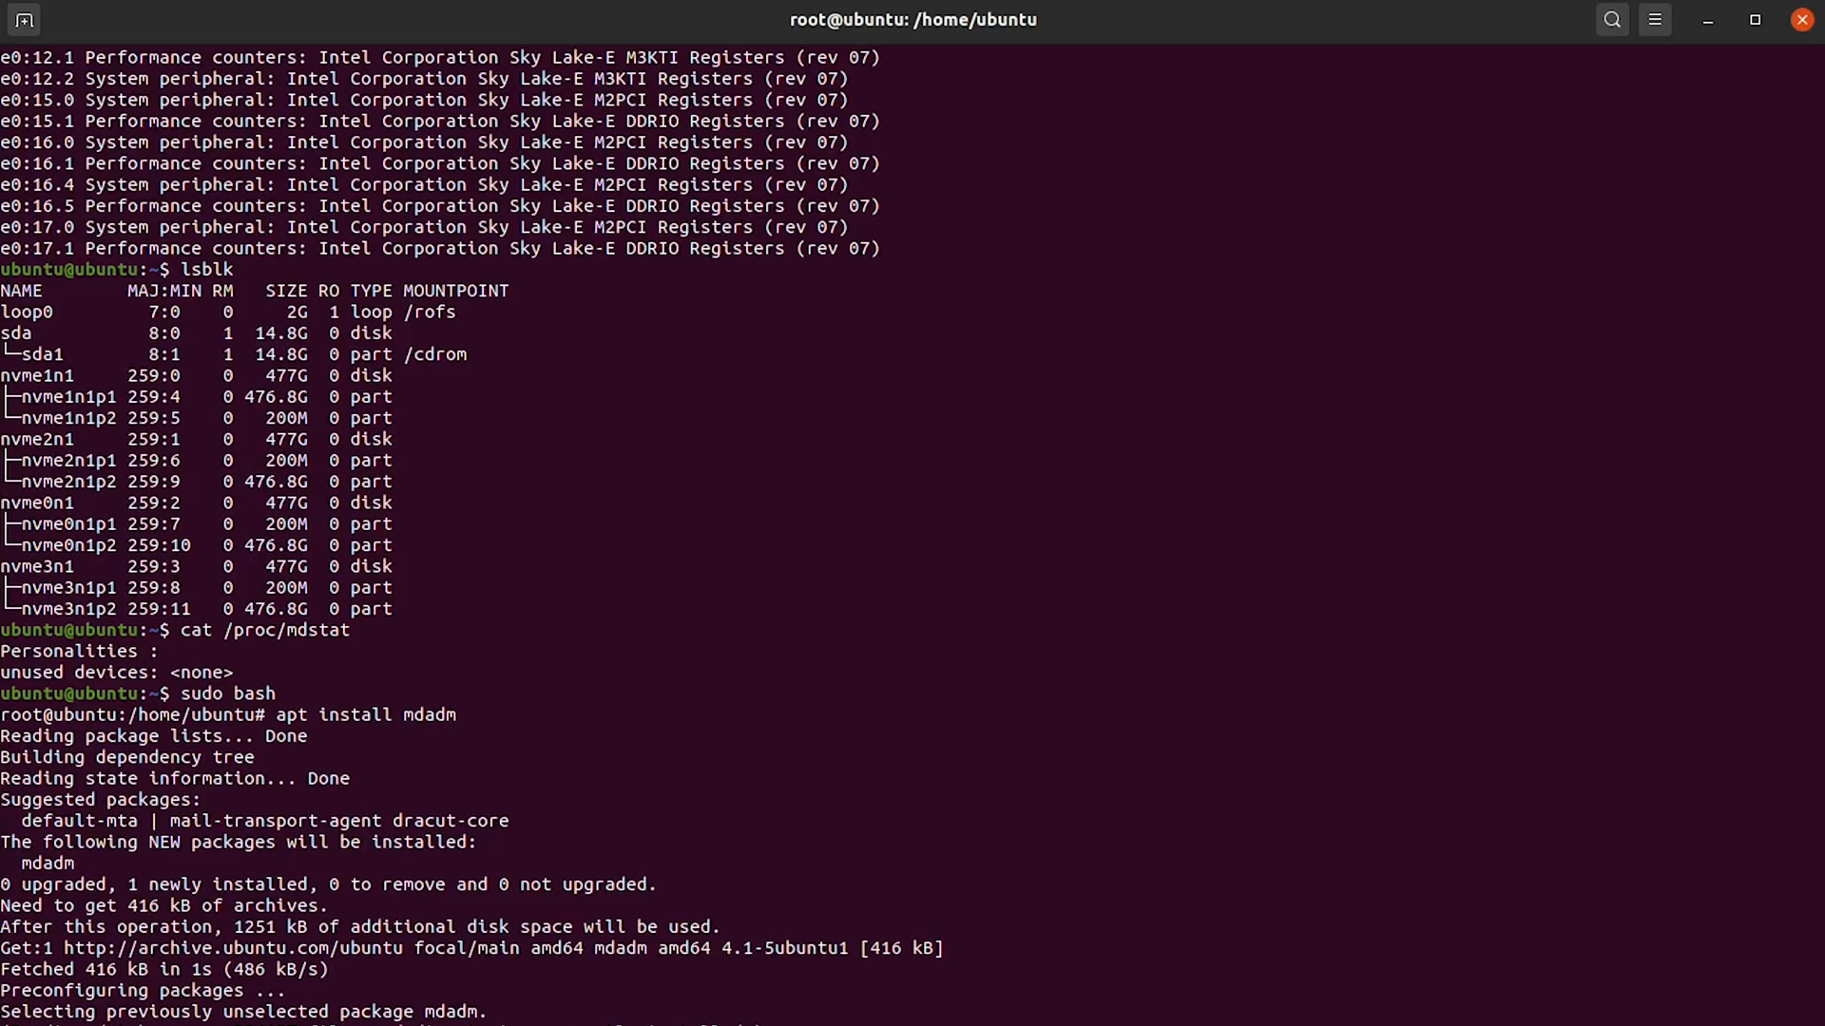
{"action": "scroll", "scroll_direction": "down", "scroll_amount": 3}
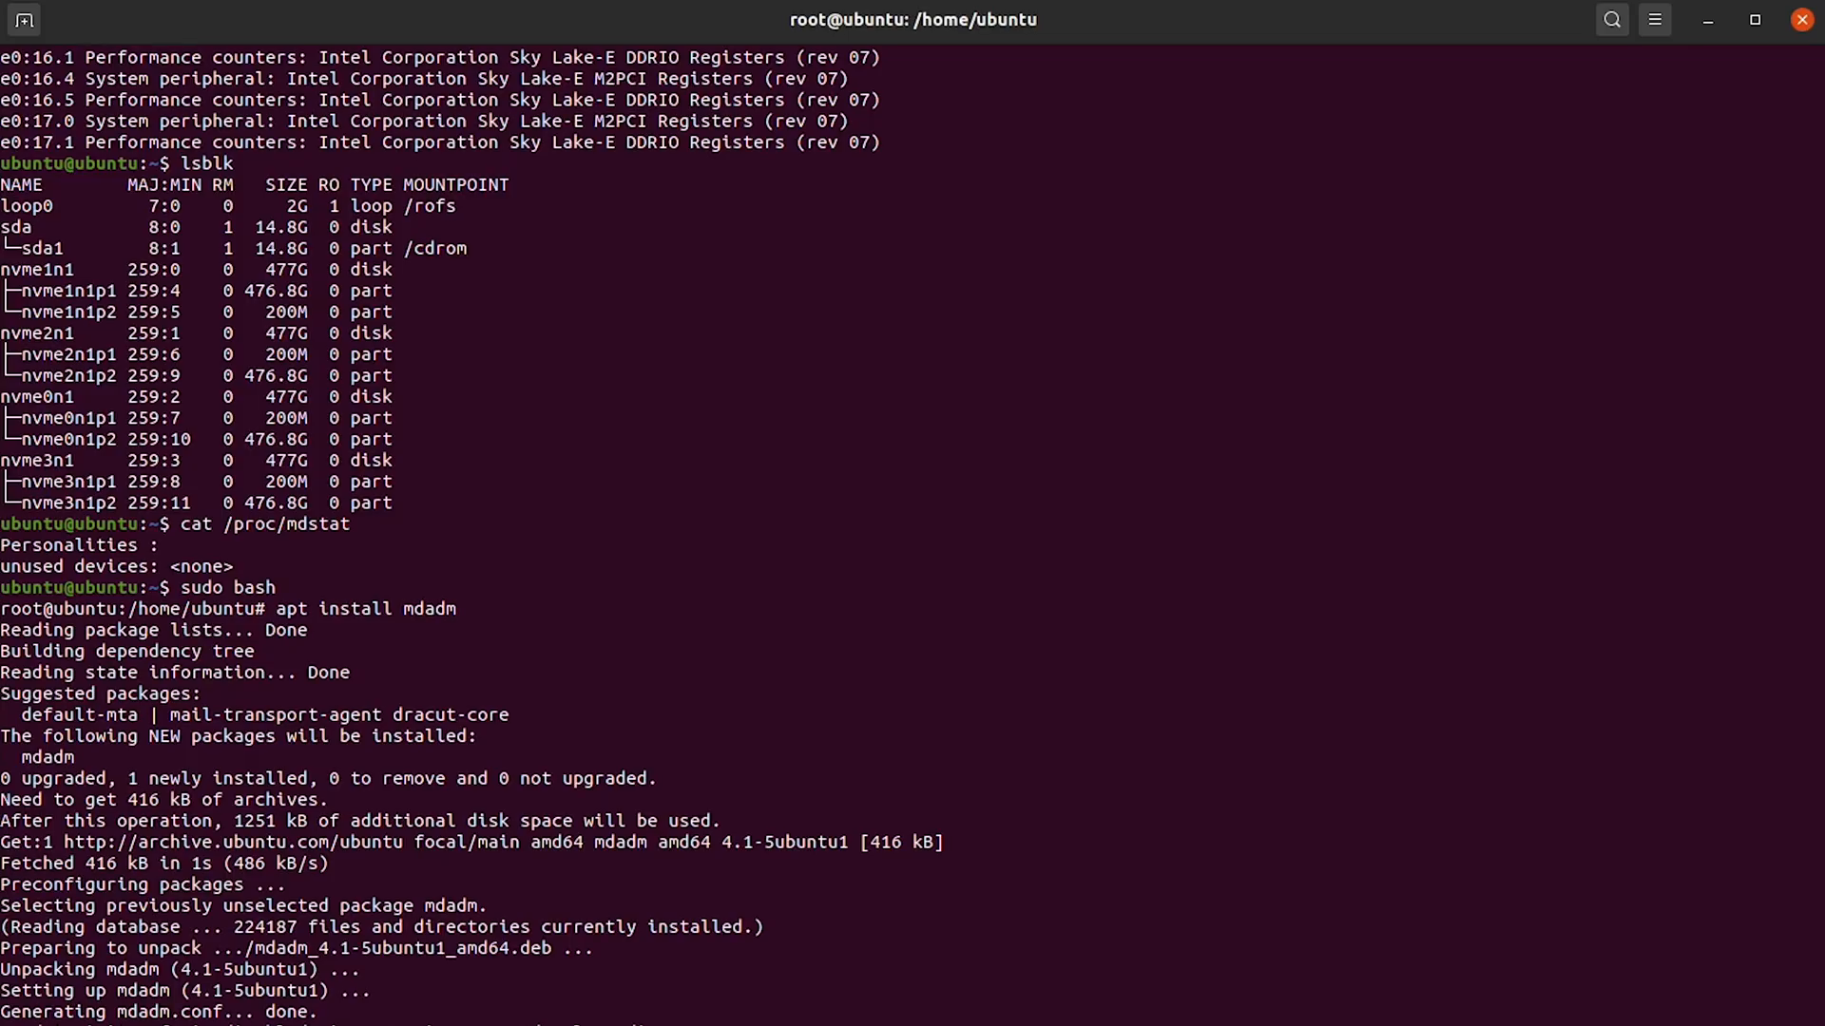
{"action": "scroll", "scroll_direction": "down", "scroll_amount": 3}
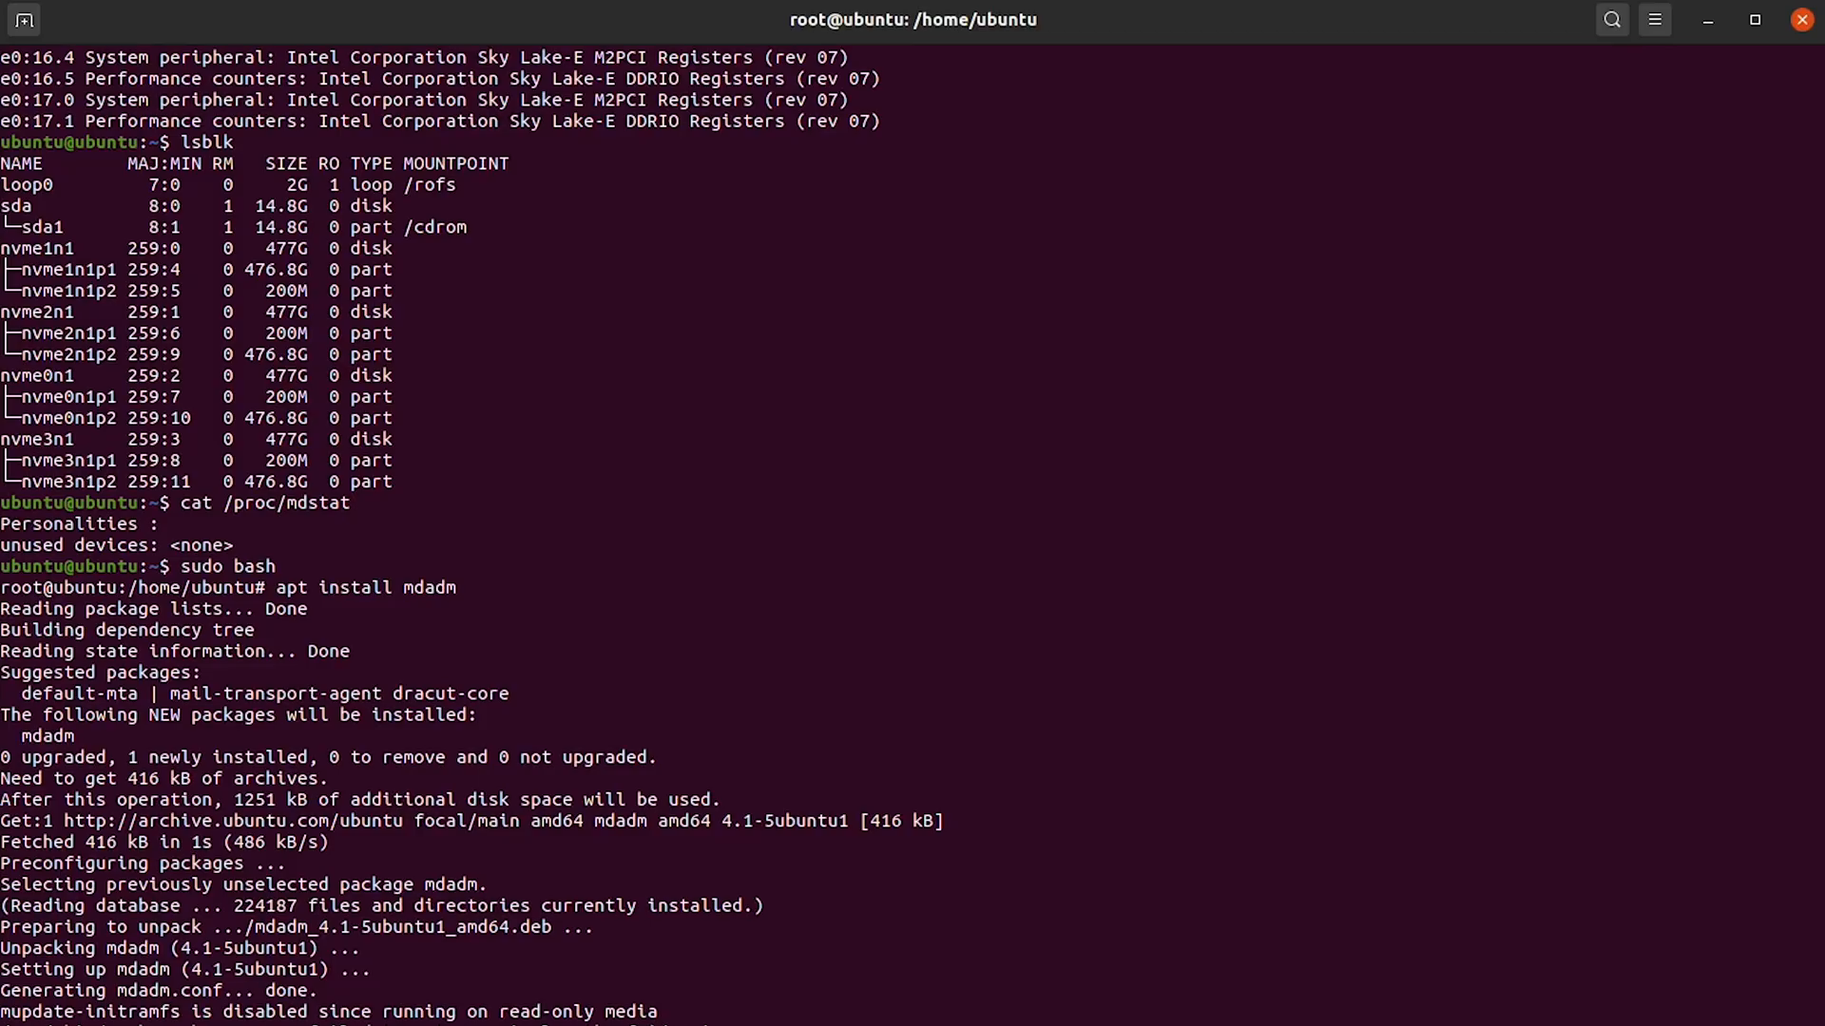
{"action": "scroll", "scroll_direction": "down", "scroll_amount": 3}
{"action": "type", "text": "mdadm --assemble /dev/md0"}
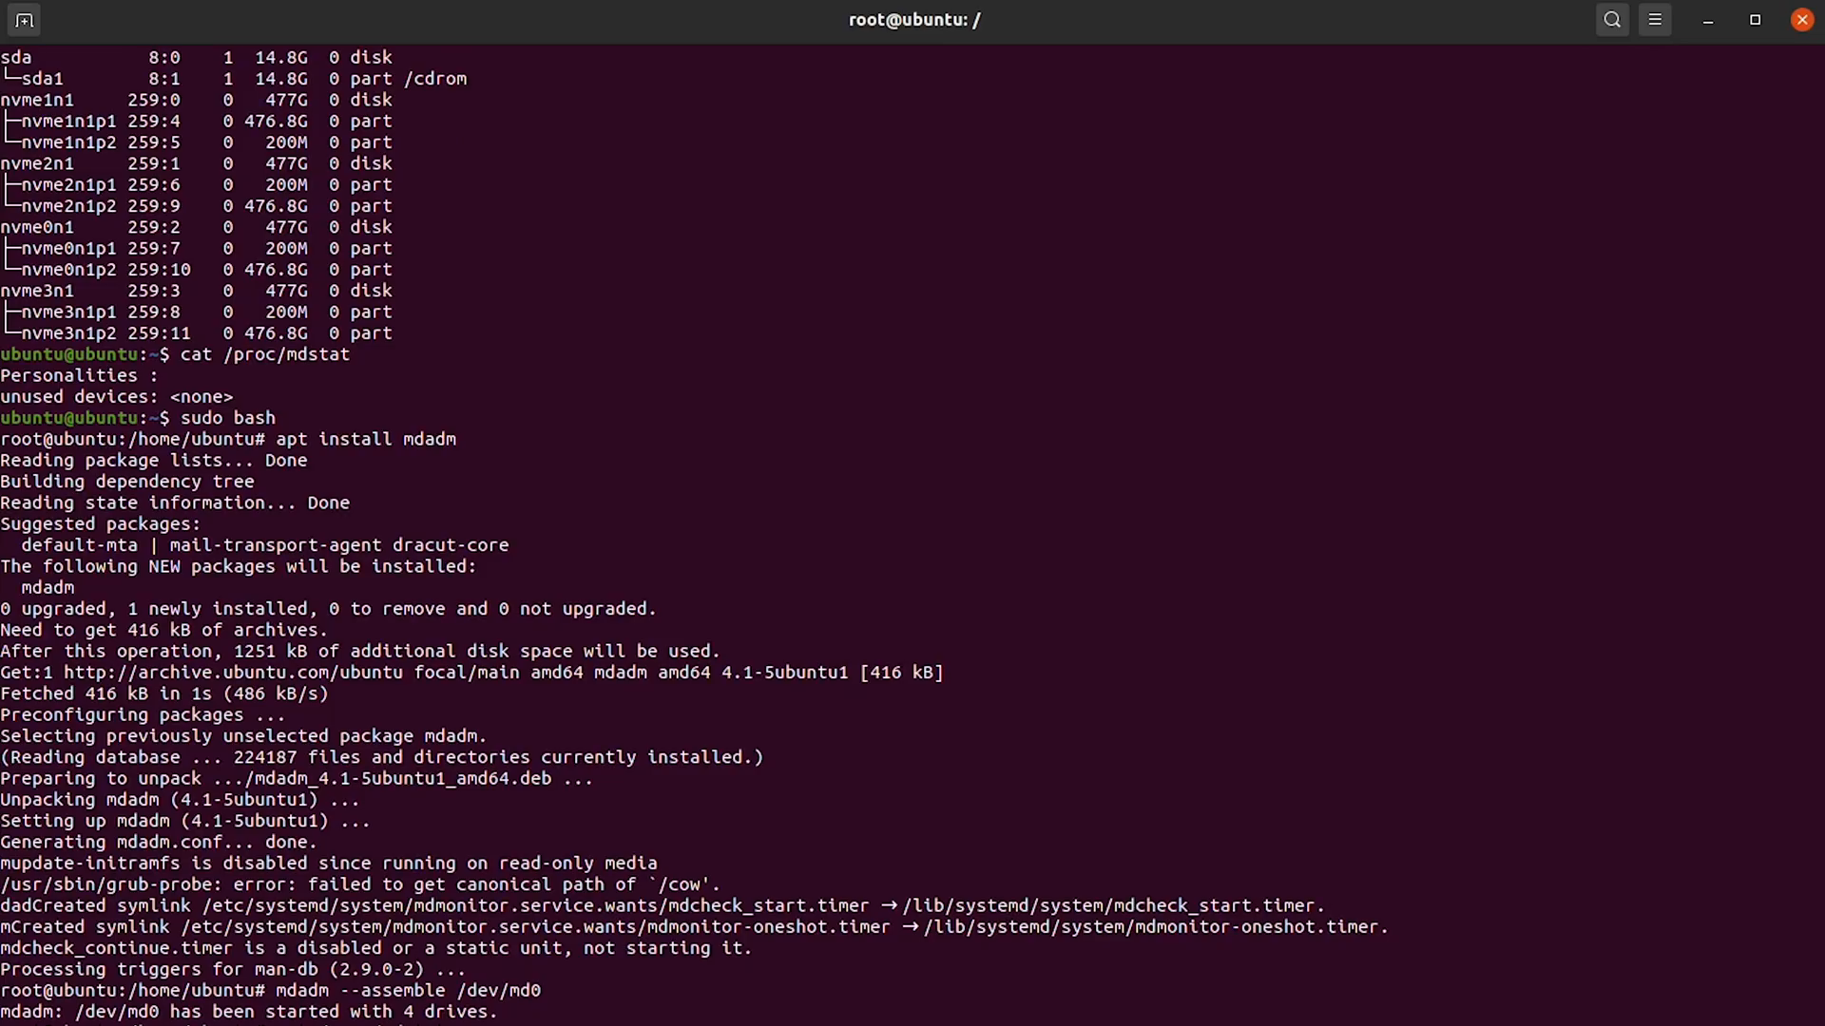
{"action": "type", "text": "cat /proc/mdstat"}
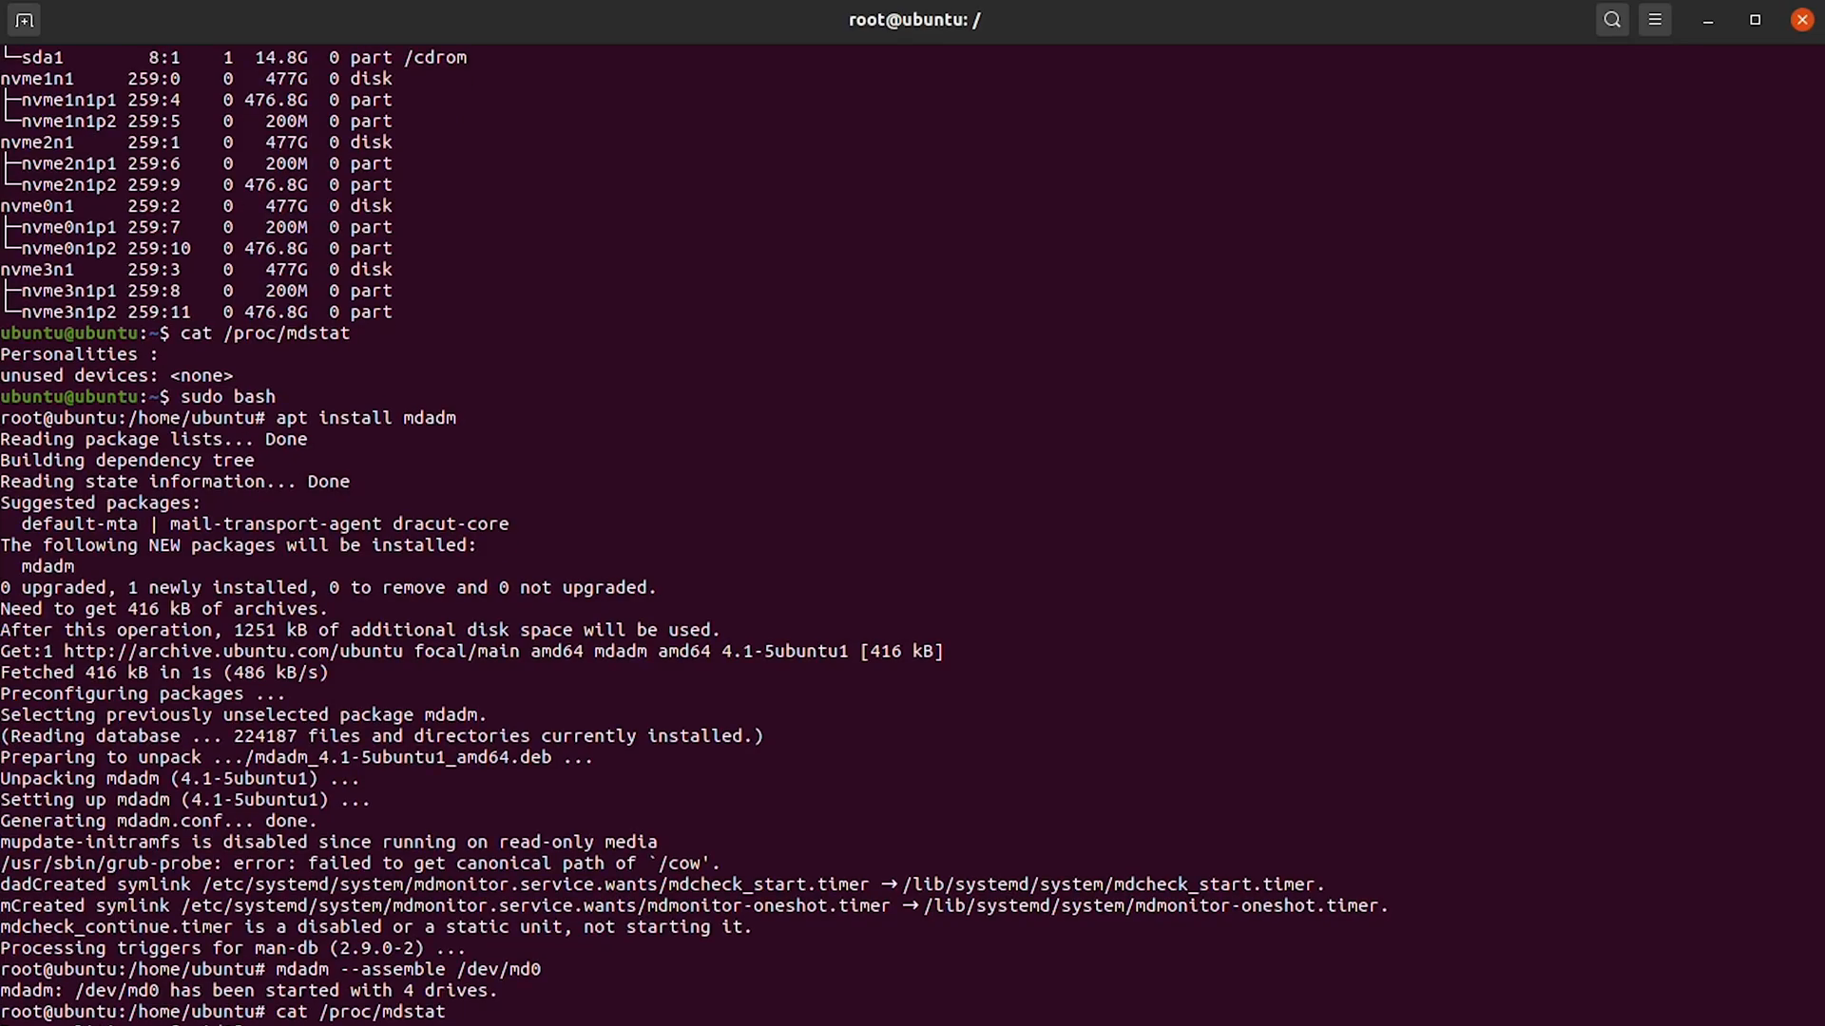
{"action": "key", "text": "Return"}
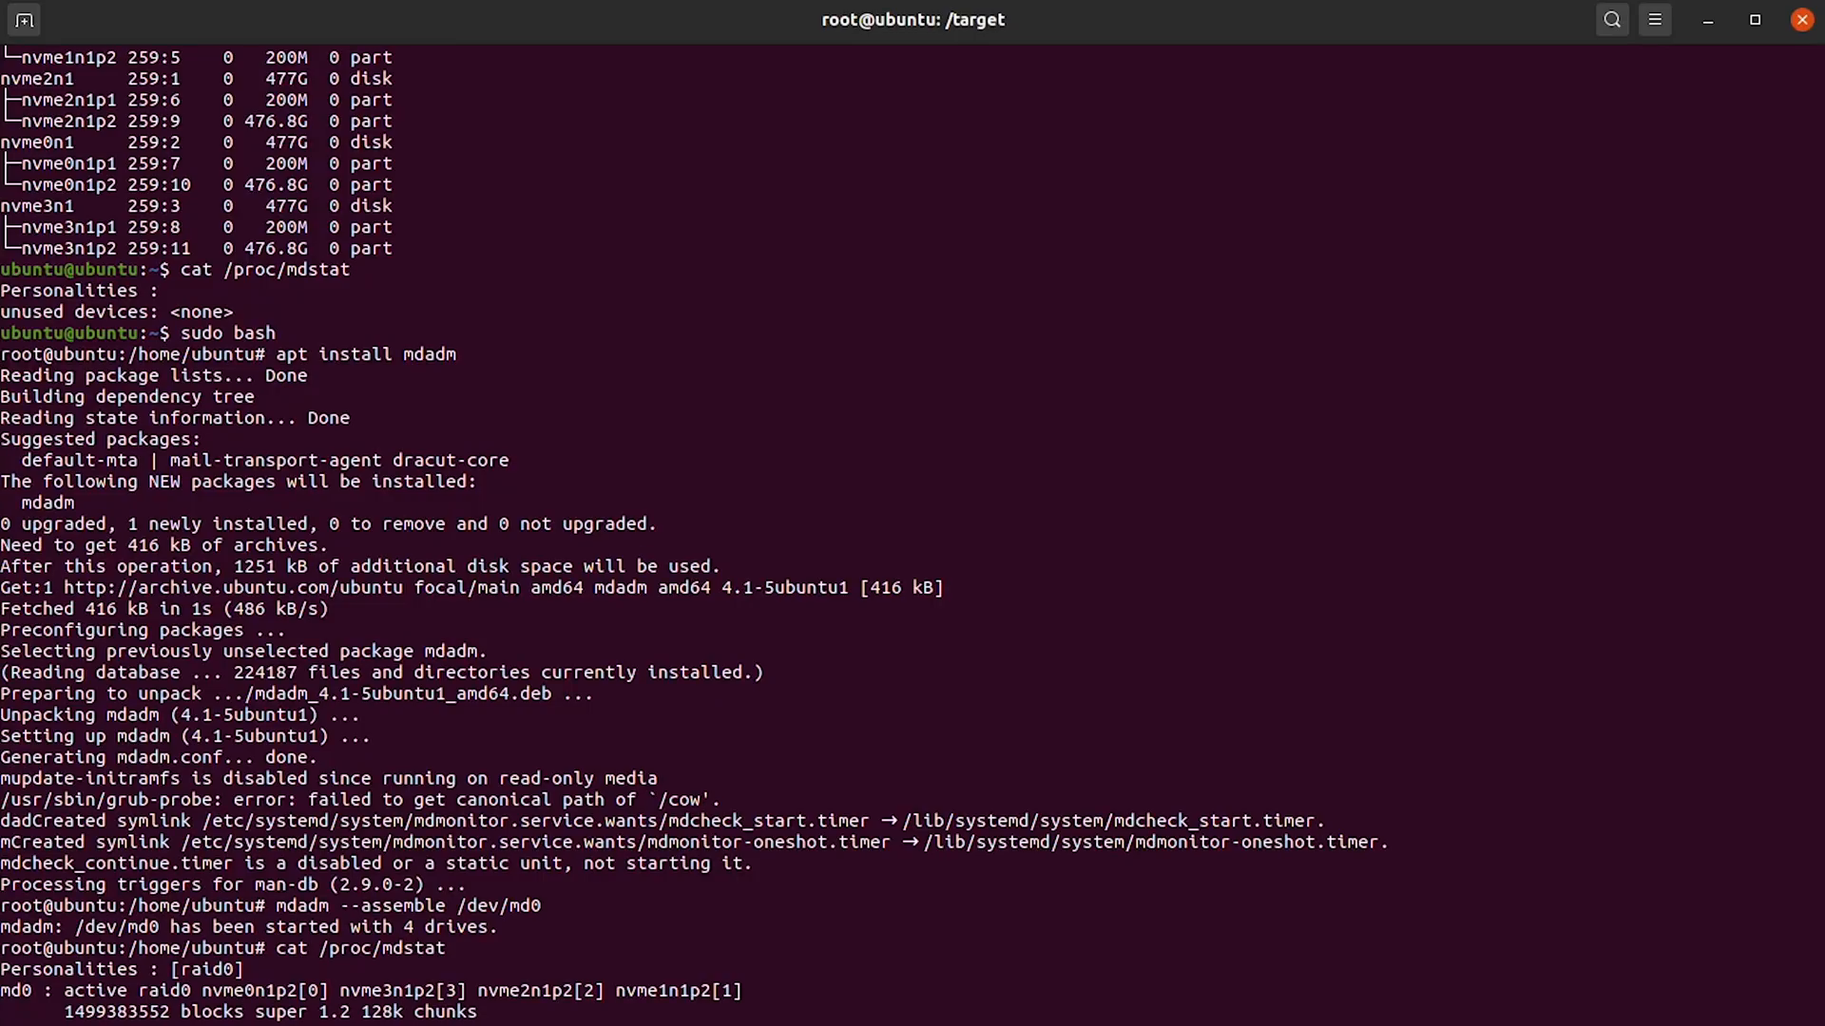
List /target, bind-mount /dev, /proc and /sys into it, chroot in and begin a grub2 command
{"action": "type", "text": "ls"}
{"action": "type", "text": "chroot ."}
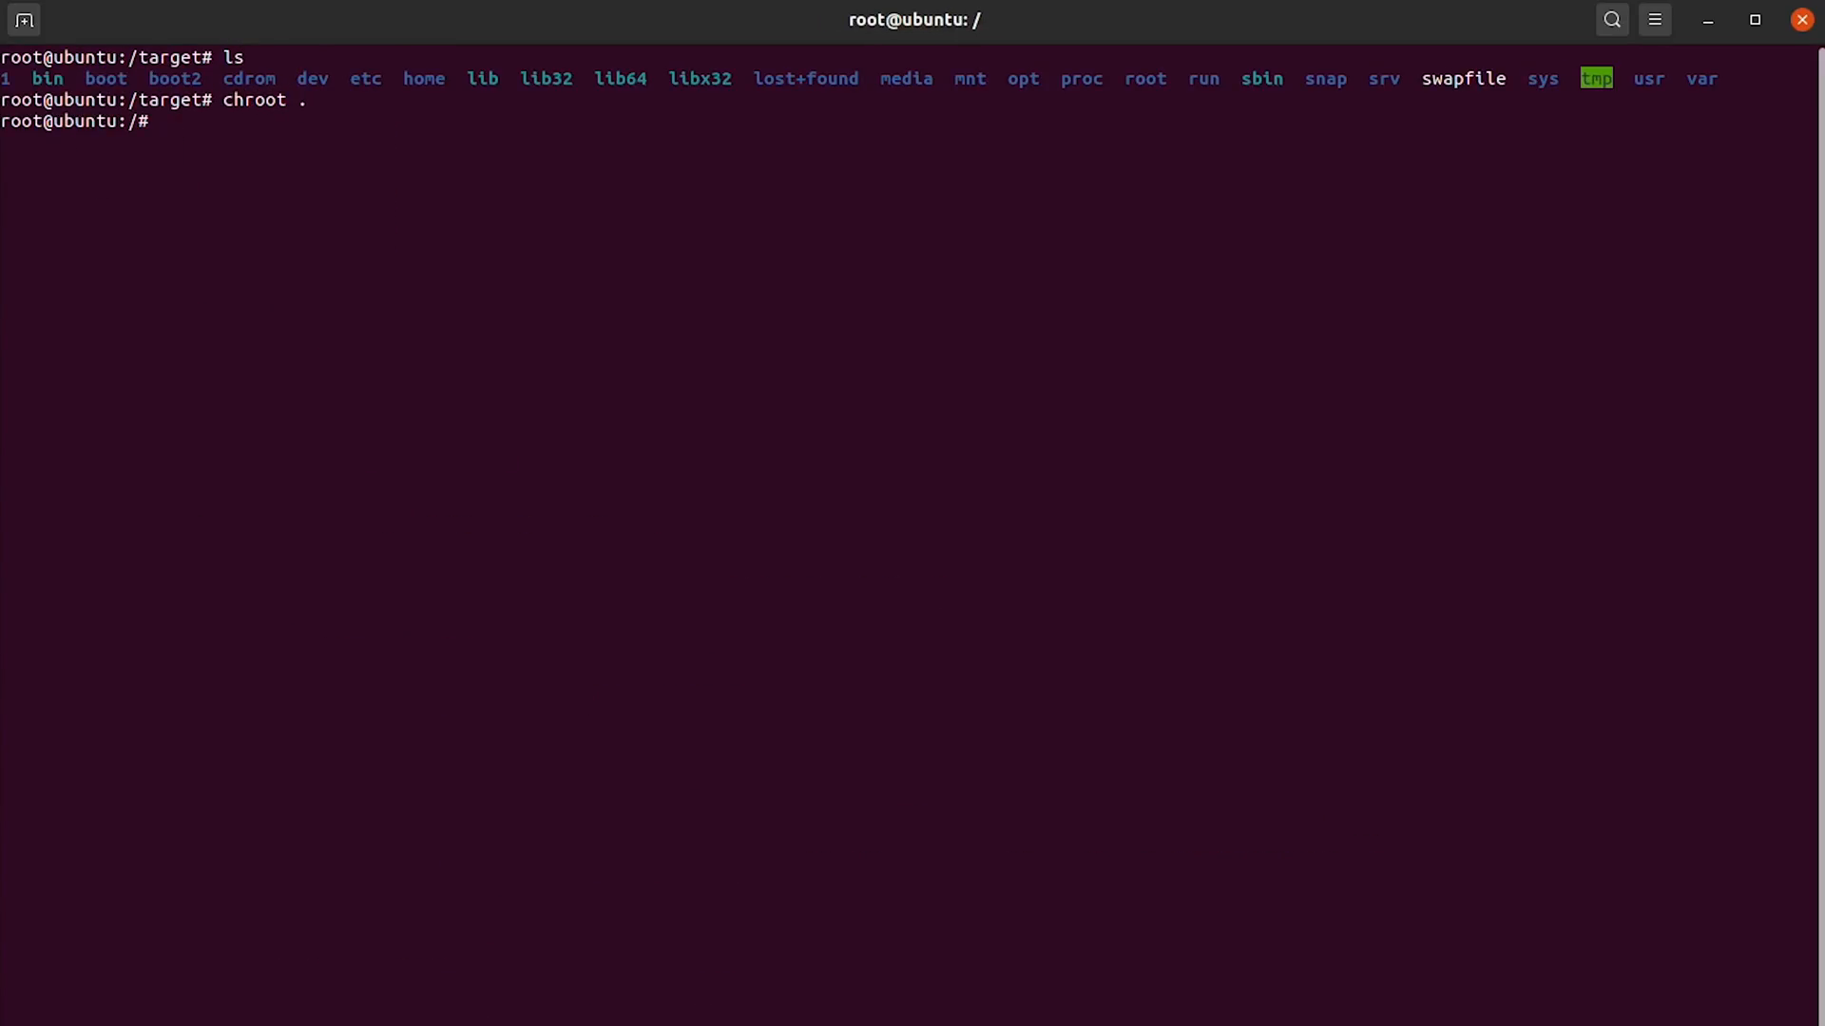
{"action": "type", "text": "ex"}
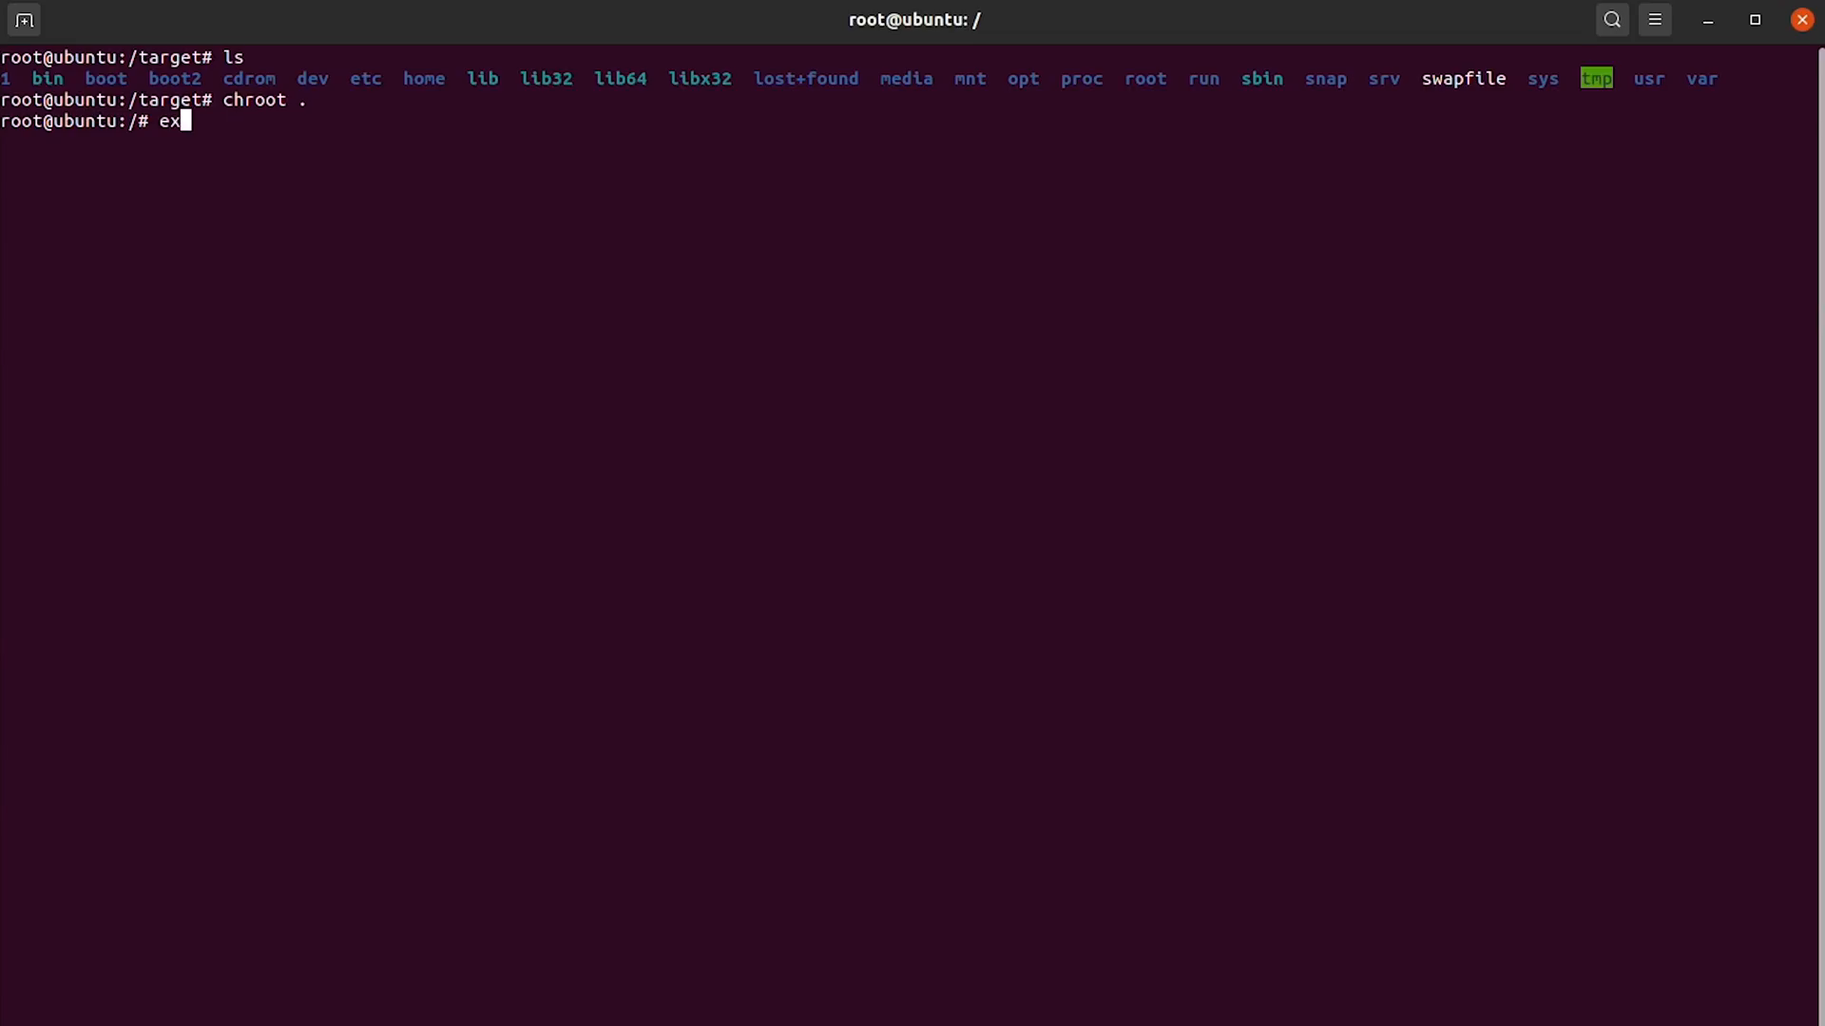
{"action": "type", "text": "it"}
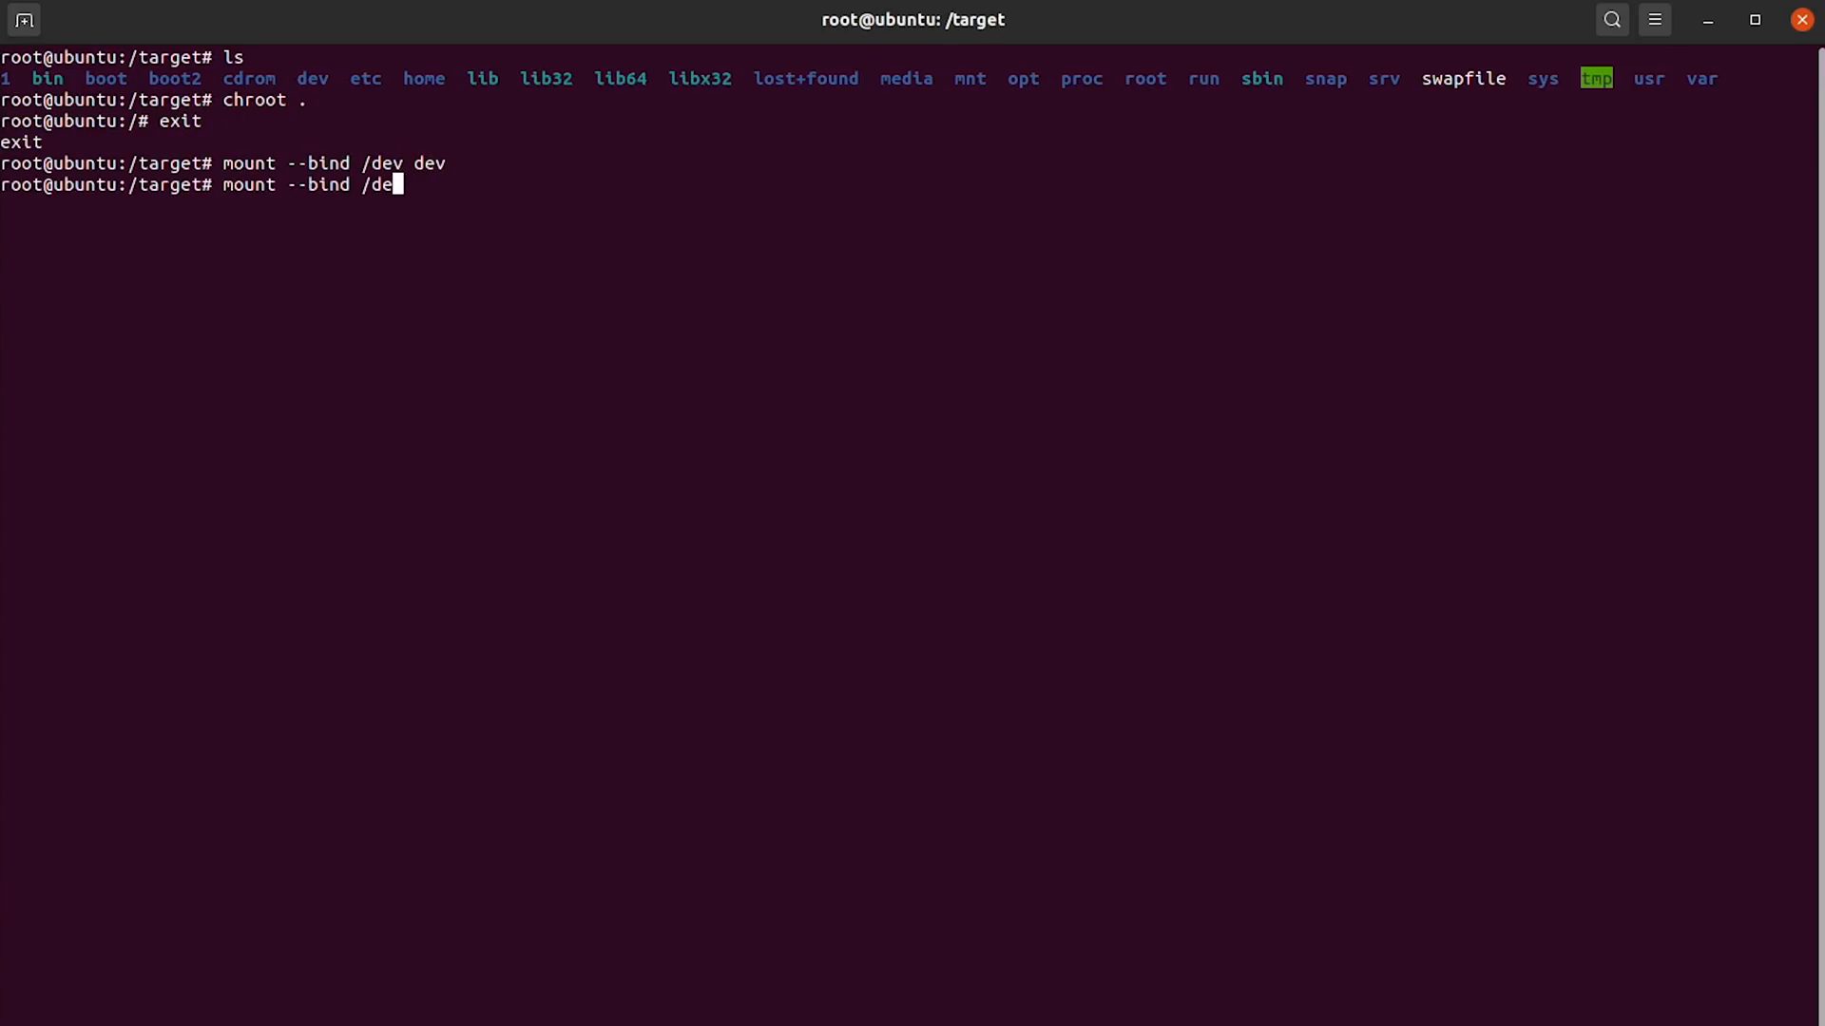
{"action": "type", "text": "mount --bind /proc proc"}
{"action": "type", "text": "mount --bind /sys sys"}
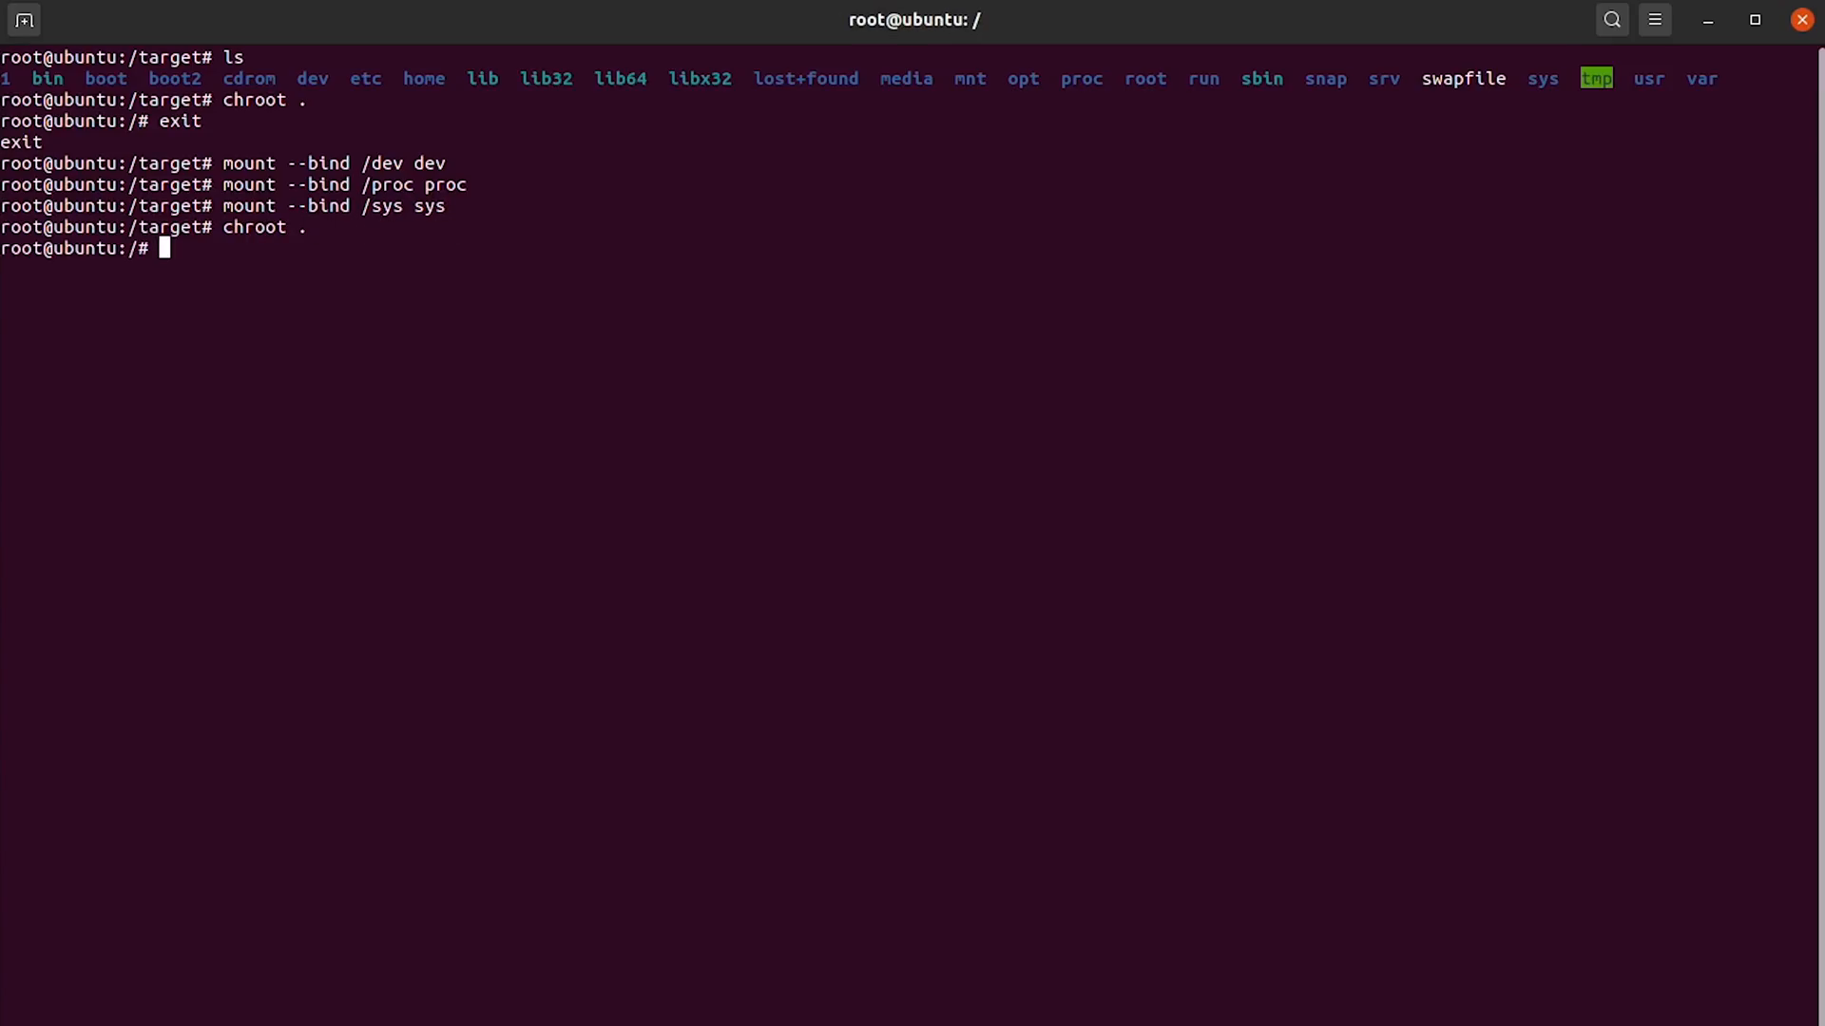
{"action": "type", "text": "grub2-"}
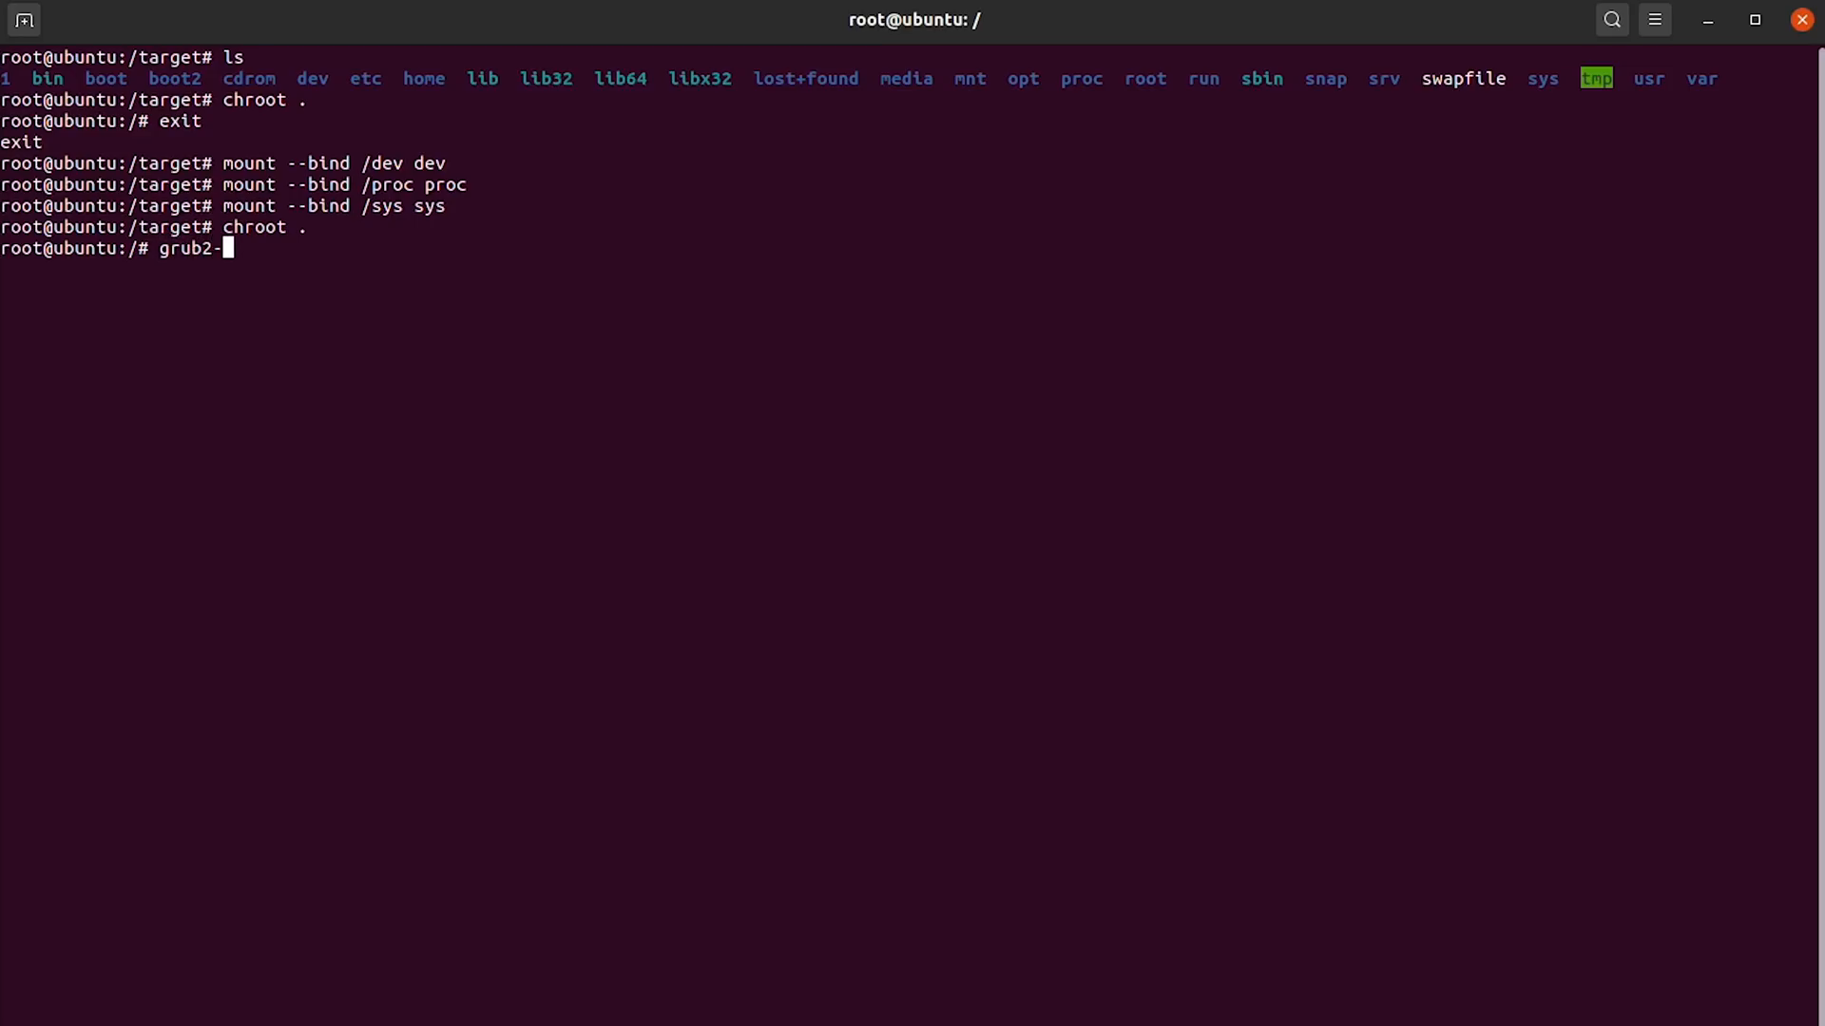
Confirm mdadm is already installed in the chroot and run grub2-install, which fails
{"action": "key", "text": "BackSpace"}
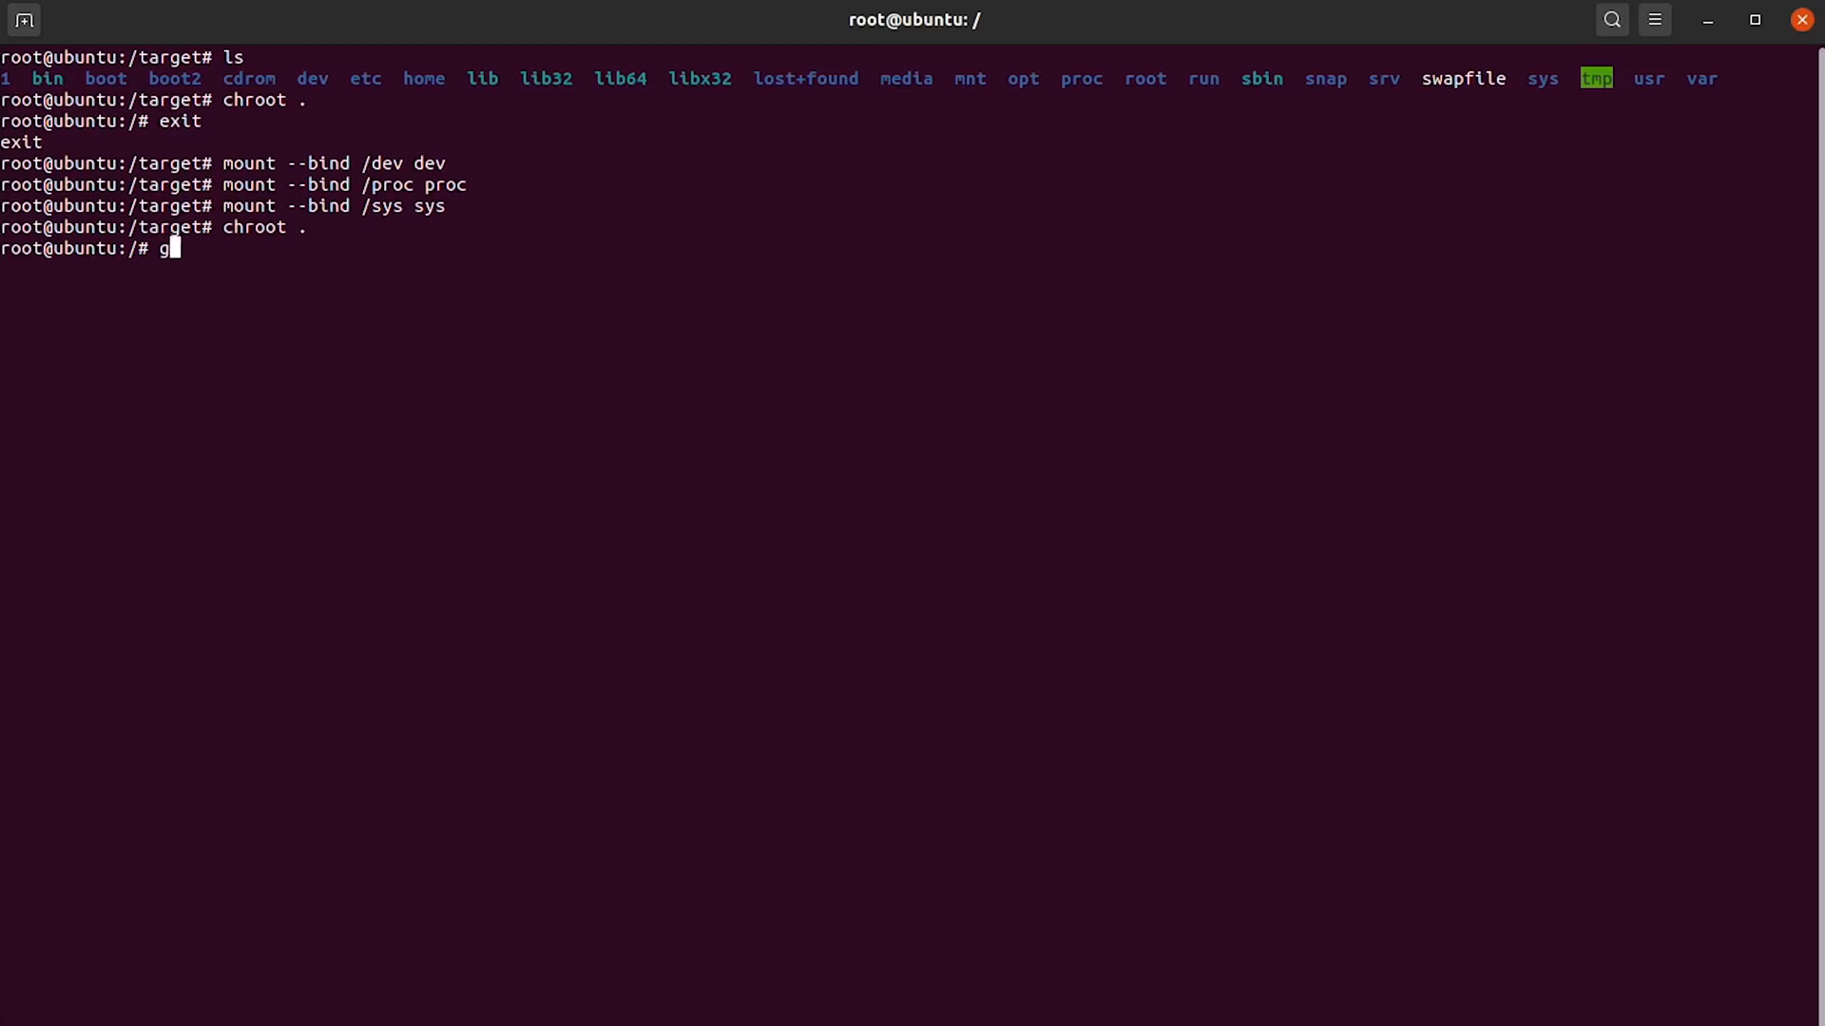
{"action": "type", "text": "apt install mdadm"}
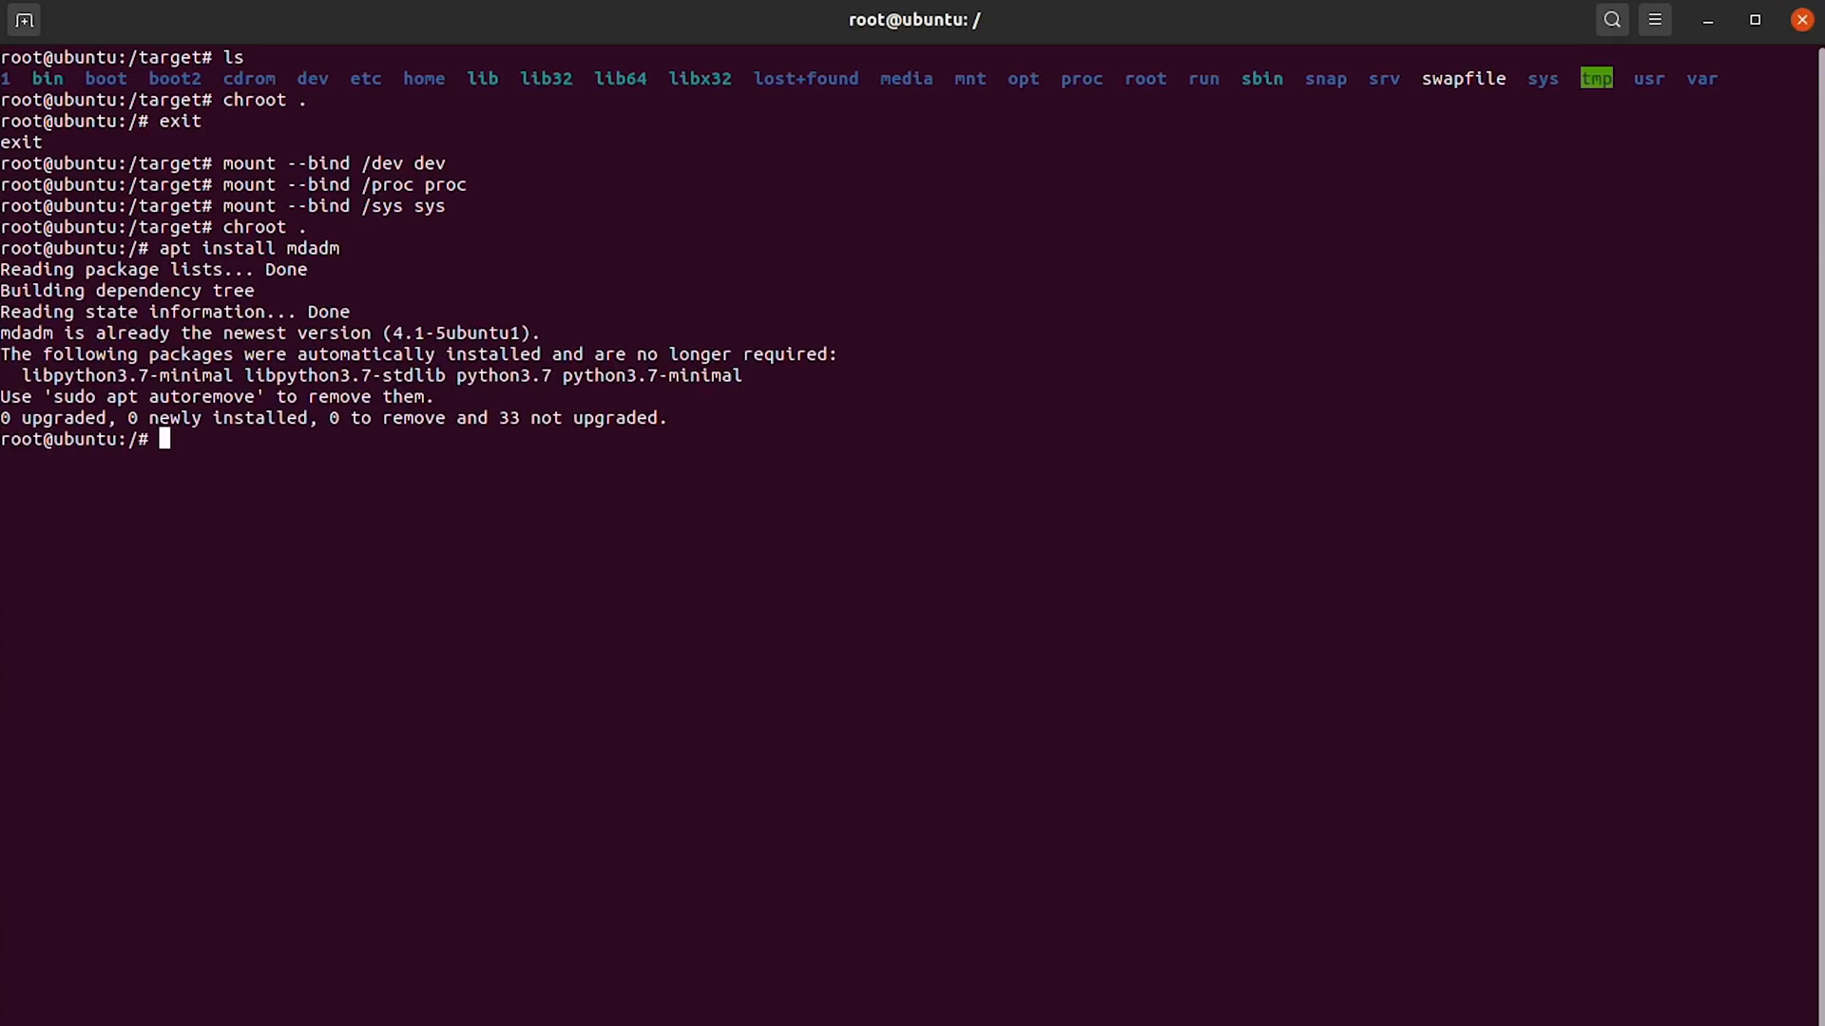
{"action": "type", "text": "apt remove m"}
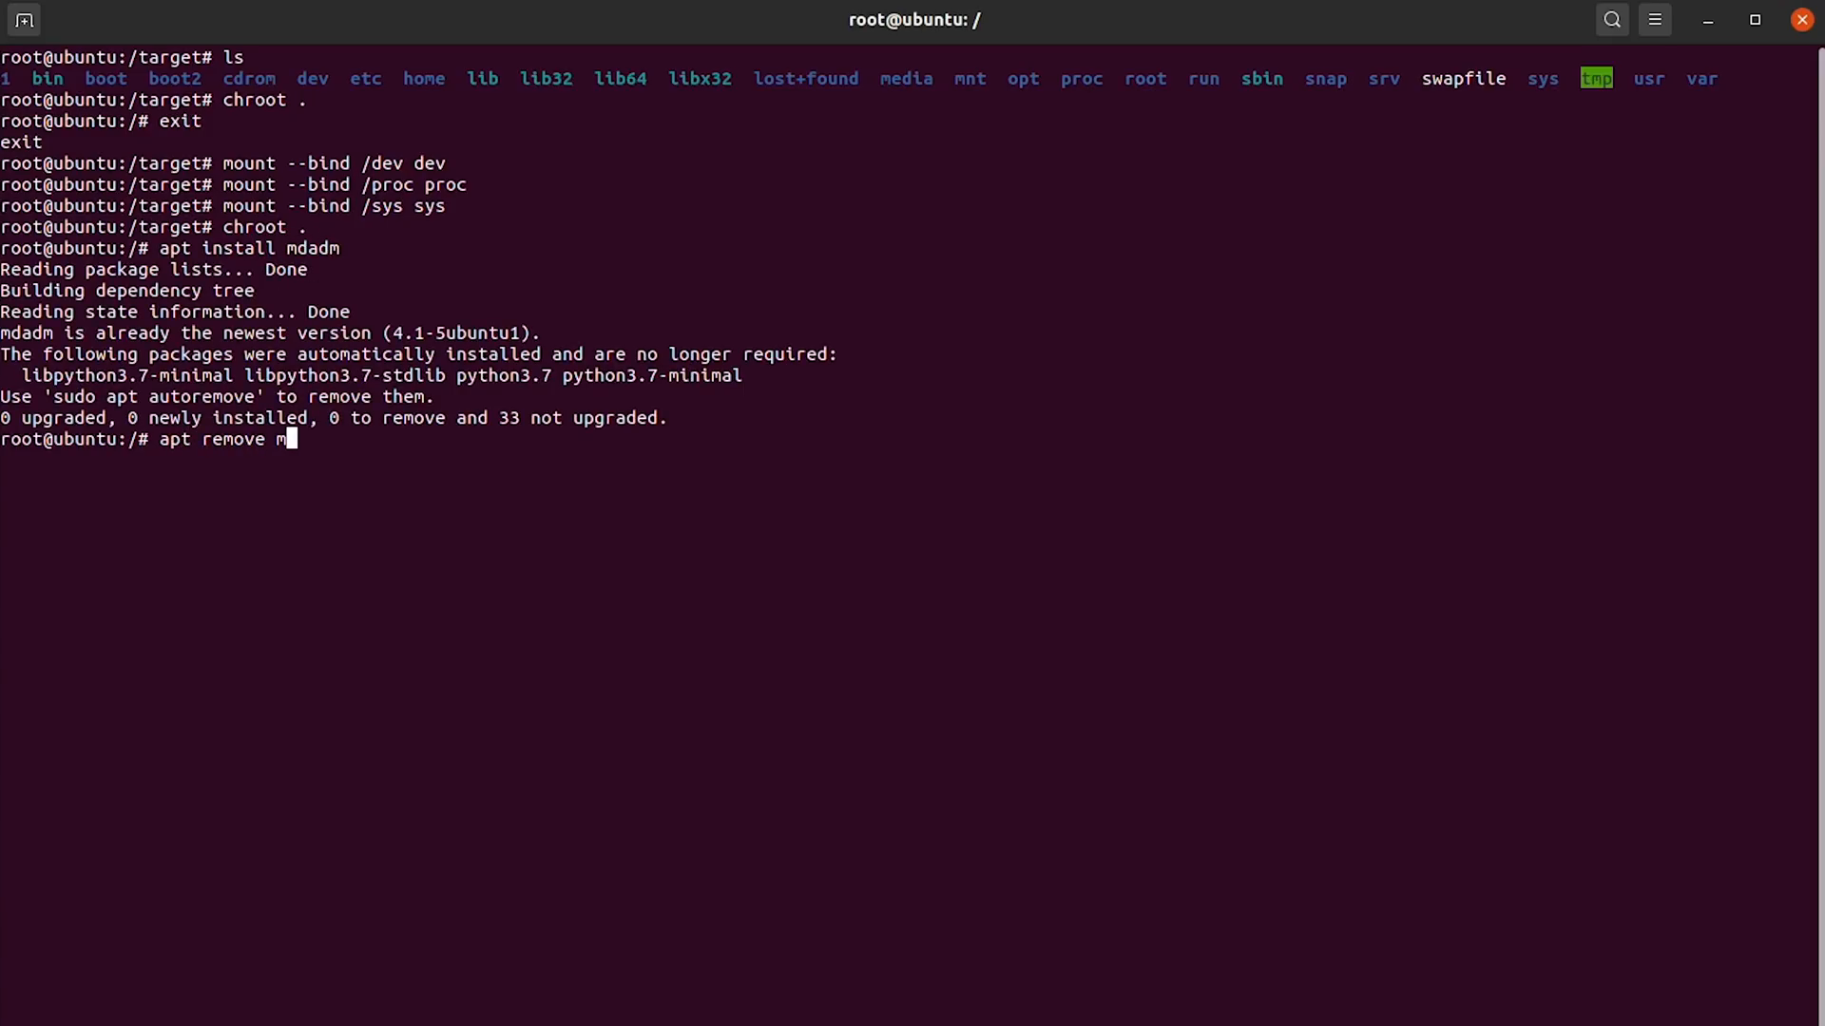
{"action": "key", "text": "ctrl+c"}
{"action": "type", "text": "g"}
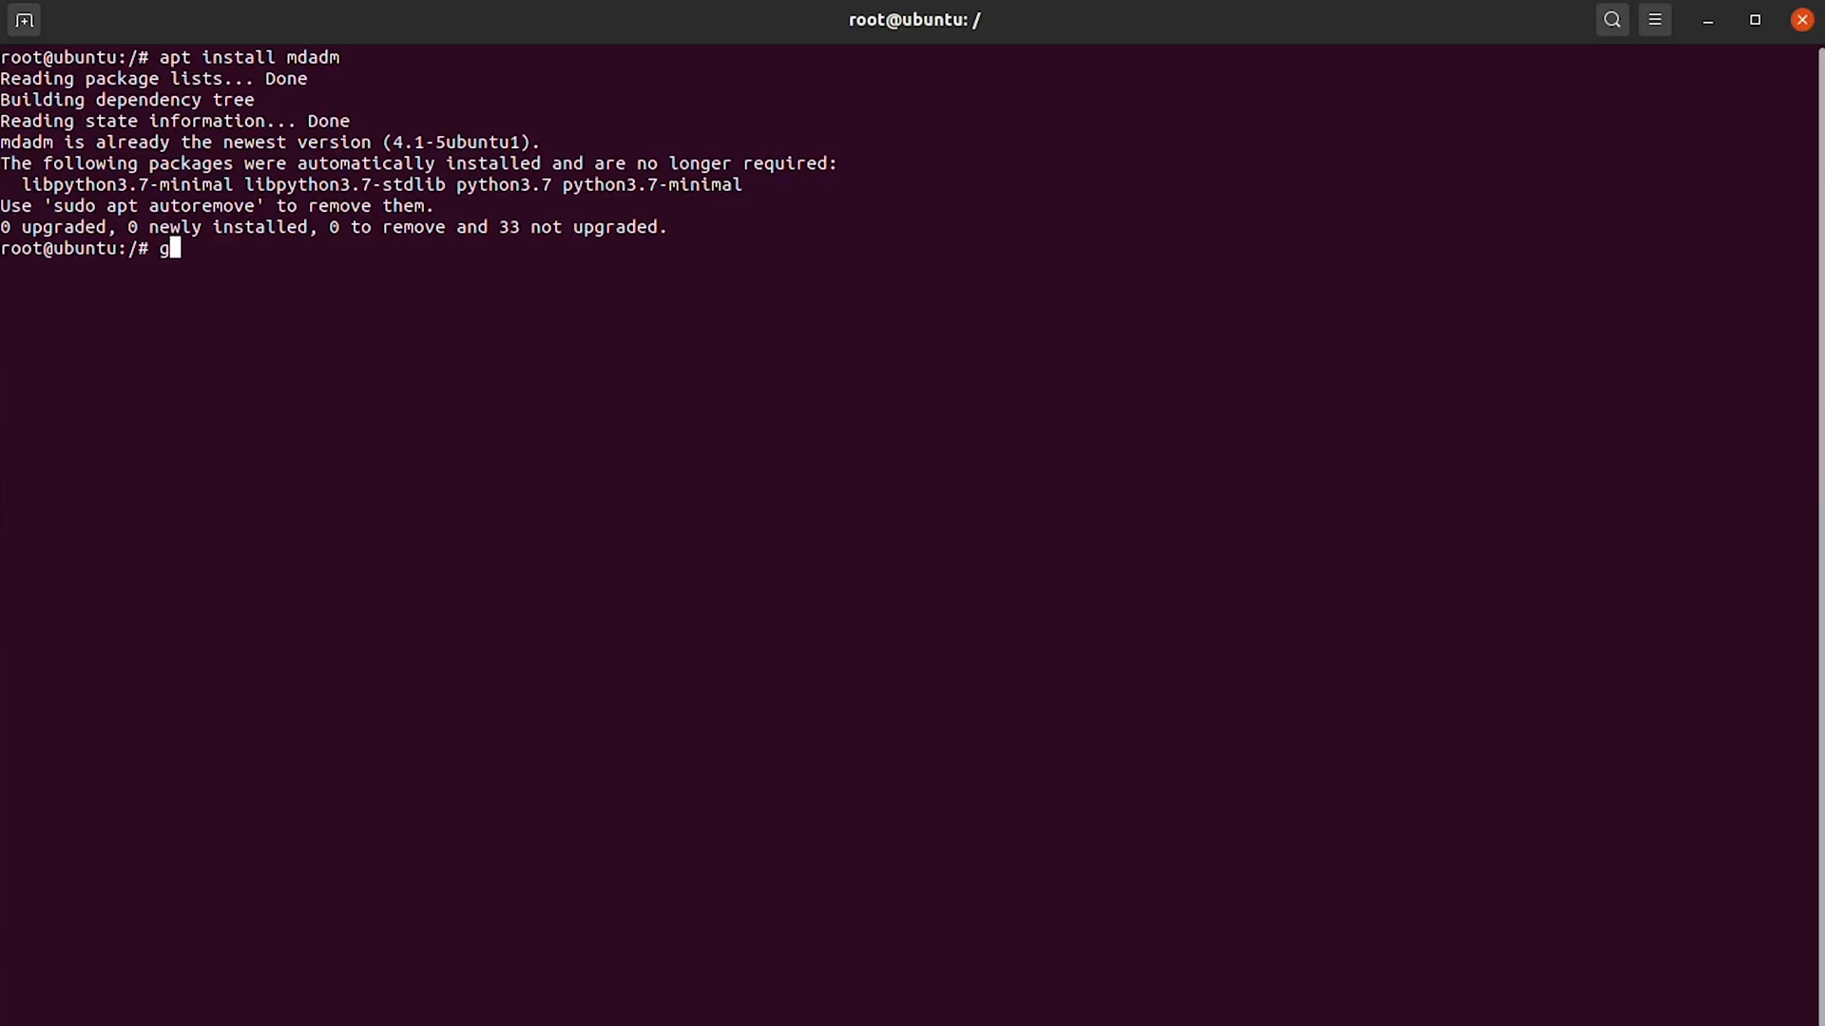
{"action": "type", "text": "rub2-install"}
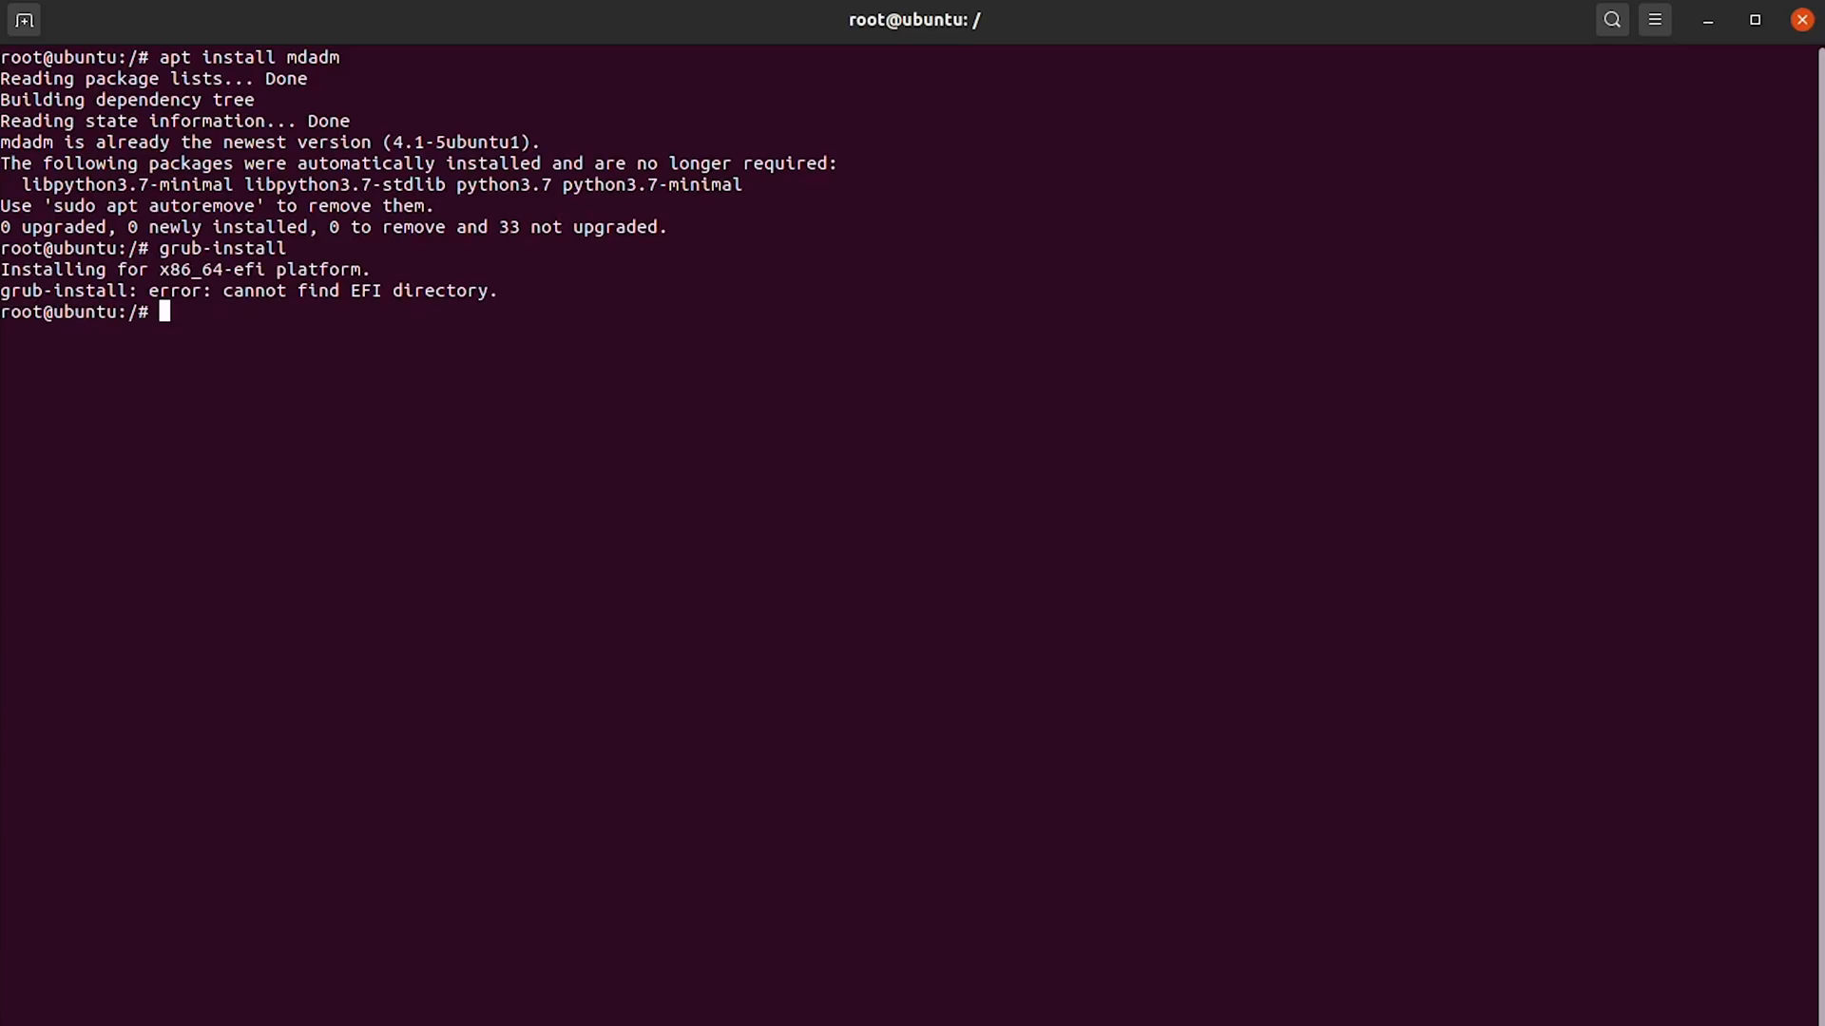
Mount /dev/nvme0n1p1 at /boot/efi so grub-install can be rerun
{"action": "type", "text": "mou"}
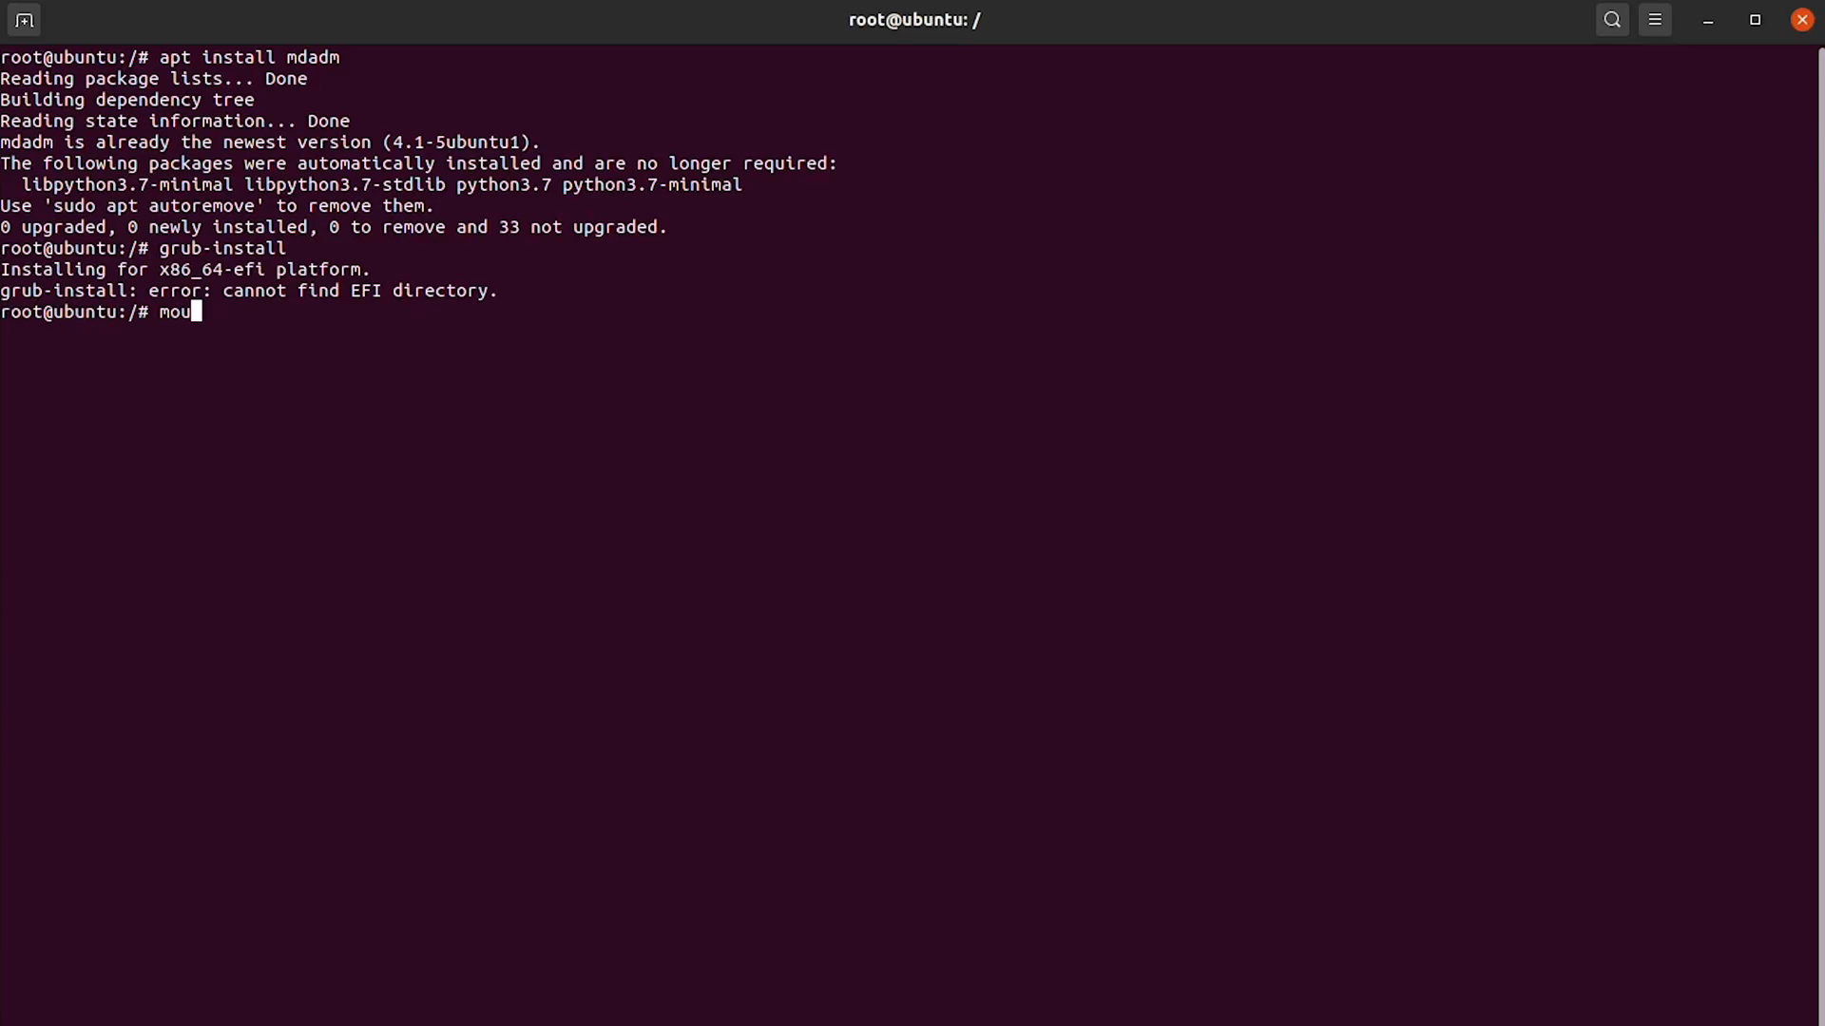
{"action": "type", "text": "nt /dev/nvme"}
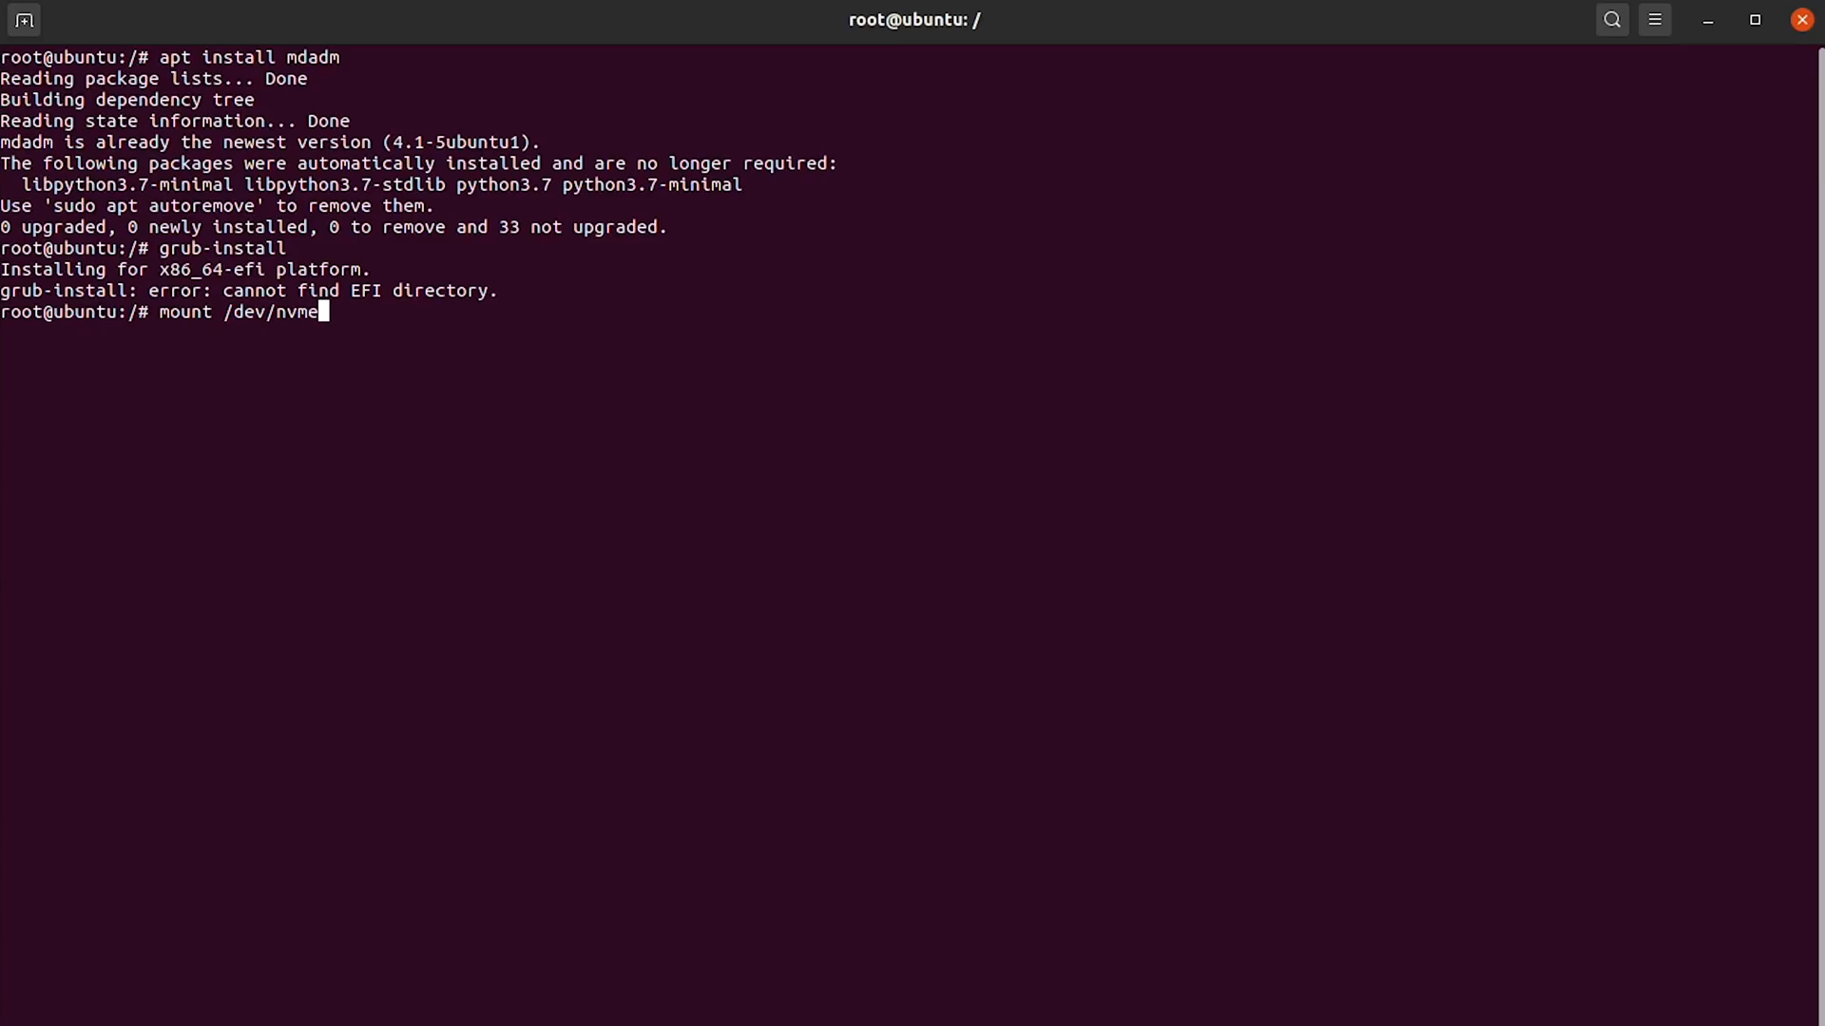
{"action": "type", "text": "0n1p1 /boot/efi"}
{"action": "type", "text": "grub-install"}
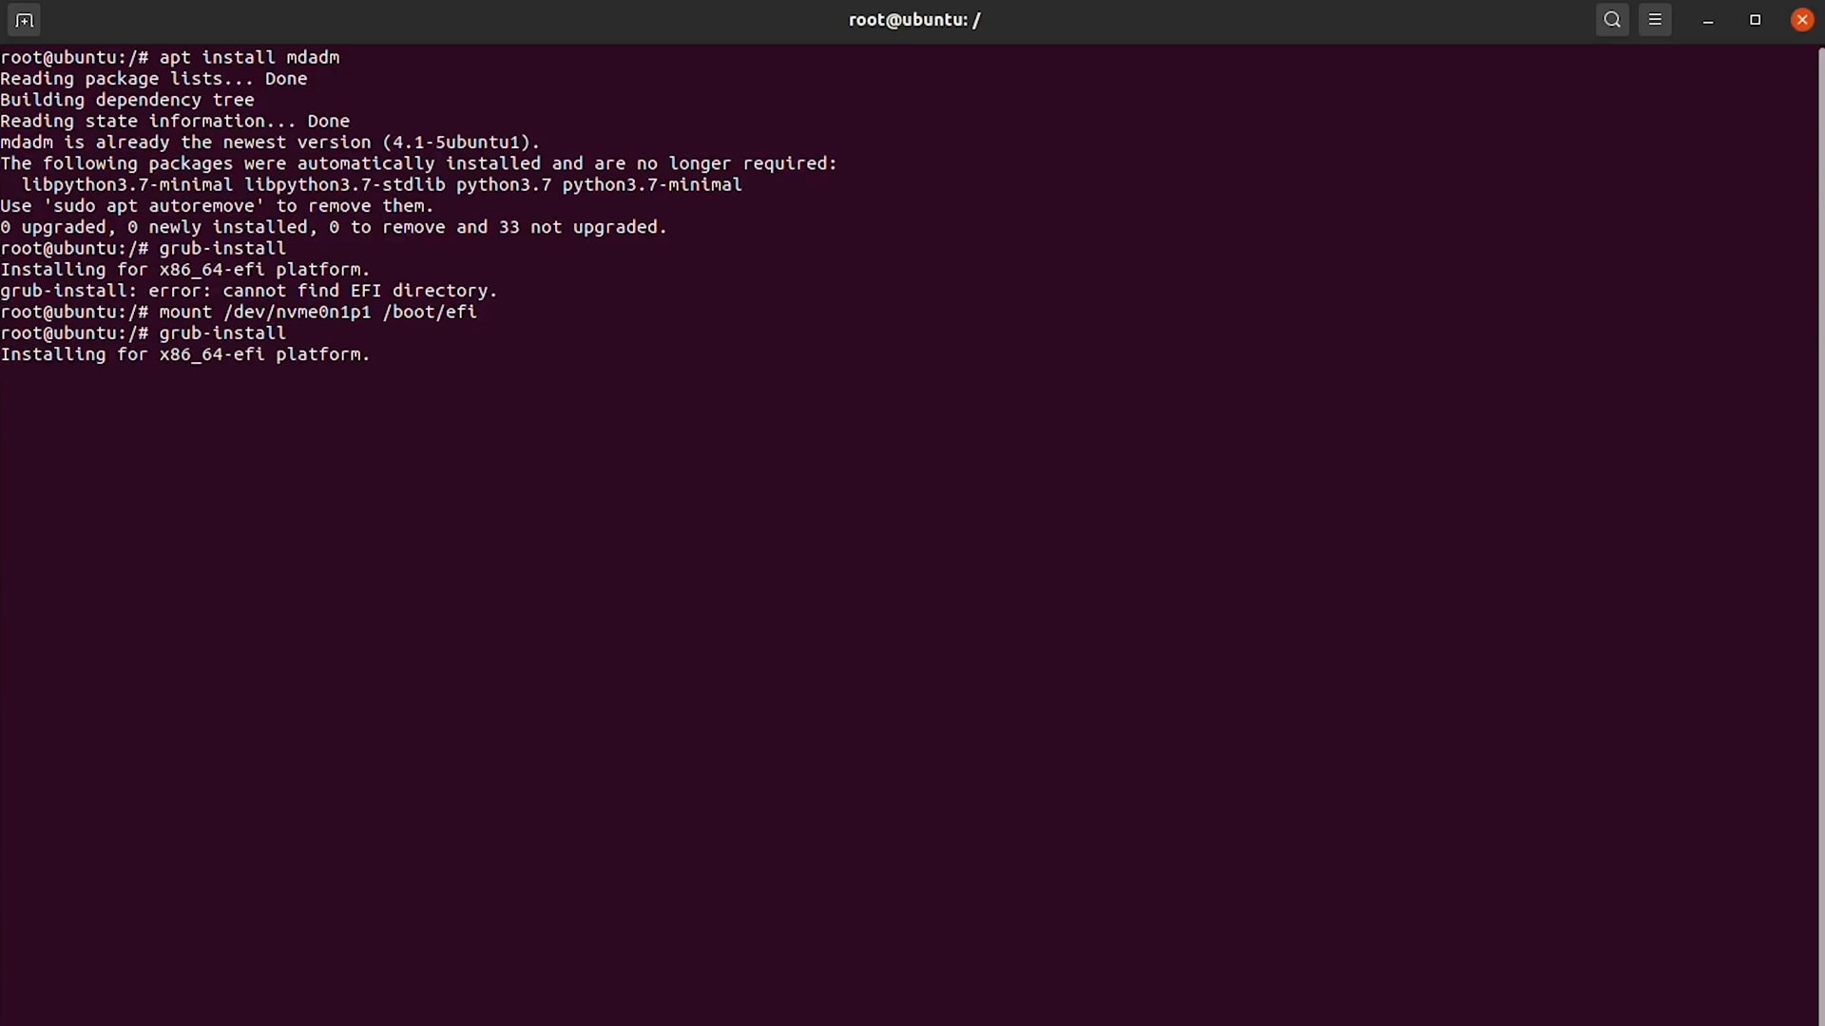
{"action": "key", "text": "Return"}
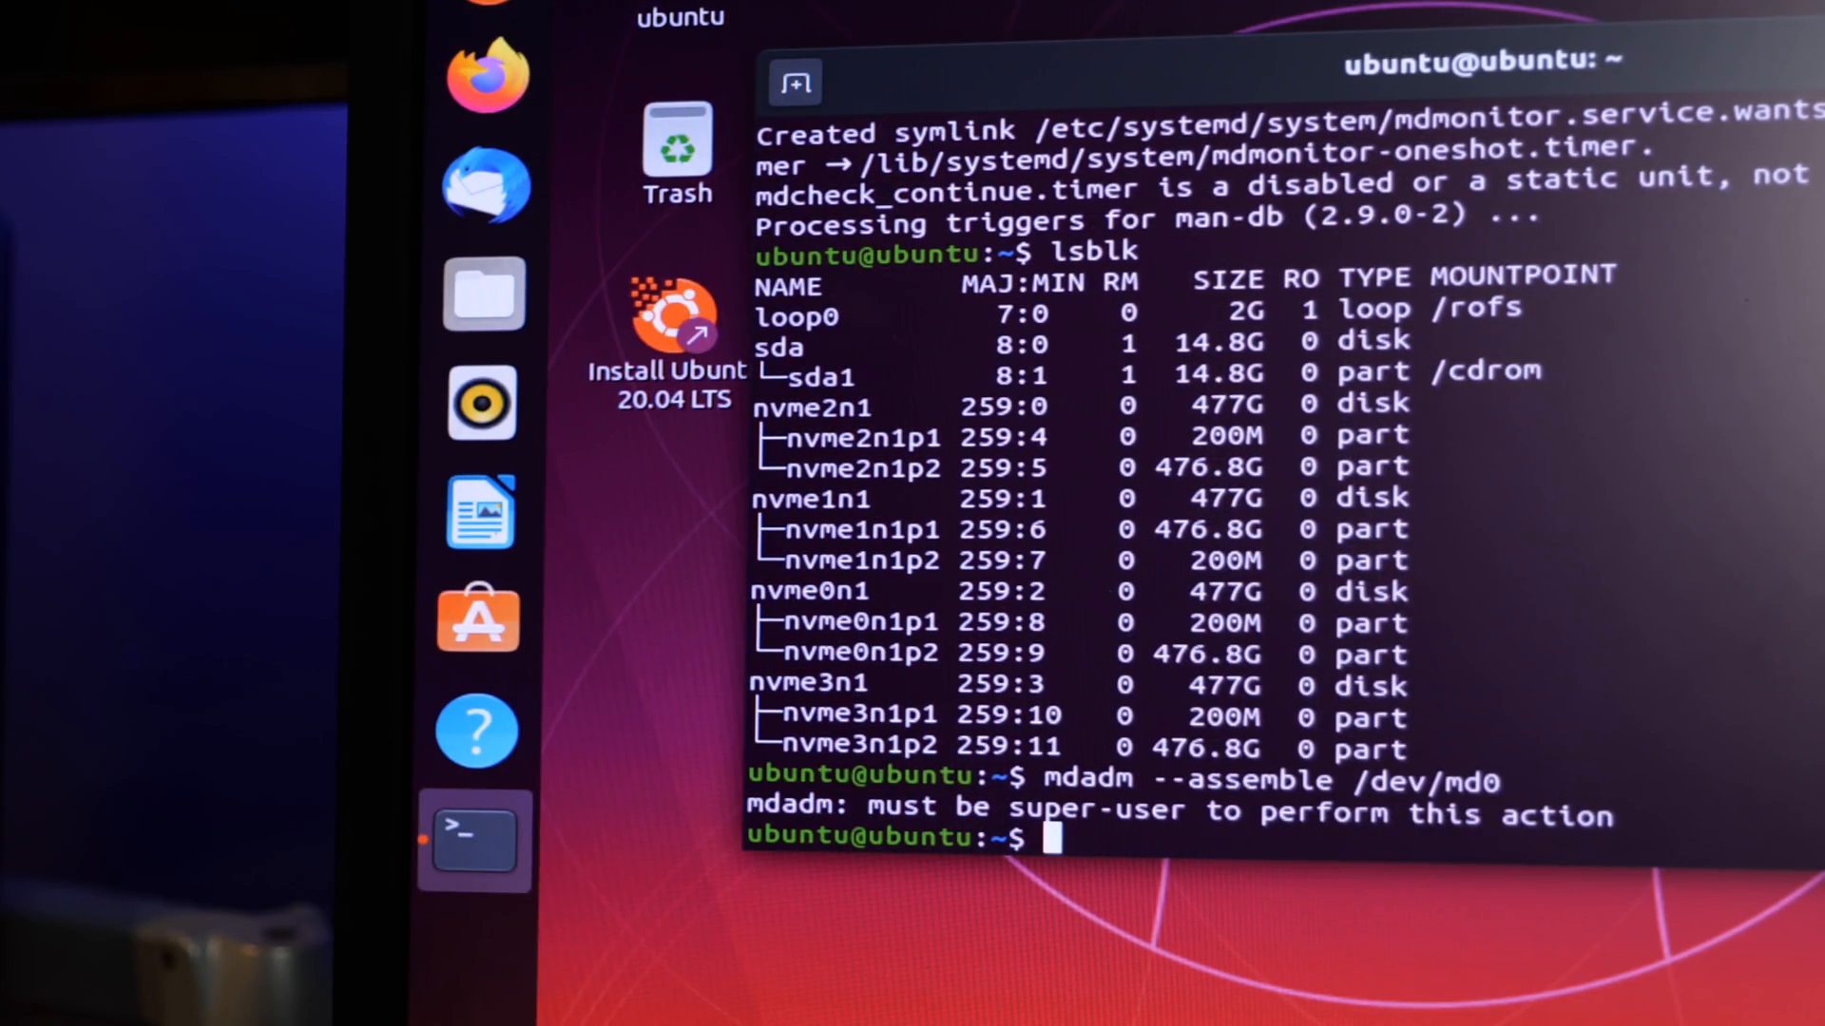
Rerun the previous command as root with 'sudo !!'
{"action": "type", "text": "sudo !!"}
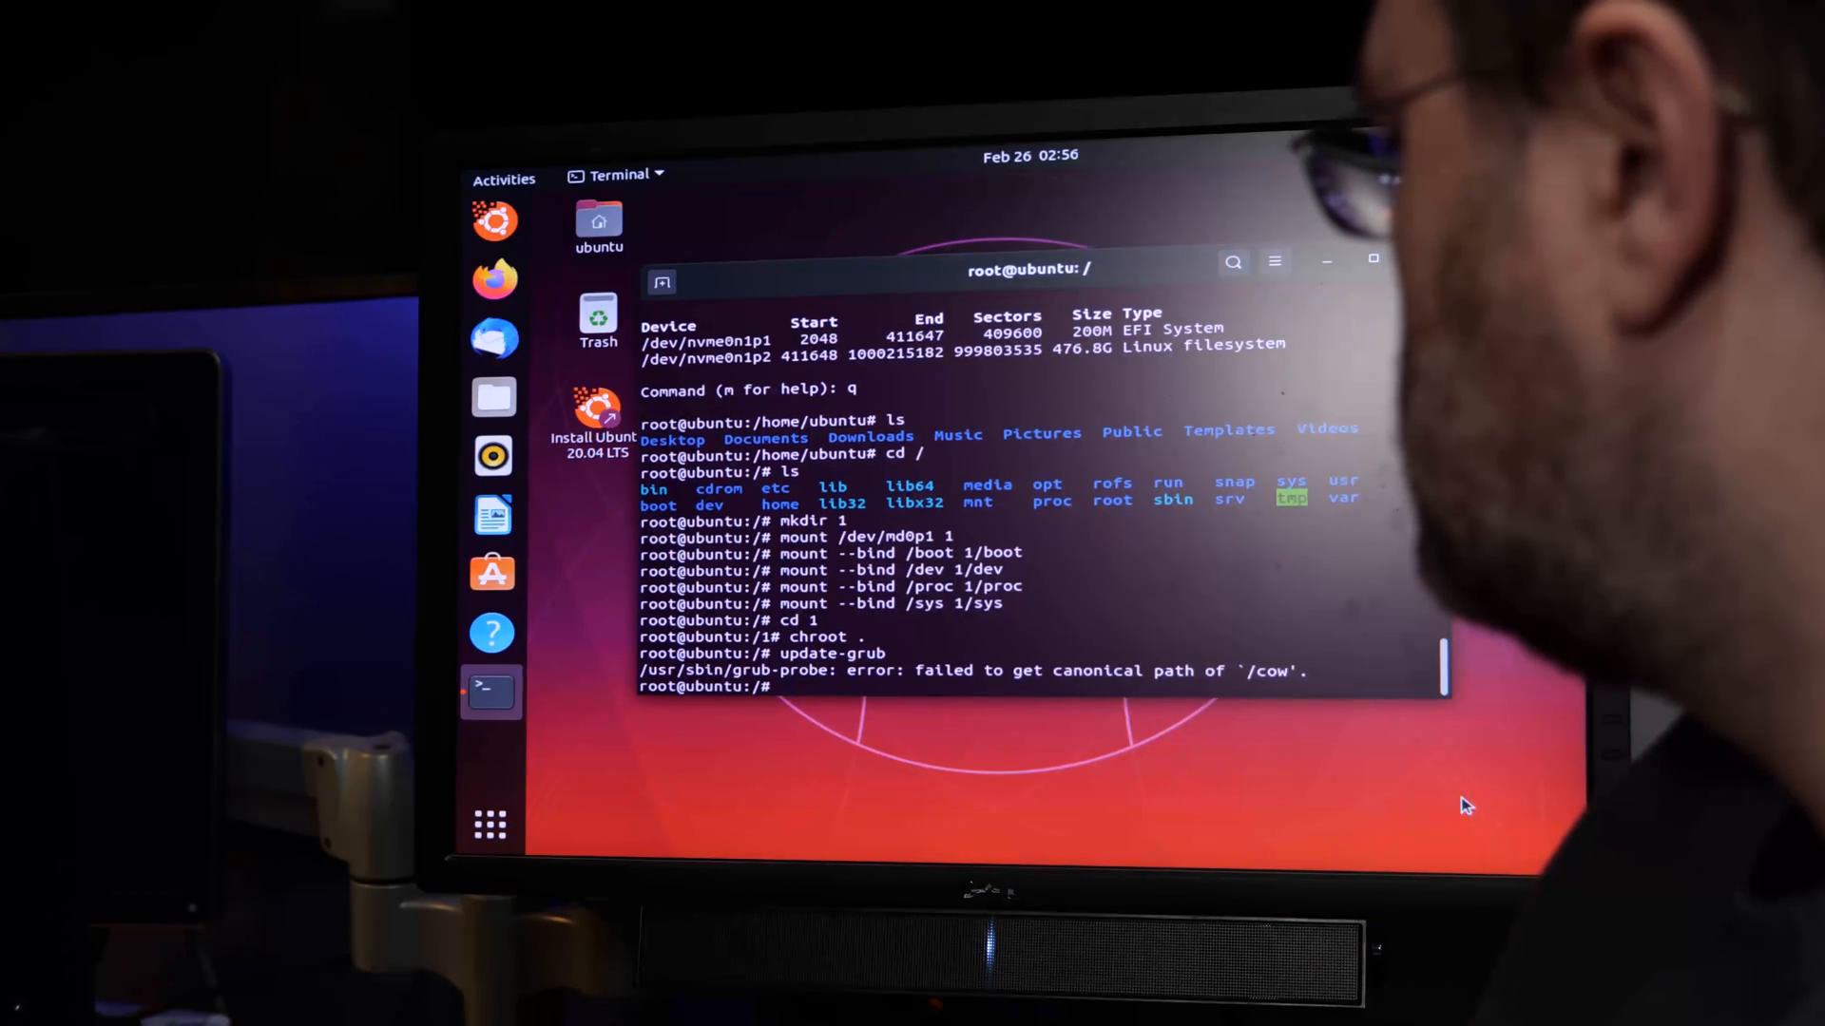
Check with ls -l and mount that md0p1 is the RAID0 root, then attempt update-grub
{"action": "type", "text": "ls -l"}
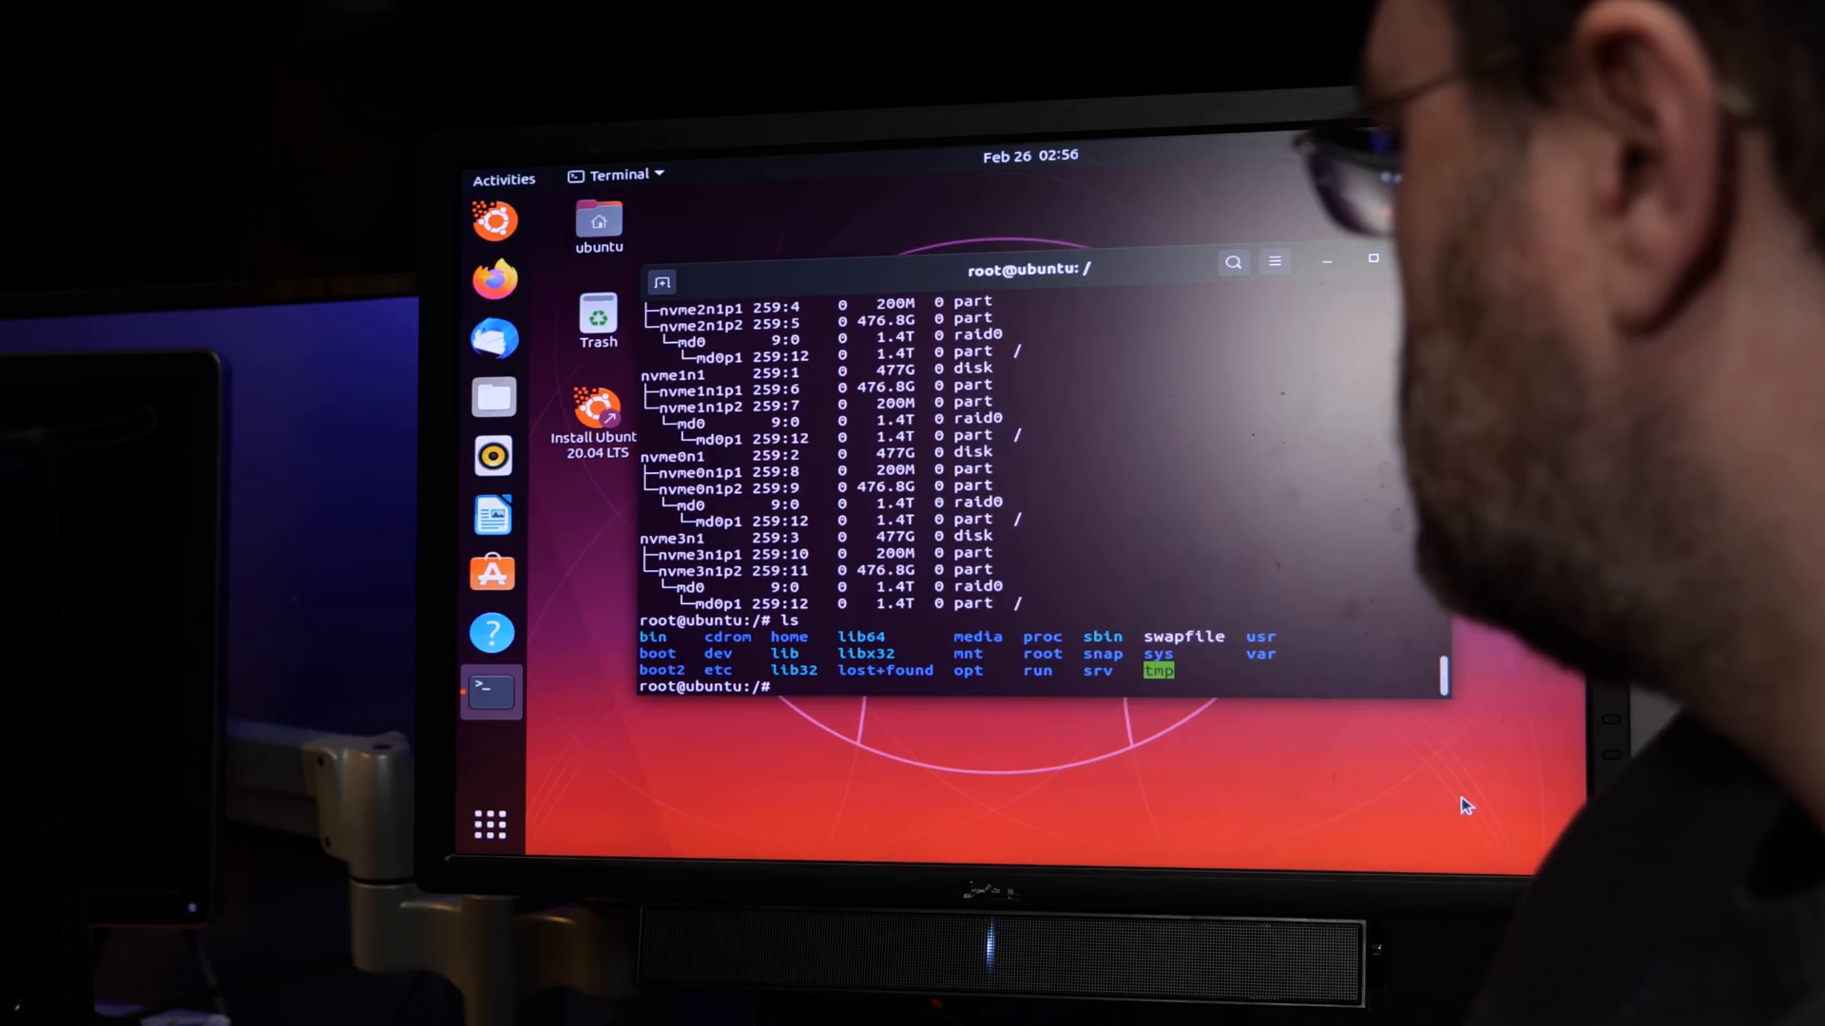
{"action": "type", "text": "mount"}
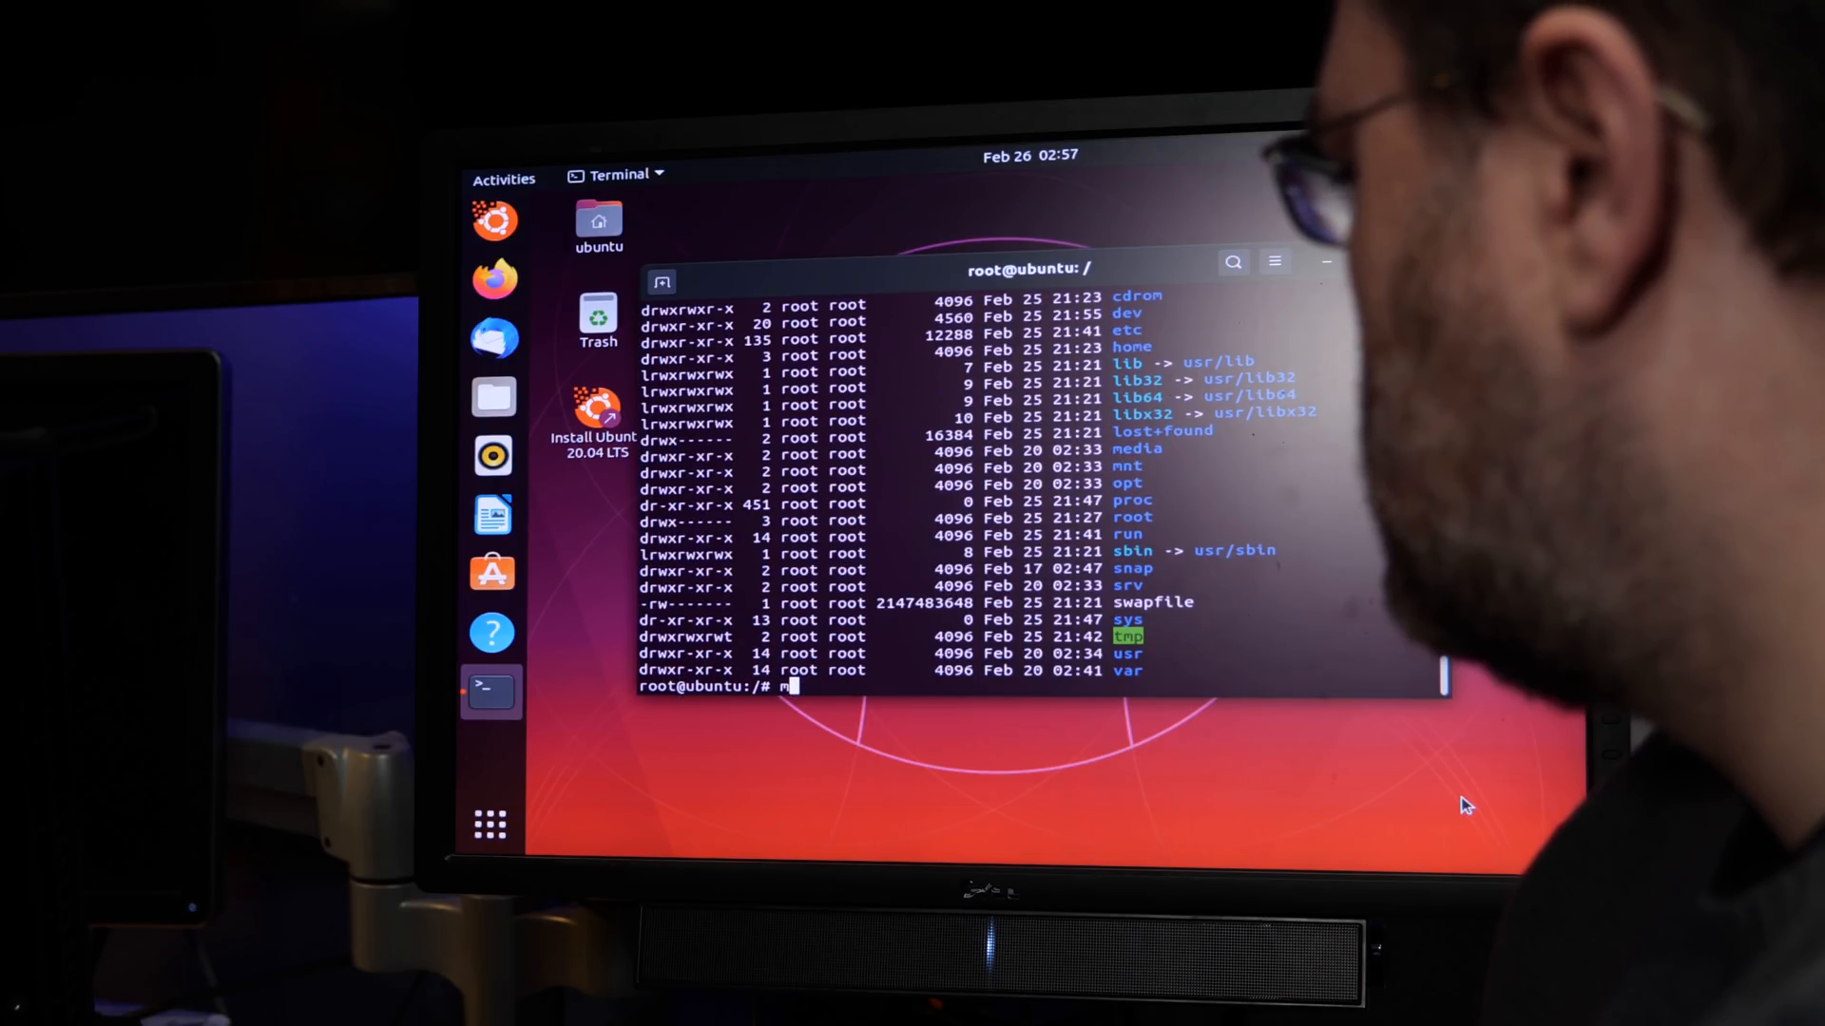
{"action": "type", "text": "update-grub^C"}
{"action": "type", "text": "vi /etc/"}
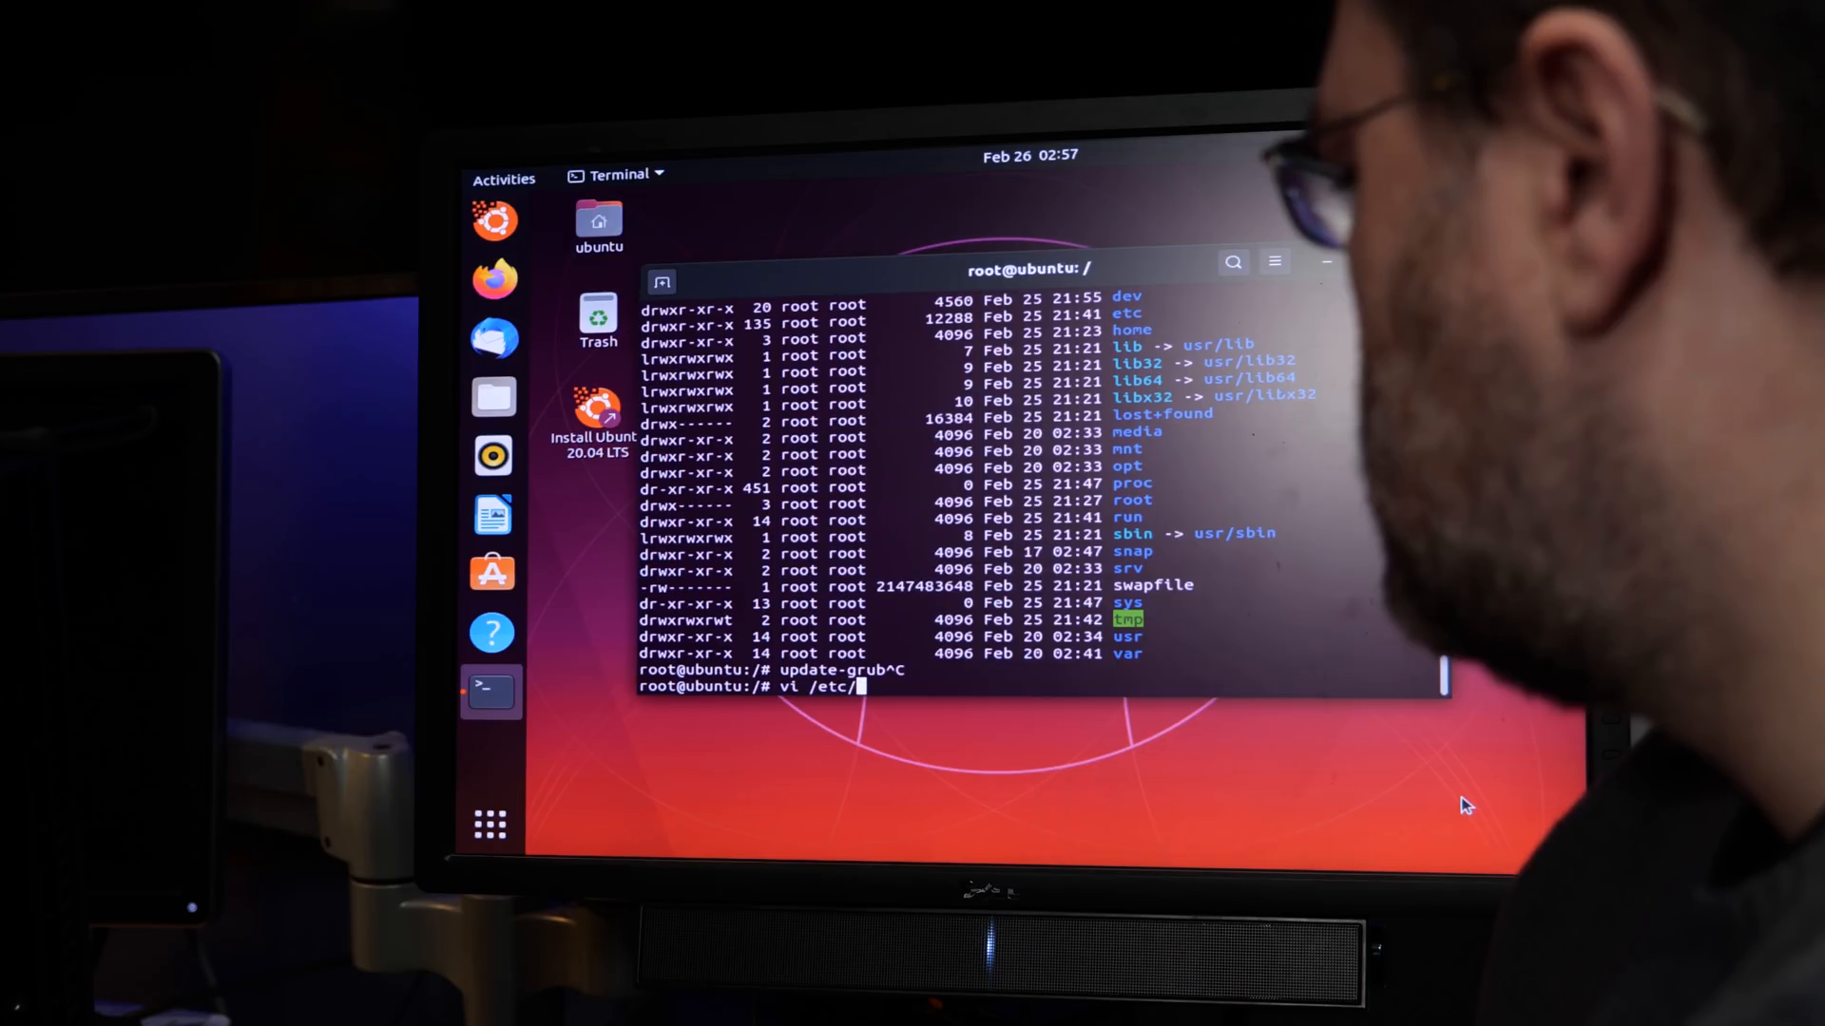
Edit /etc/resolv.conf in the chroot and run apt update to refresh package lists
{"action": "type", "text": "resolv.conf"}
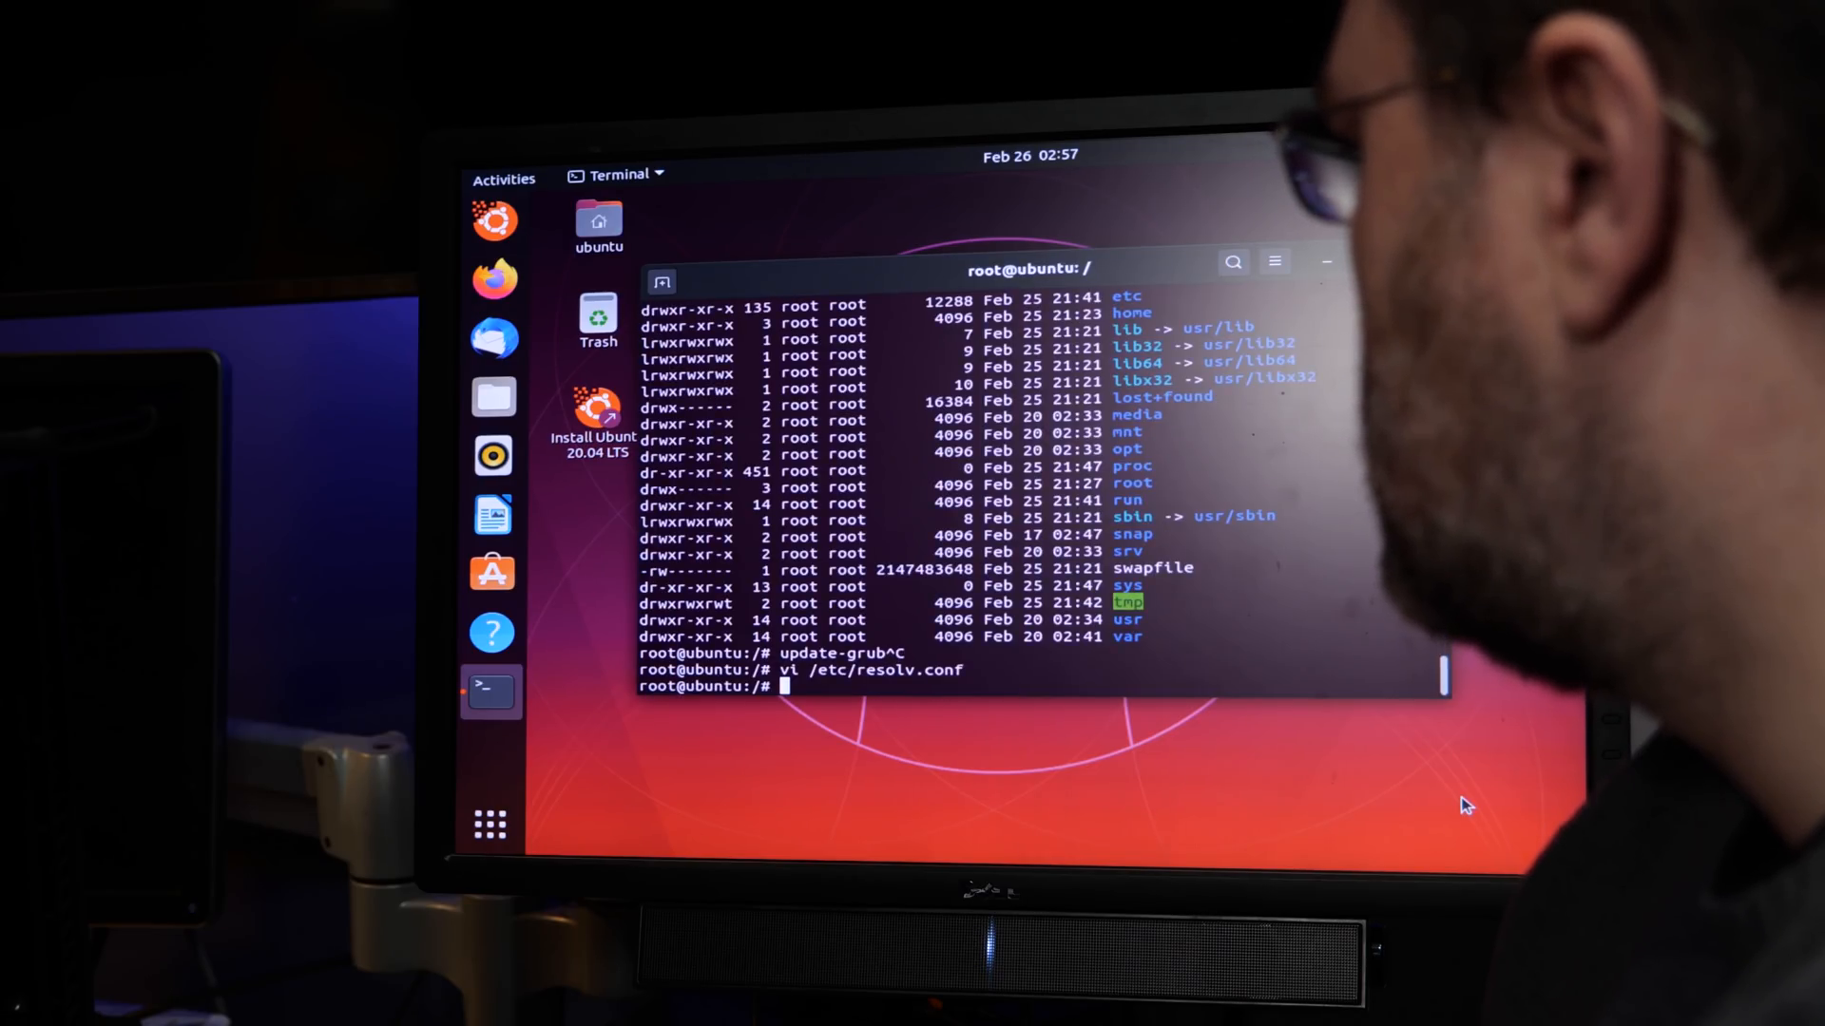
{"action": "type", "text": "apt-g"}
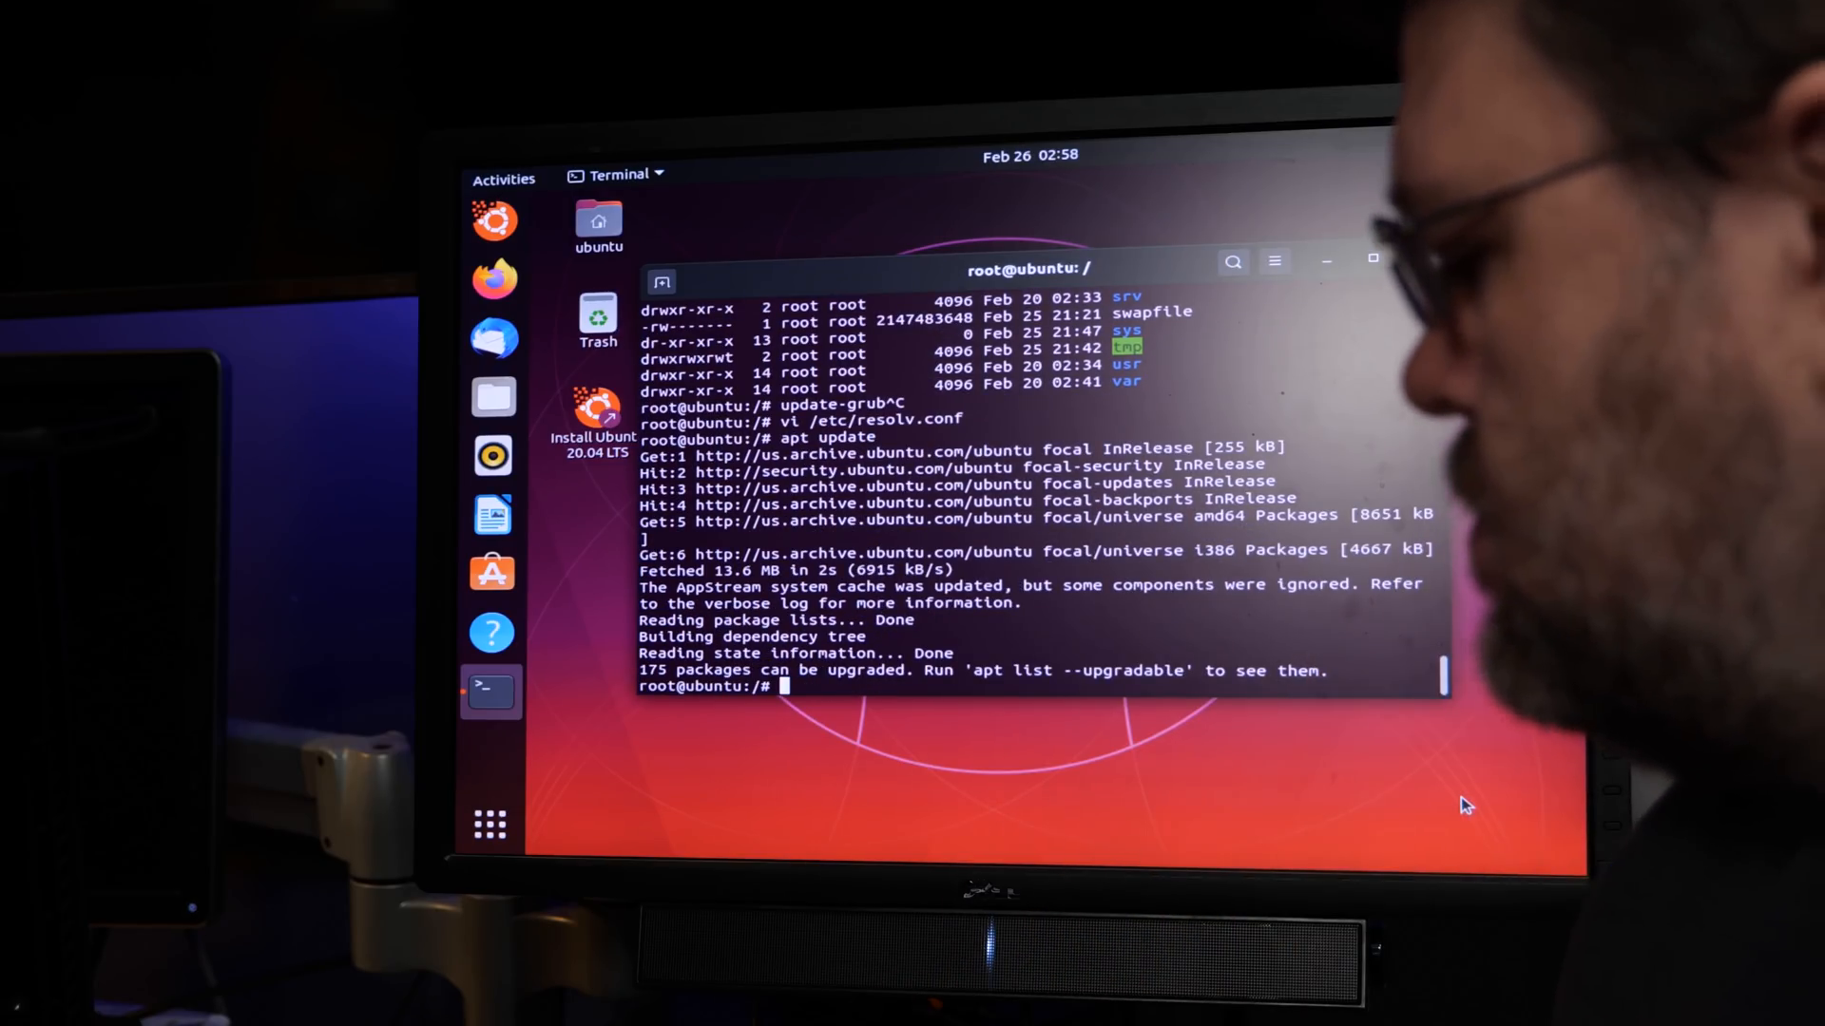
{"action": "type", "text": "a"}
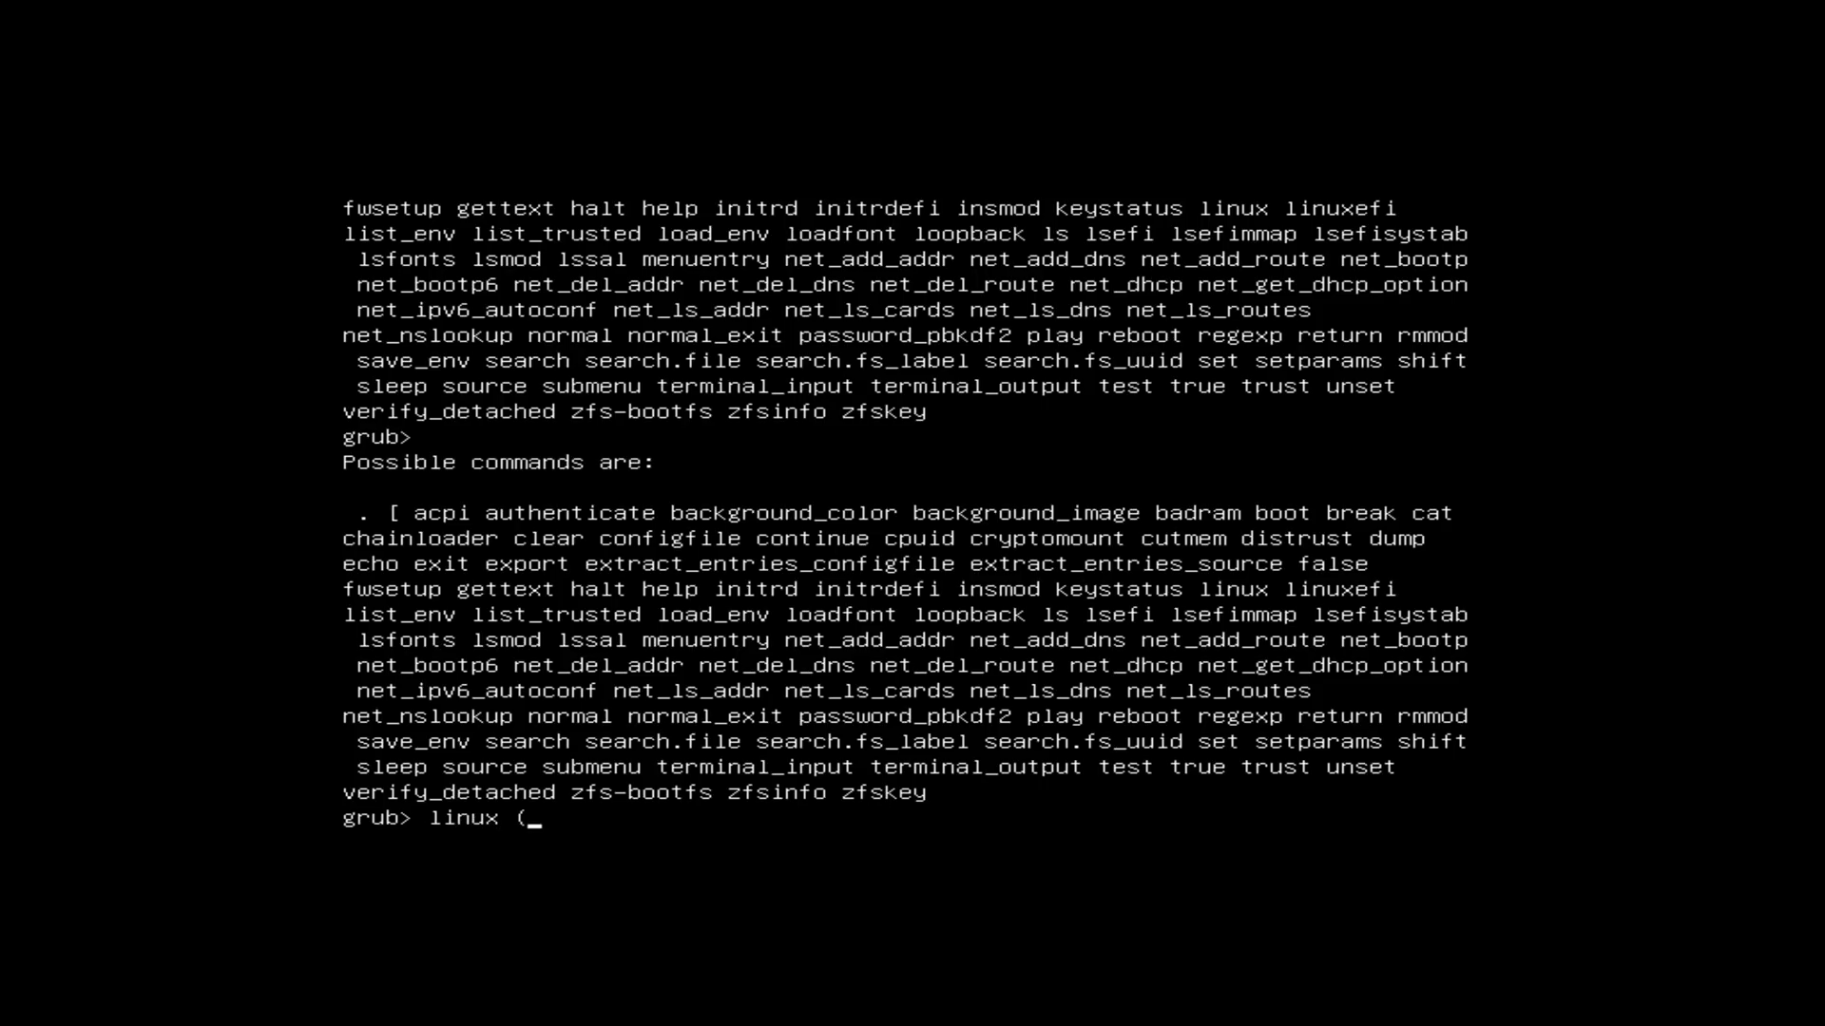
Load linux (hd3,gpt1)/vmlinuz-5.4.0-14-generic with root=/dev/md0p1, using tab completion
{"action": "type", "text": "hd0,gpt1"}
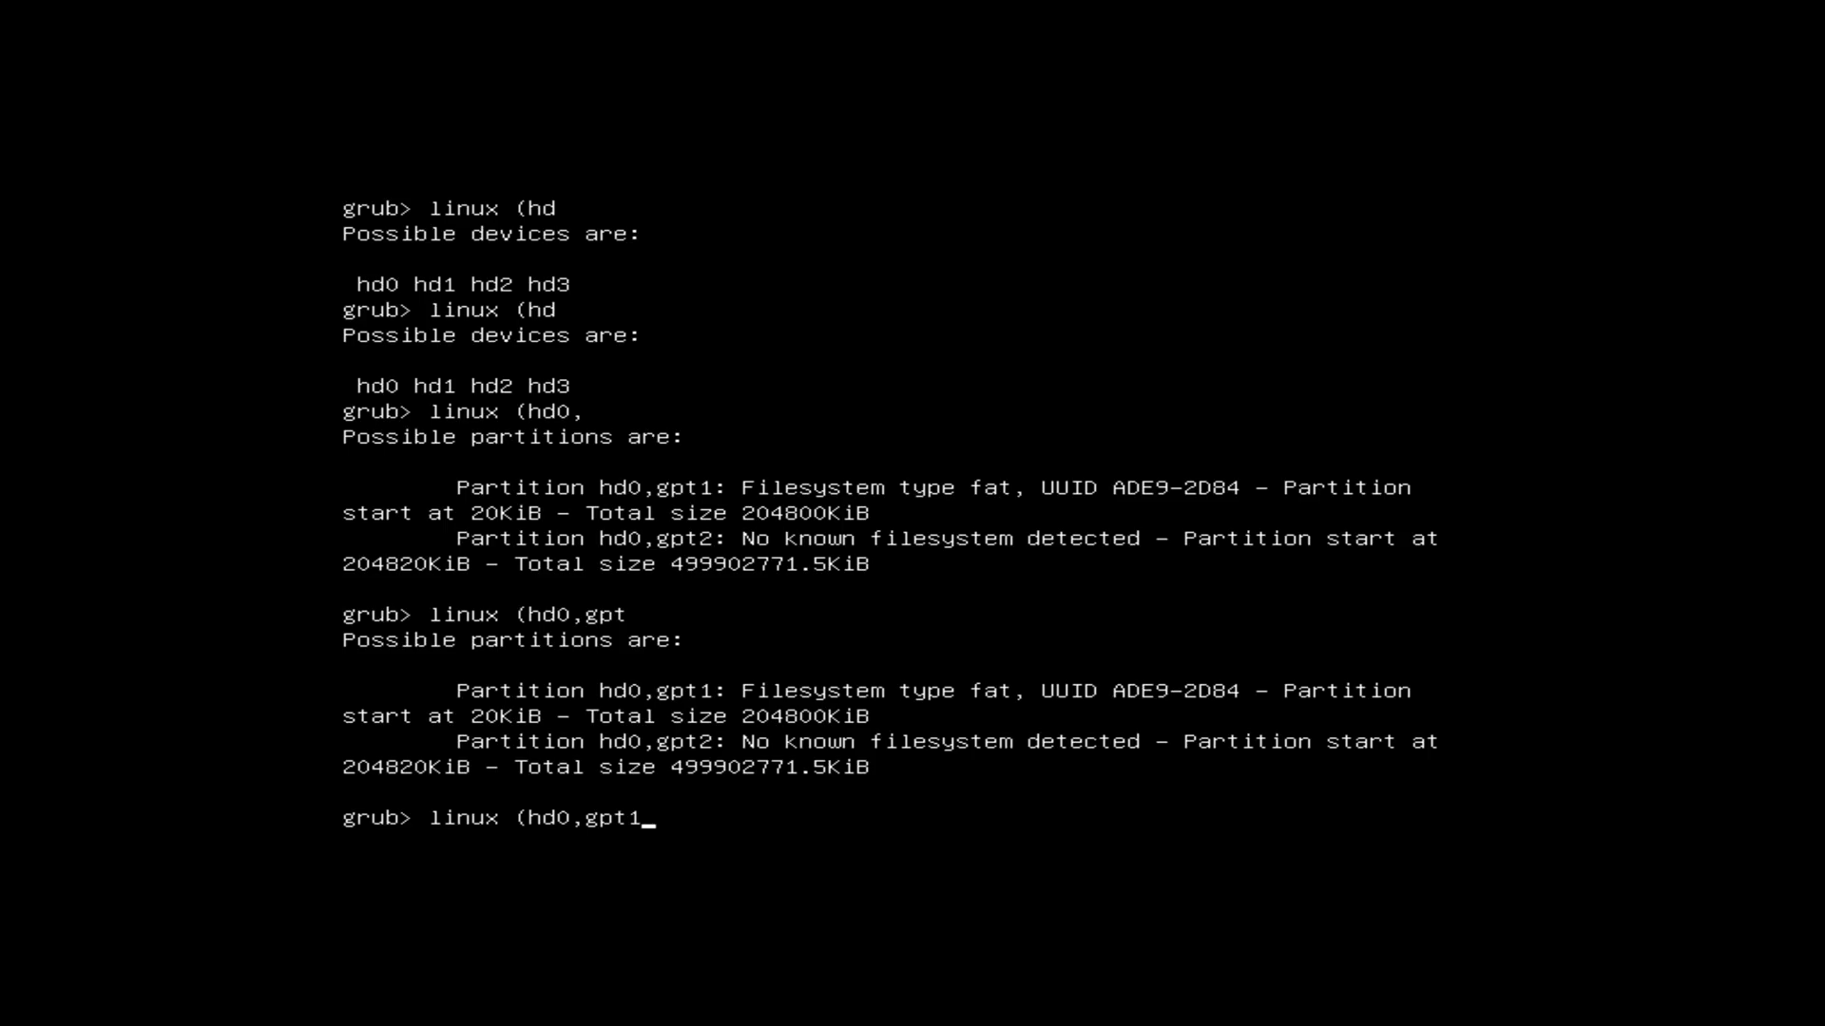
{"action": "key", "text": "Backspace"}
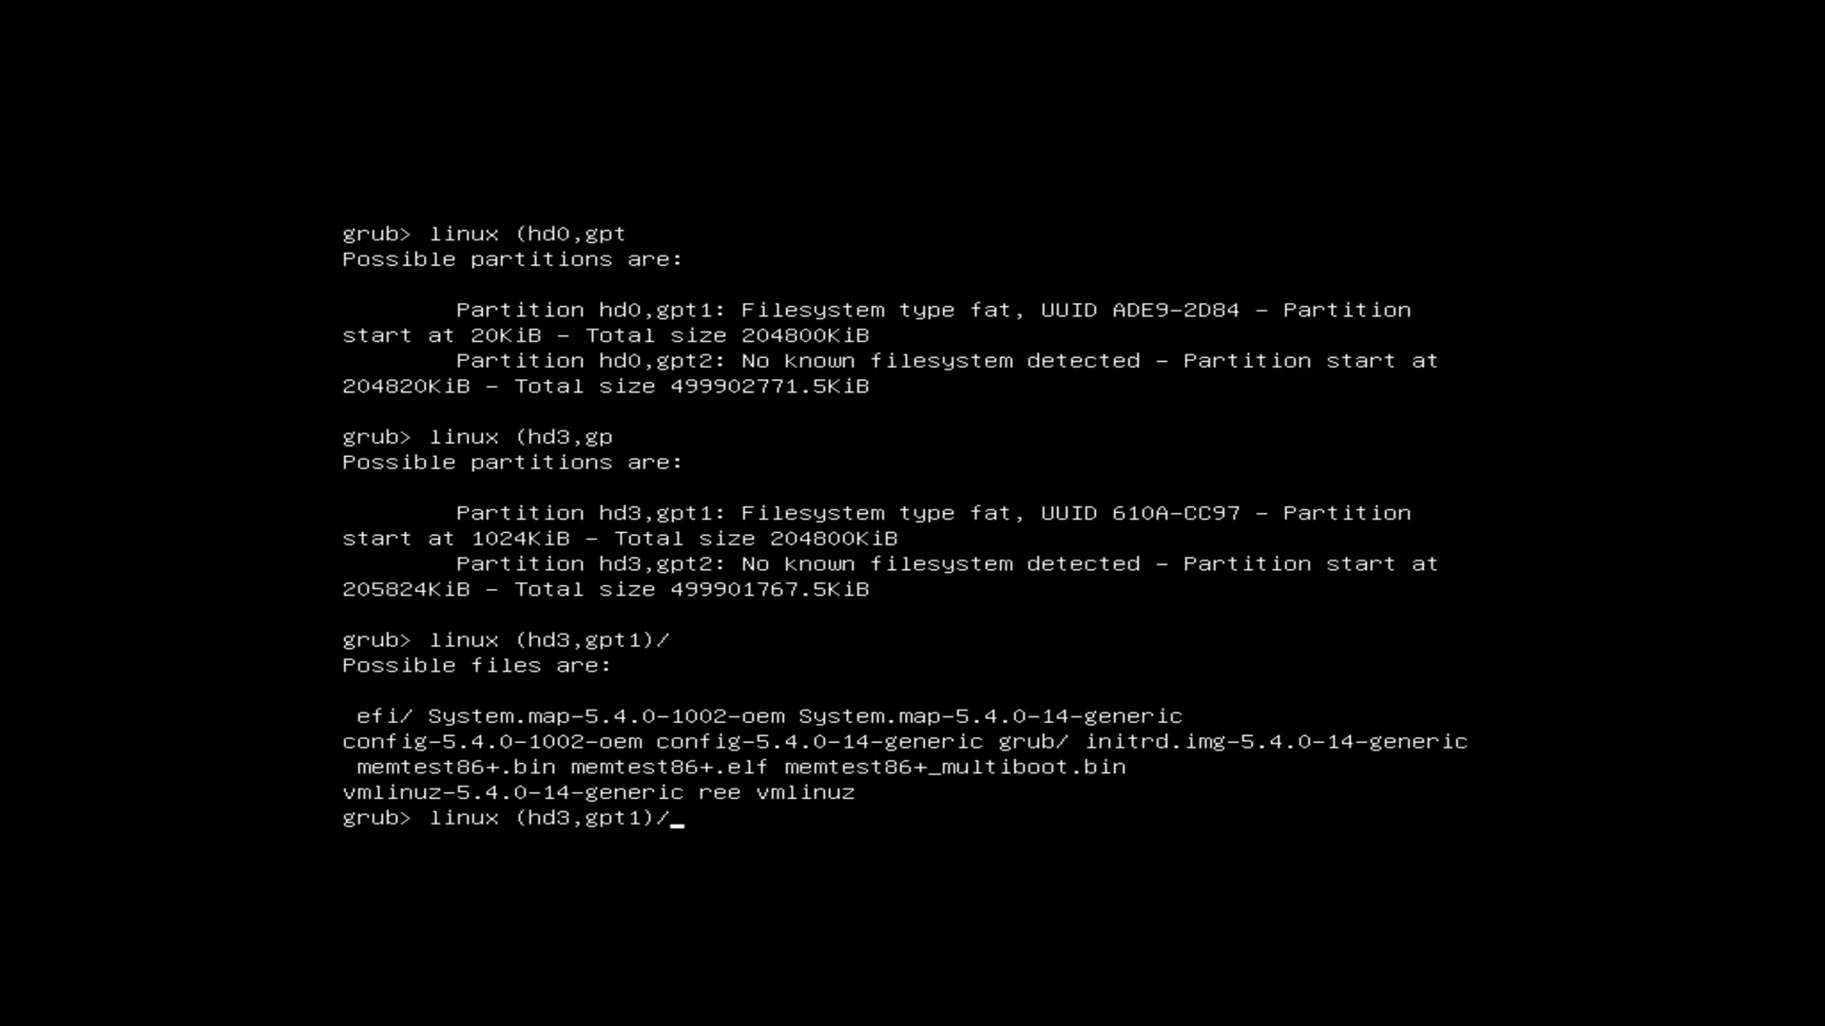
{"action": "type", "text": "vmlinuz"}
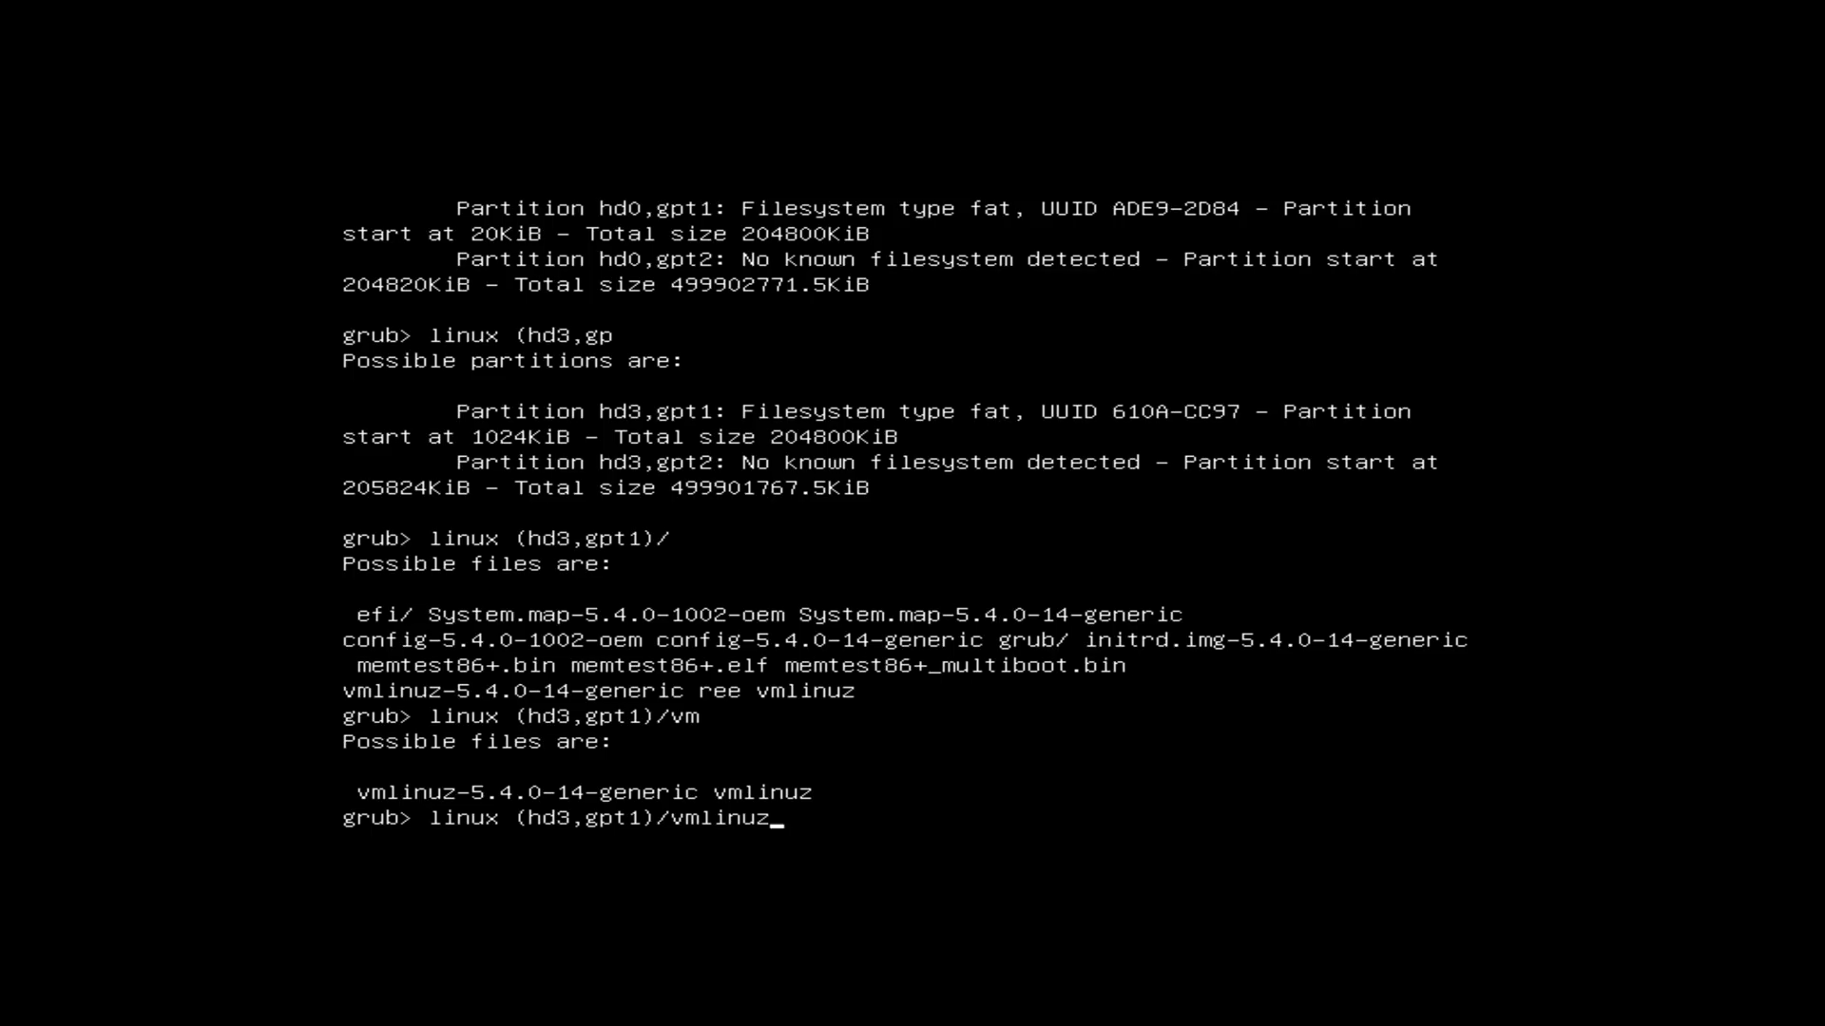
{"action": "type", "text": "-5.4.0-14-generic"}
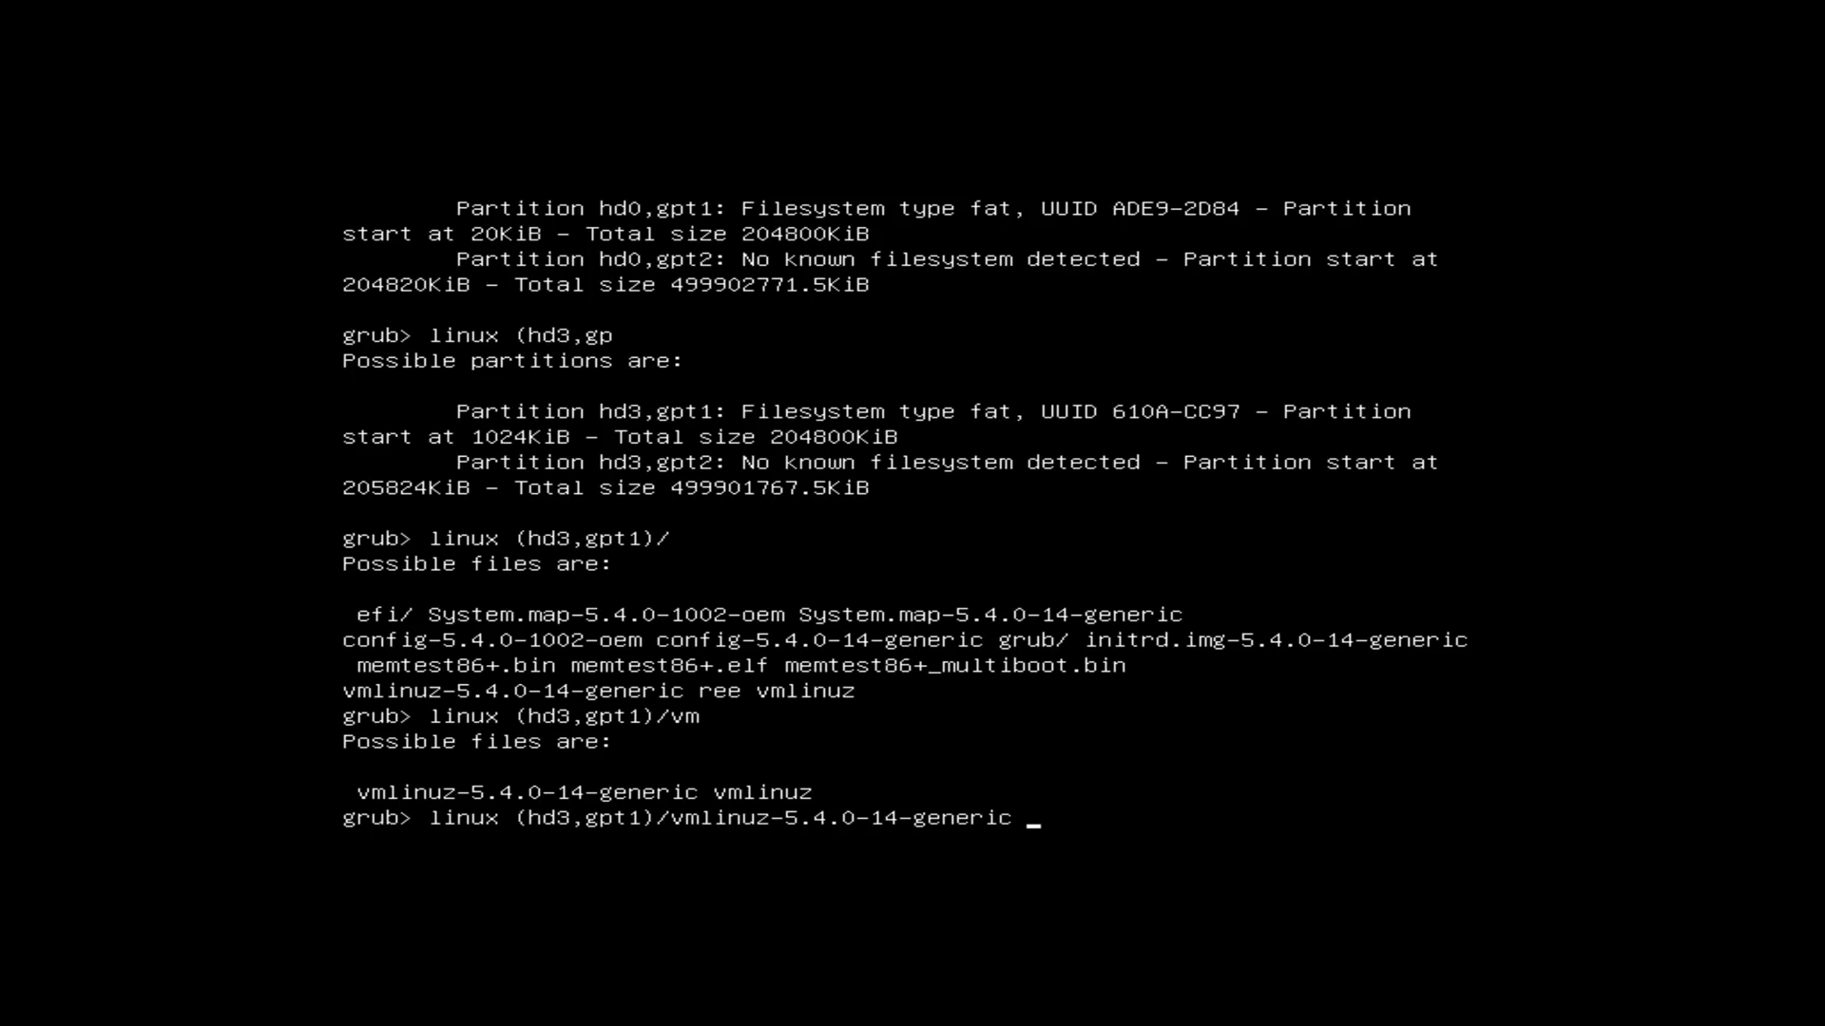
{"action": "type", "text": "root=/"}
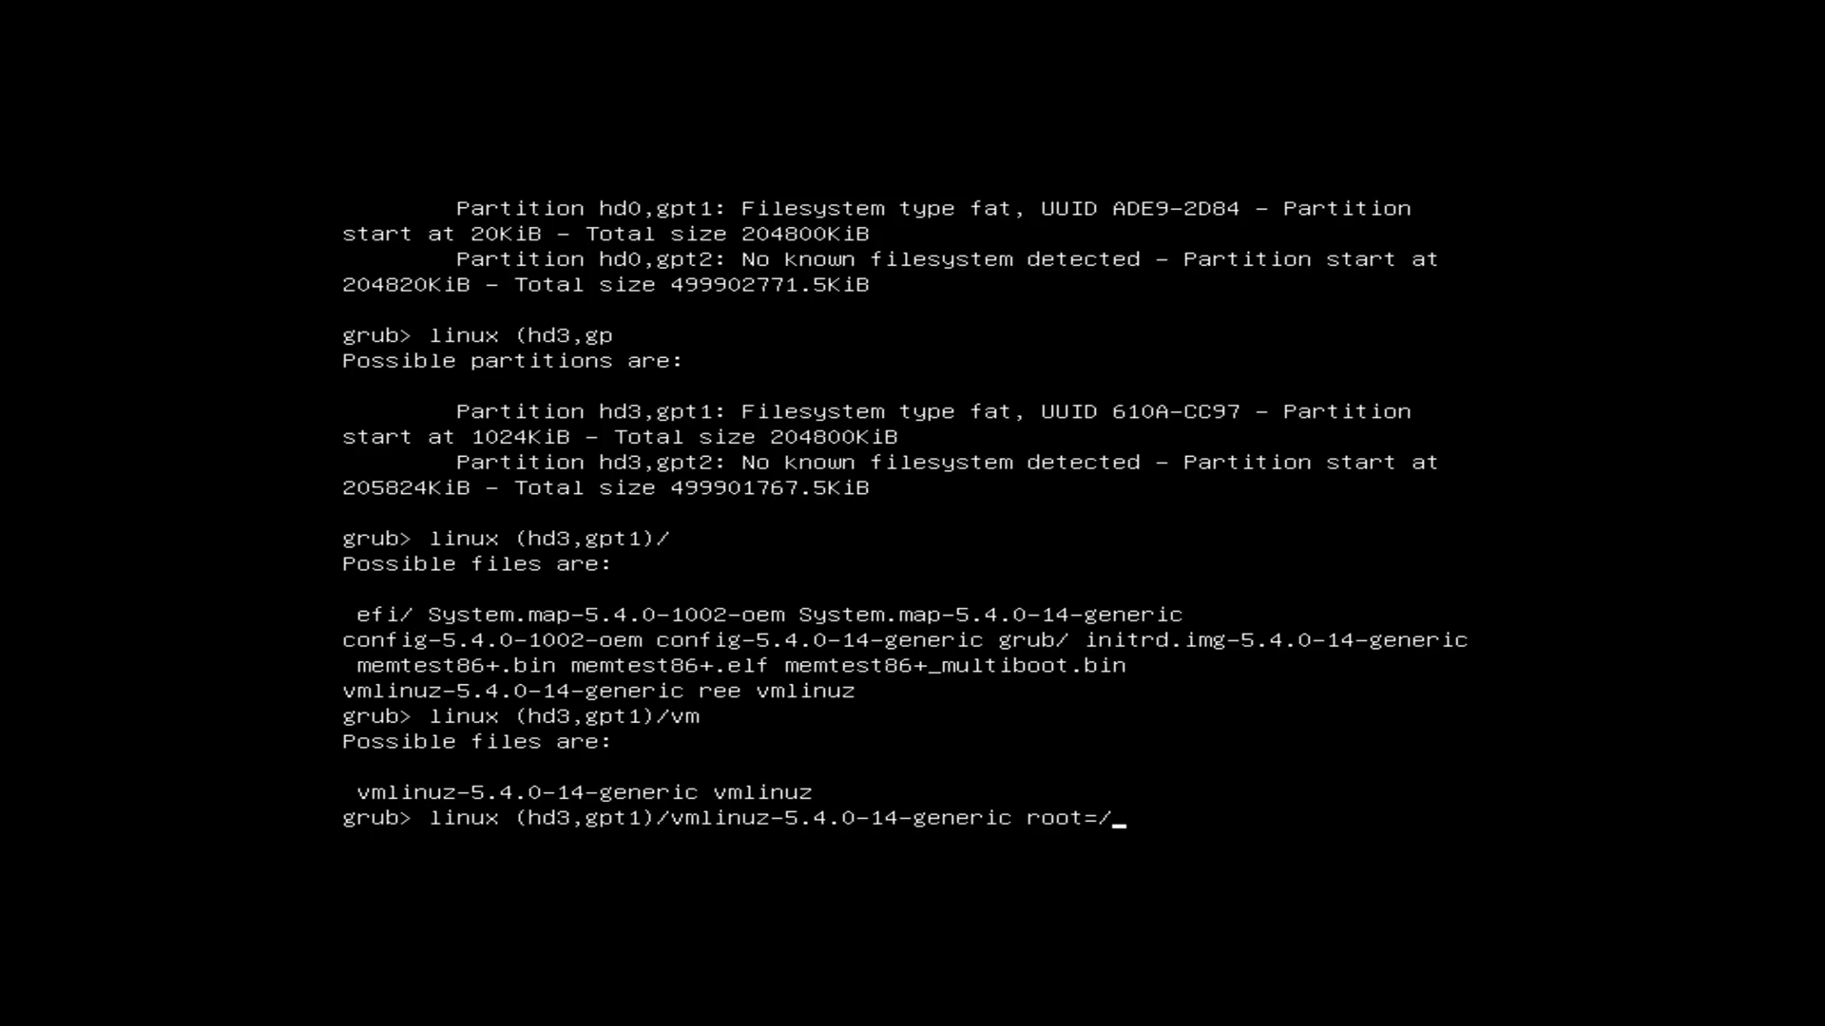
{"action": "type", "text": "dev/md0p1"}
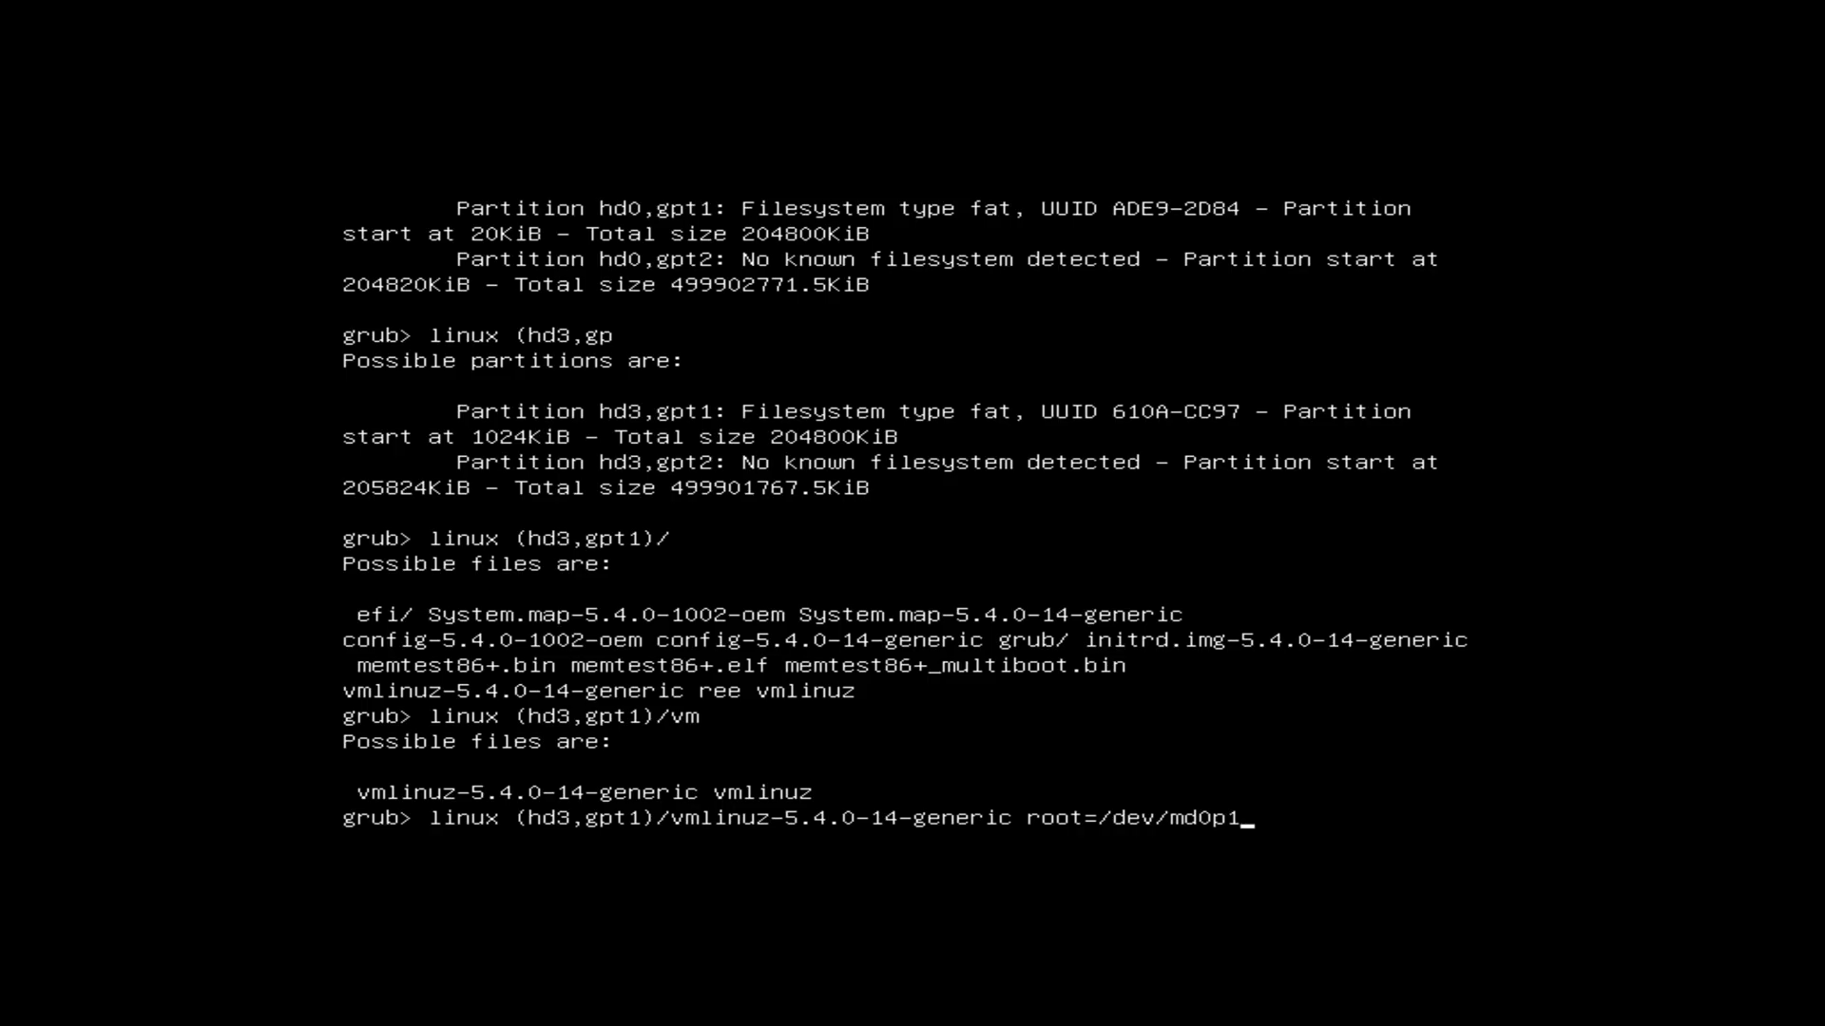
{"action": "key", "text": "Return"}
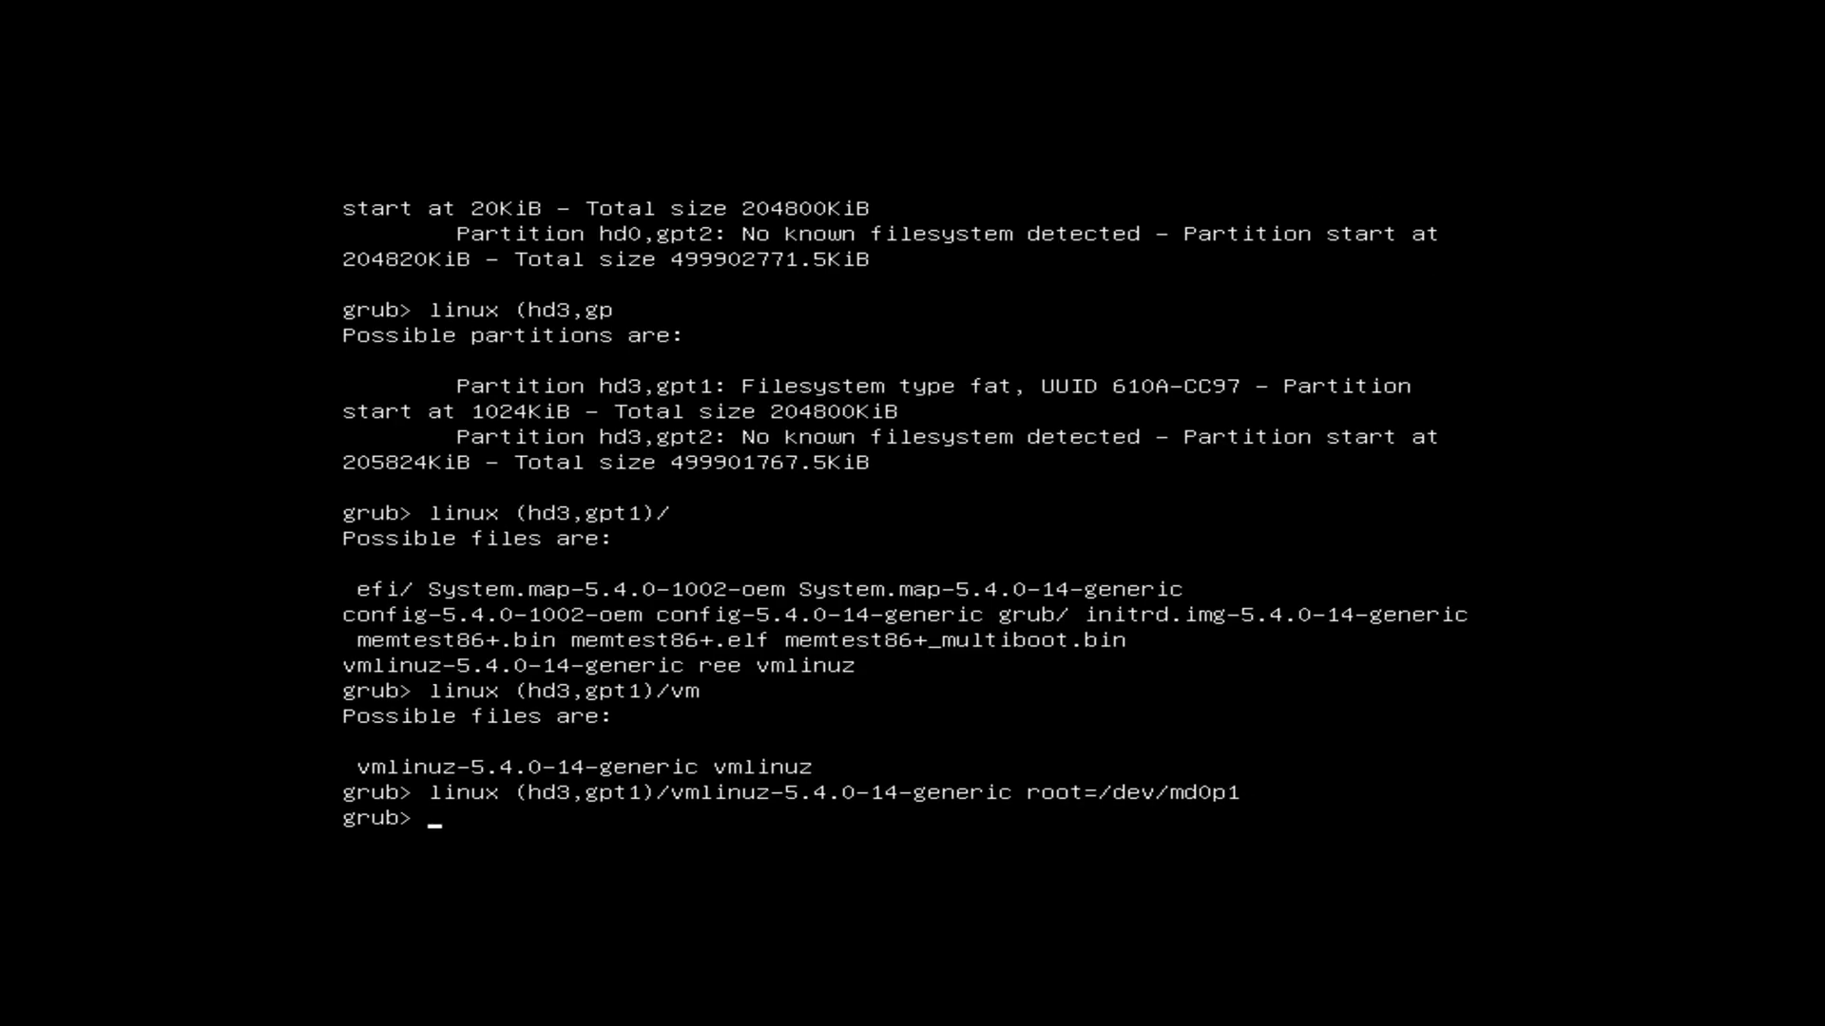
Set initrd (hd3,gpt1)/initrd.img-5.4.0-14-generic and start the boot command
{"action": "type", "text": "initrd=("}
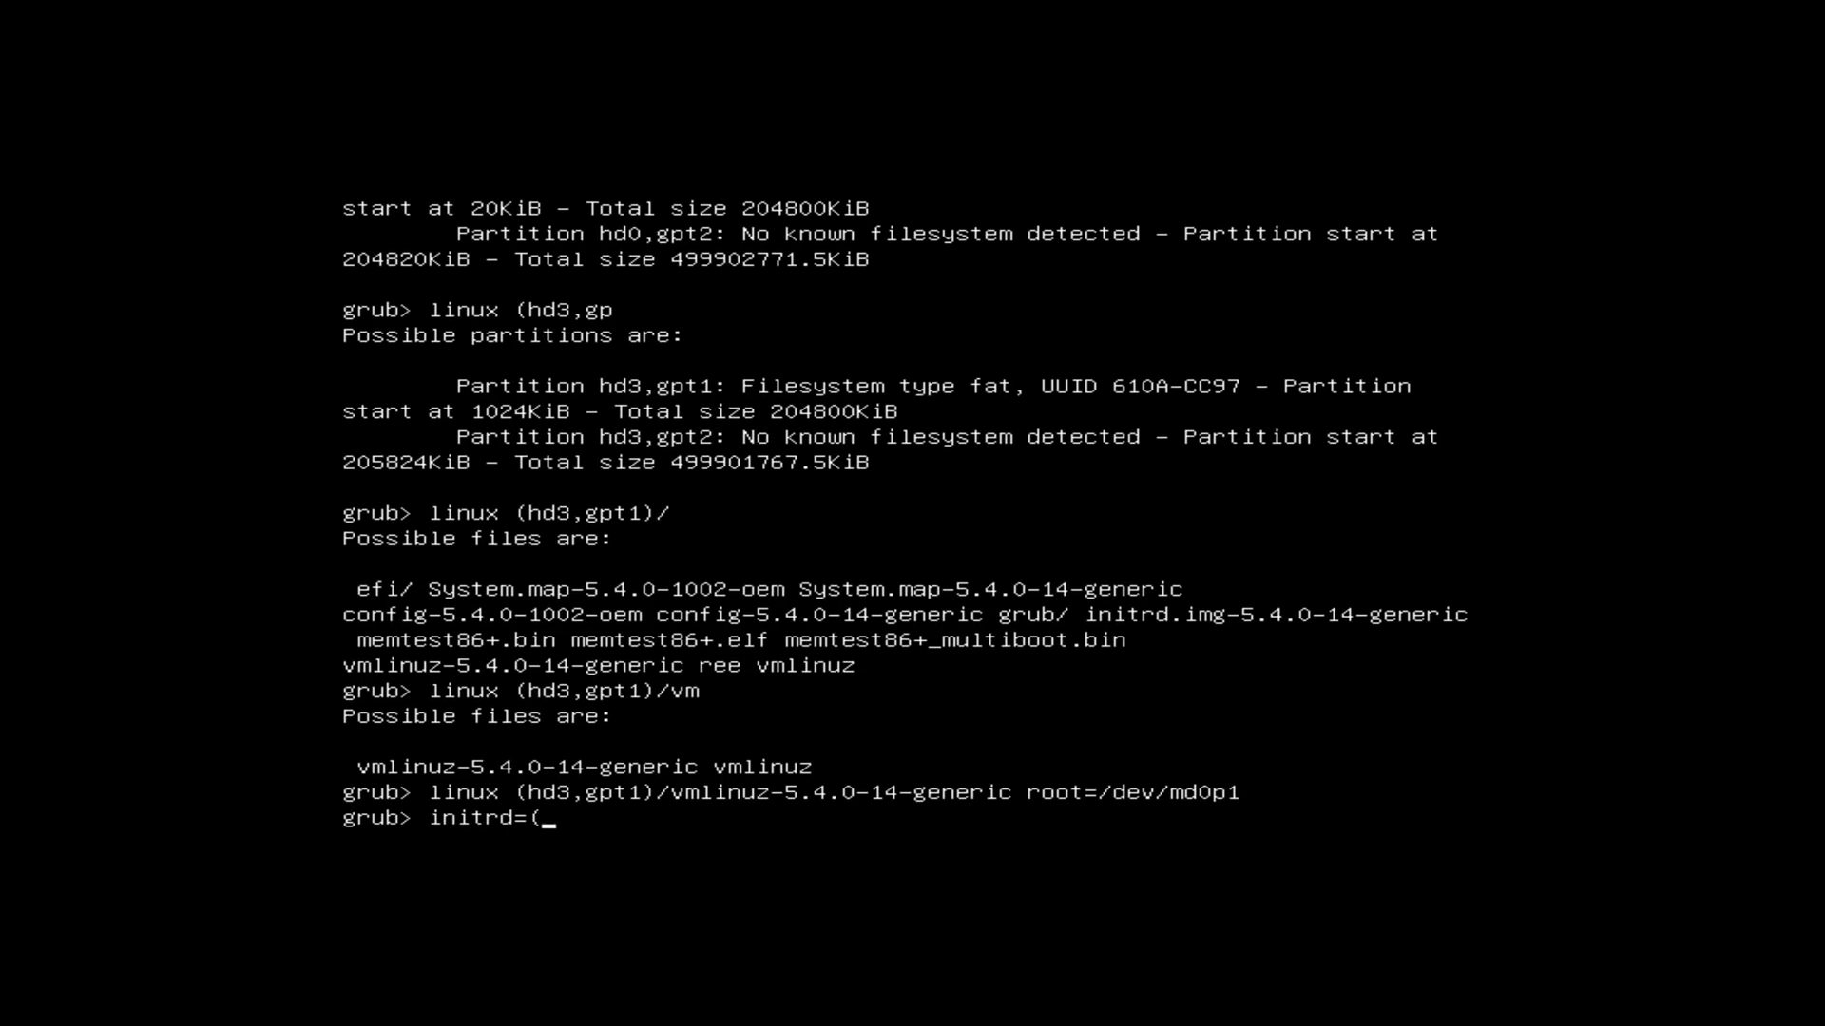
{"action": "type", "text": "hd3,gpt"}
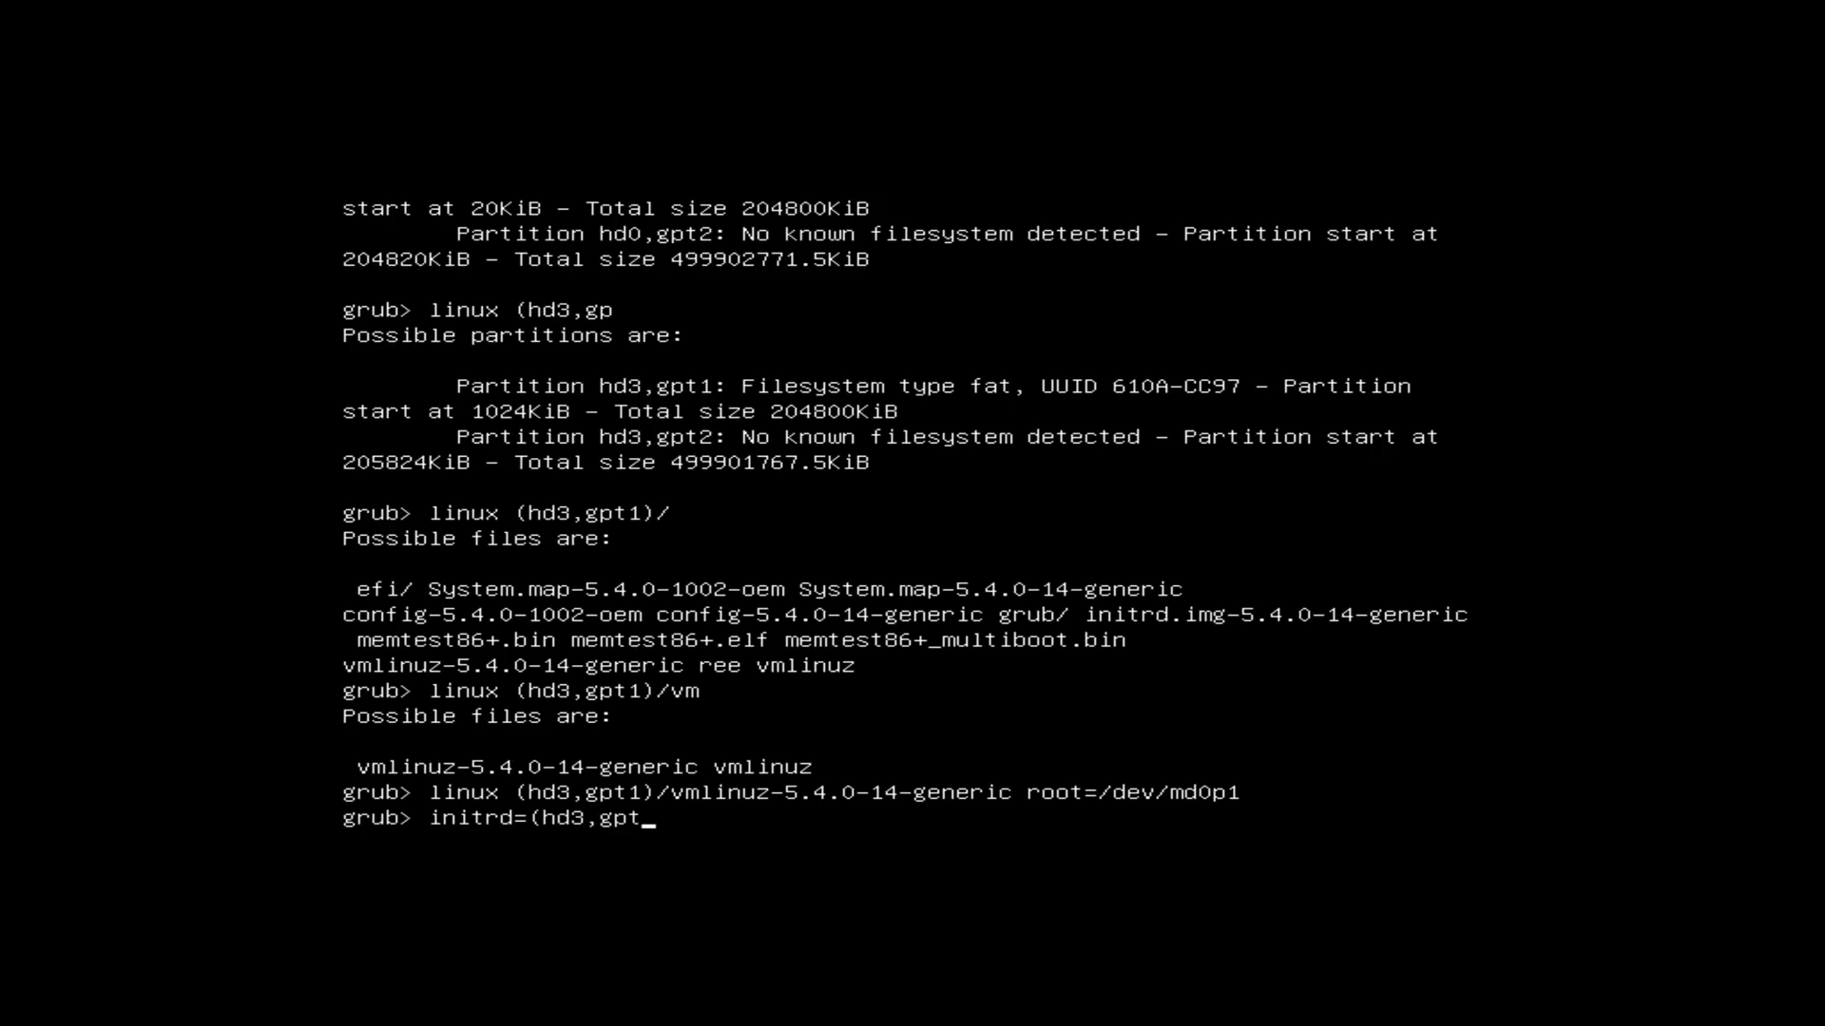
{"action": "type", "text": "1/"}
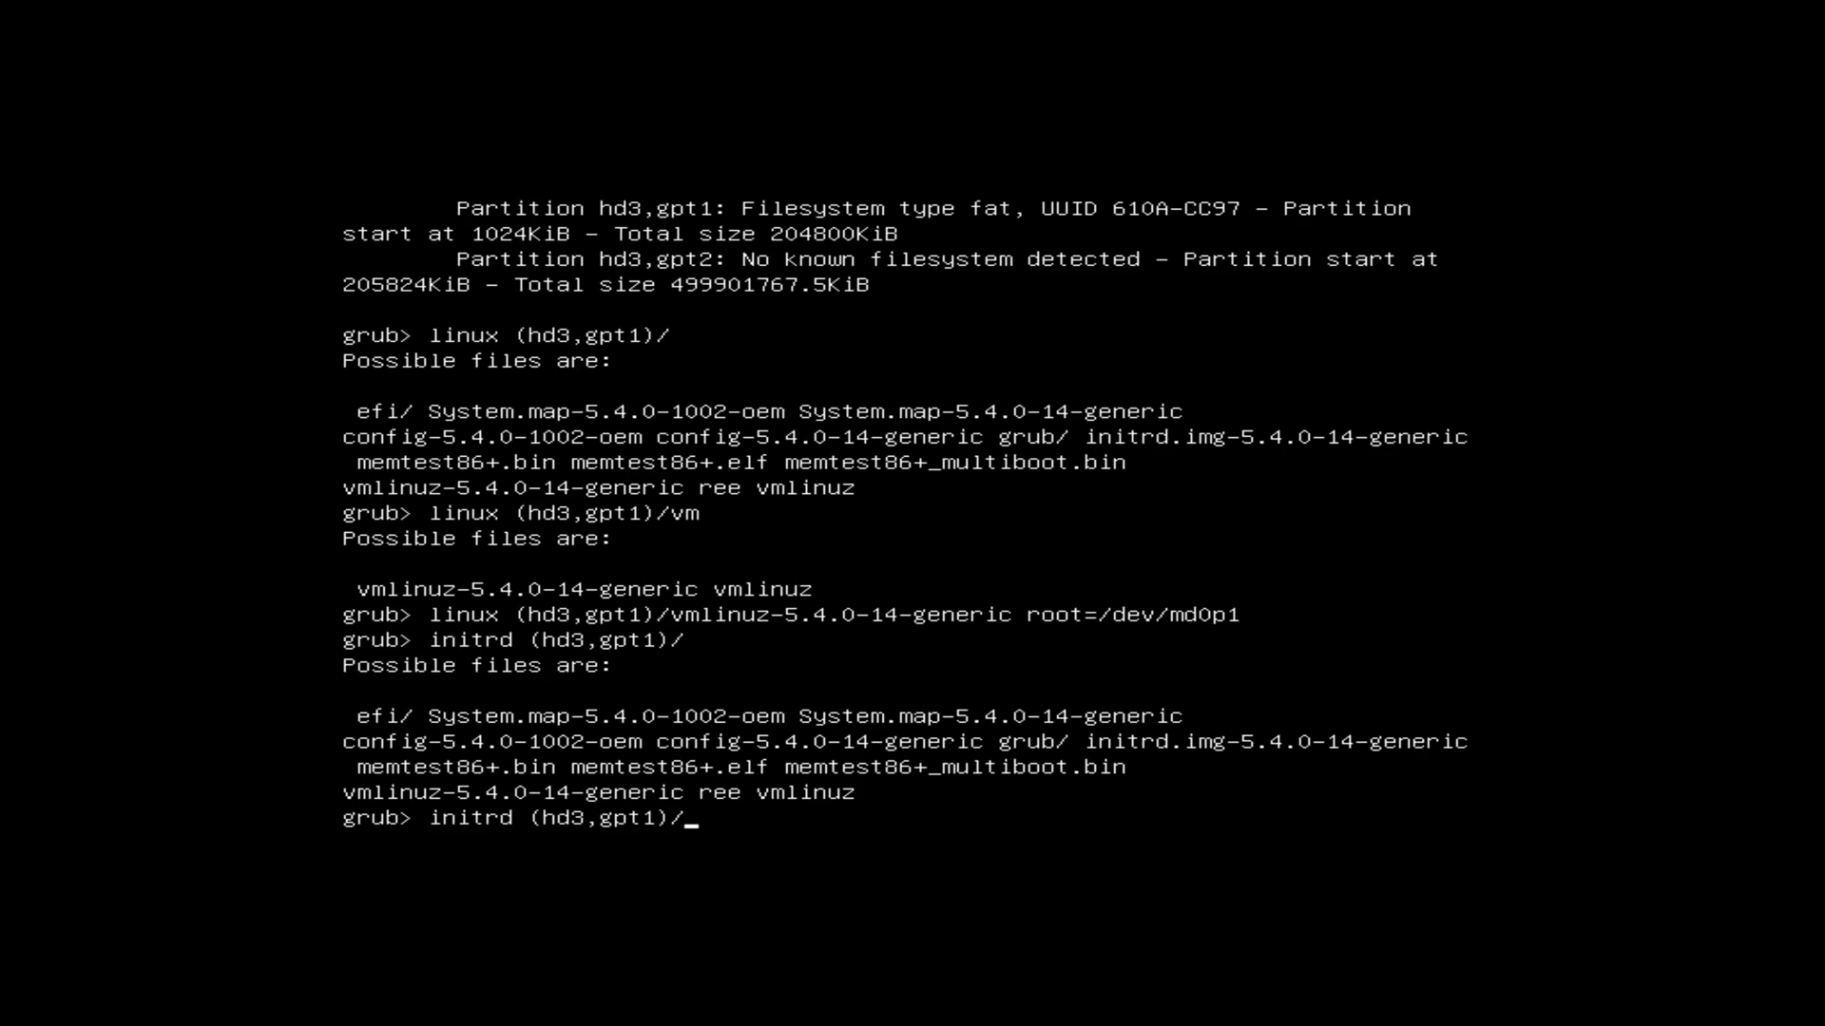
{"action": "type", "text": "initrd.img-5.4.0-14-generic"}
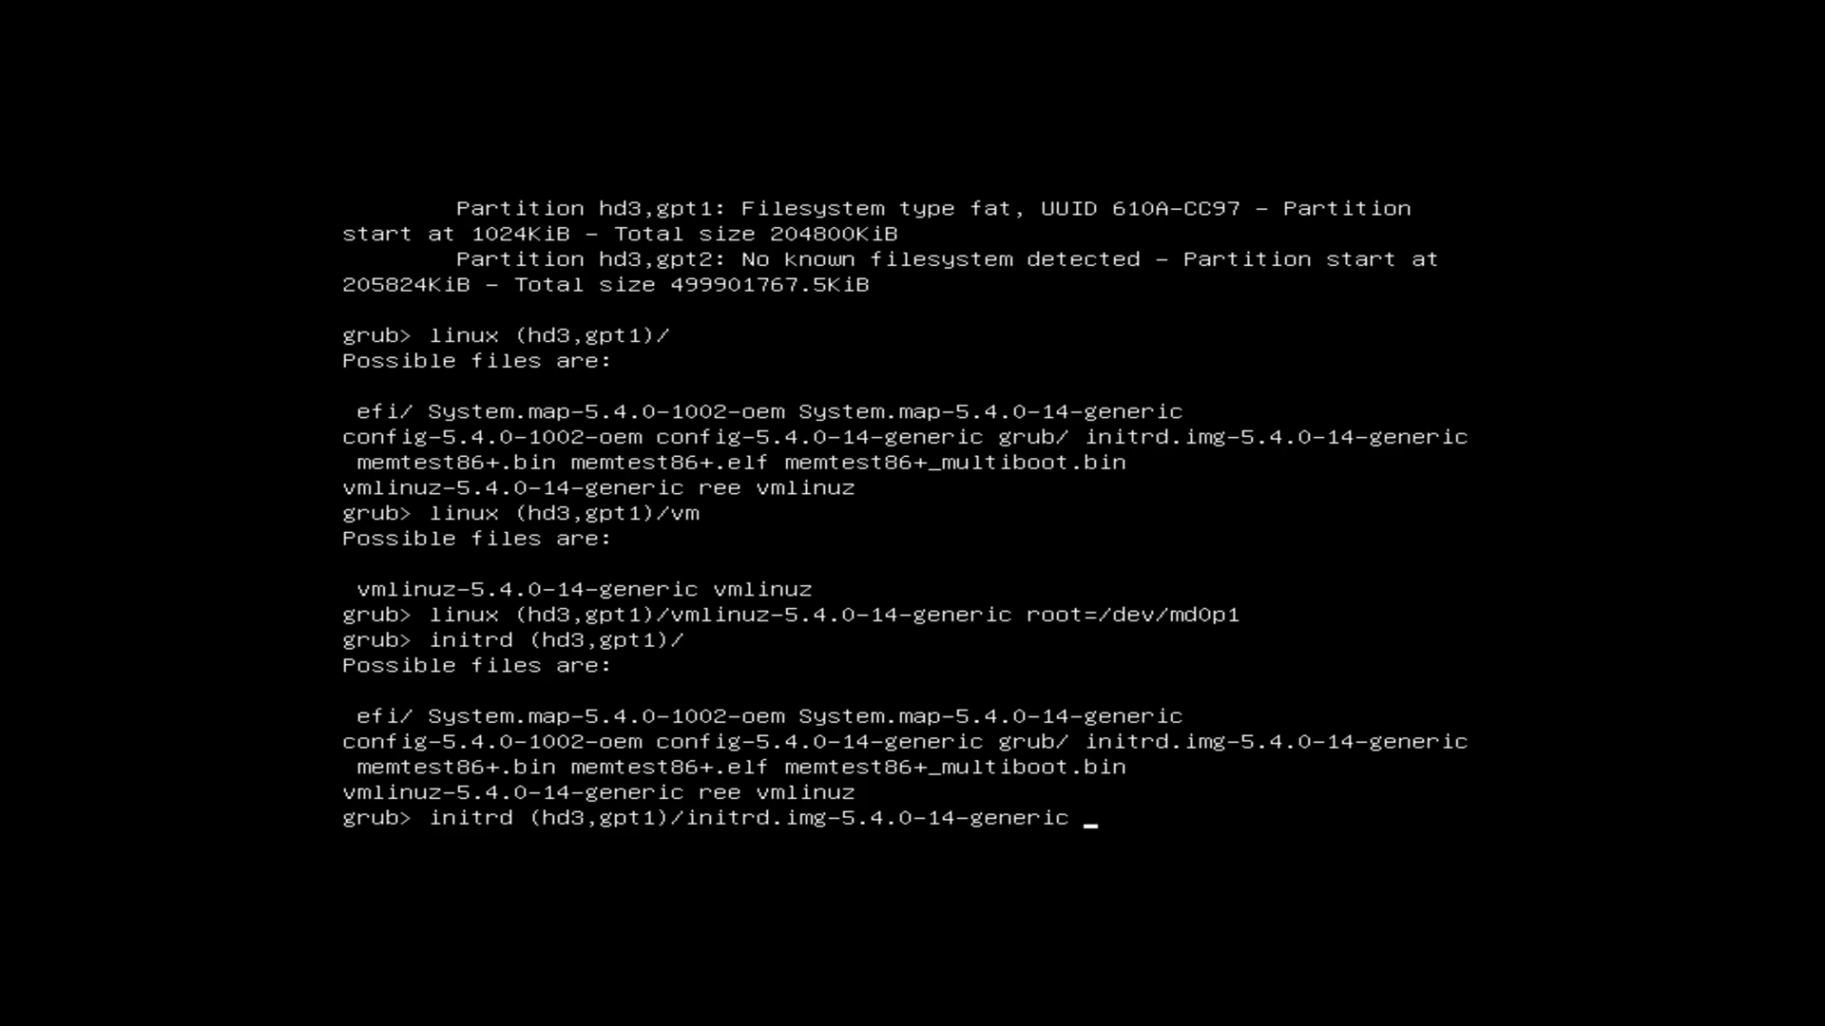
{"action": "type", "text": "b"}
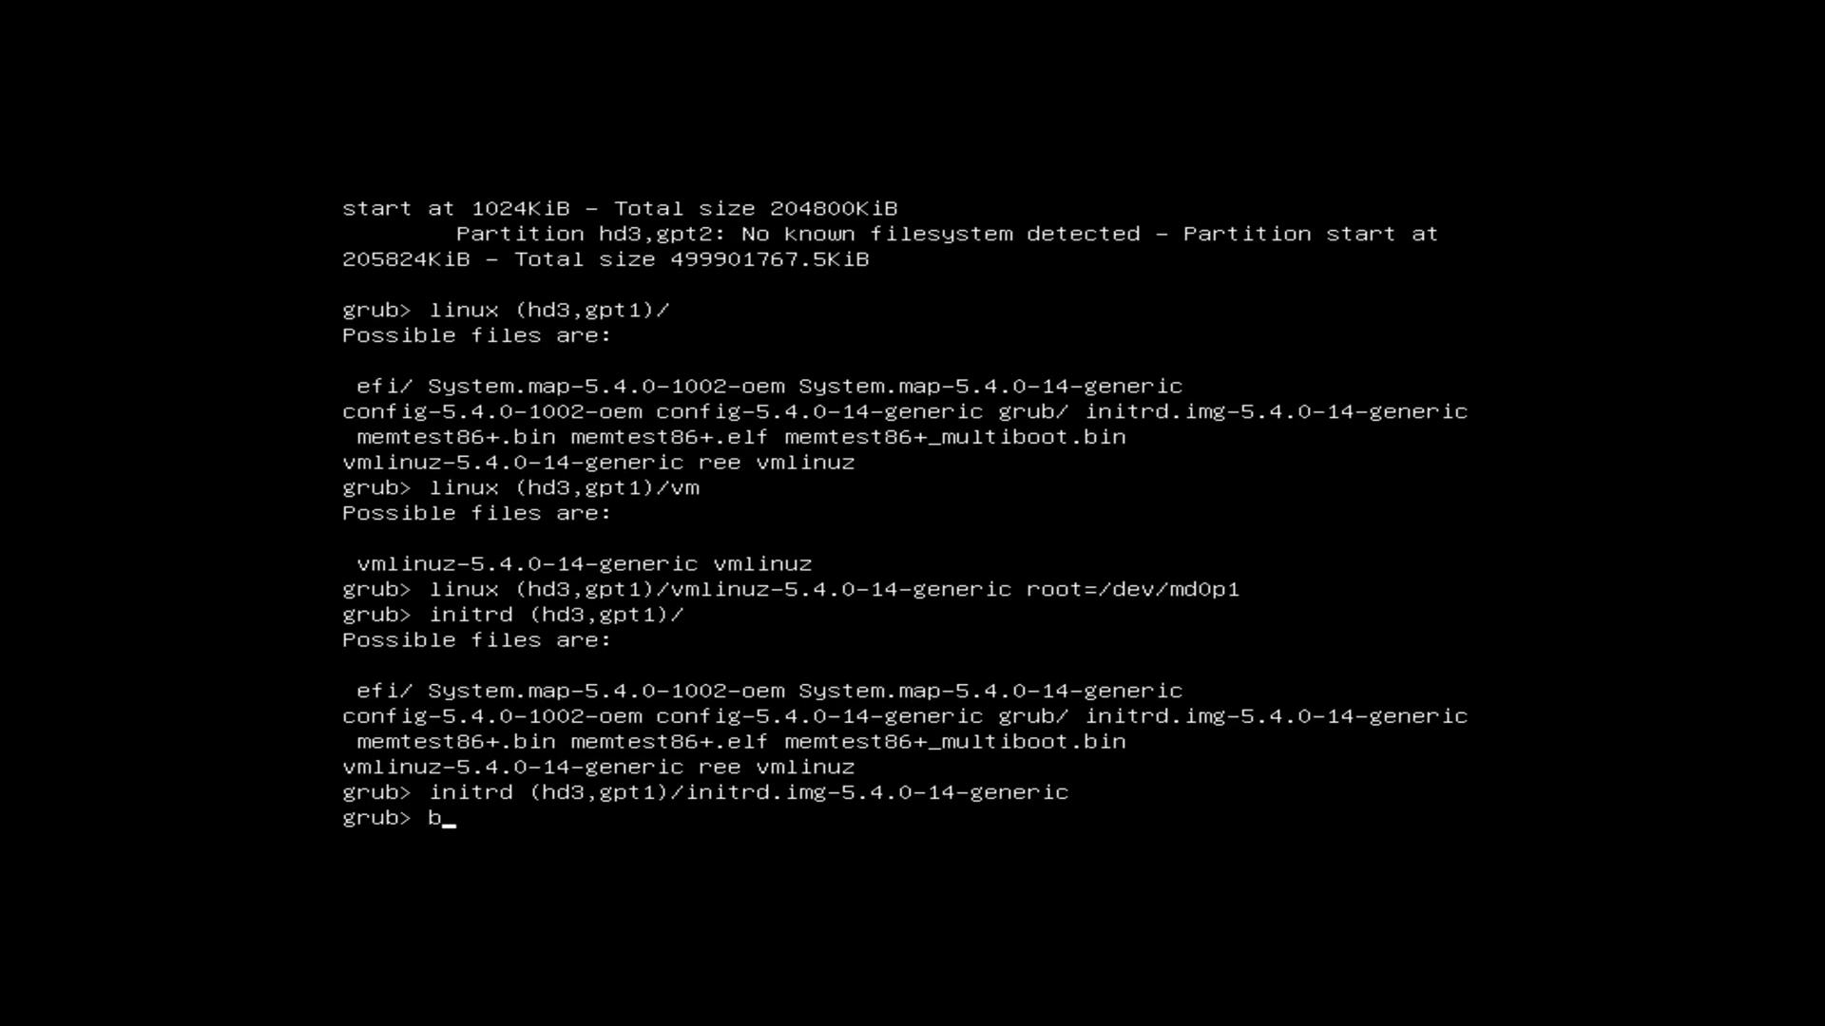